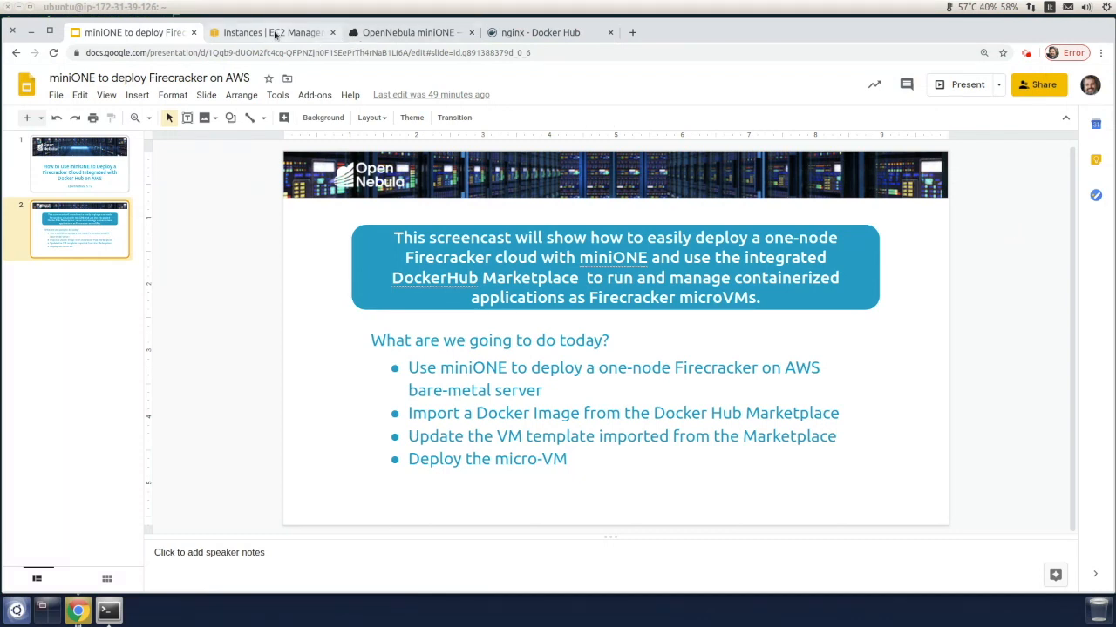
# Step: Switch from the slides to the EC2 instances list showing the running i3.metal instance
pyautogui.click(272, 32)
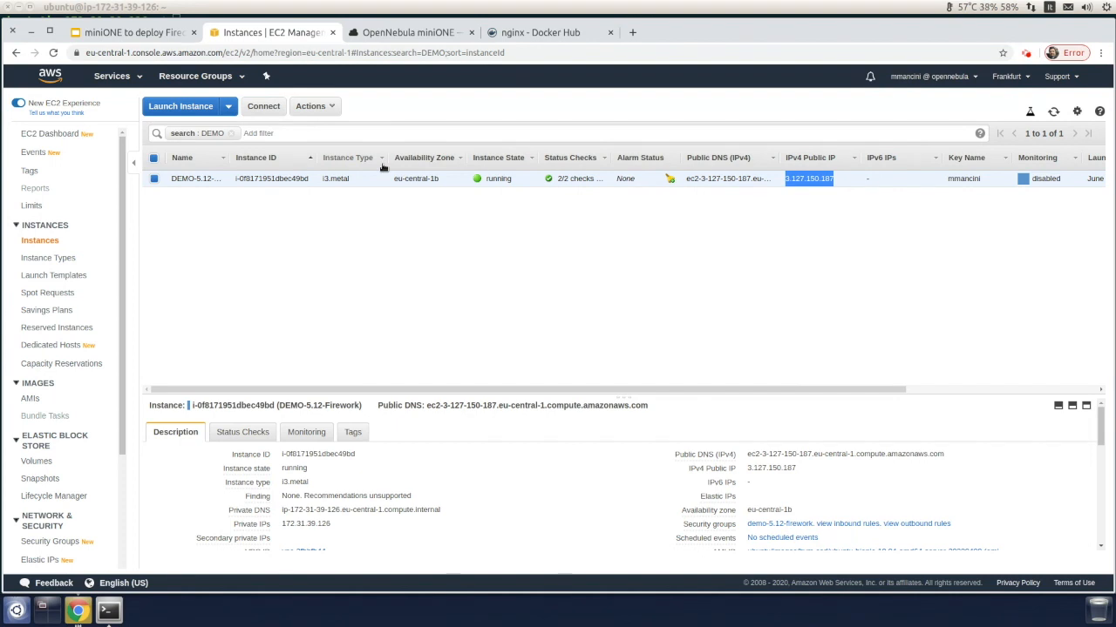
pyautogui.moveTo(330, 182)
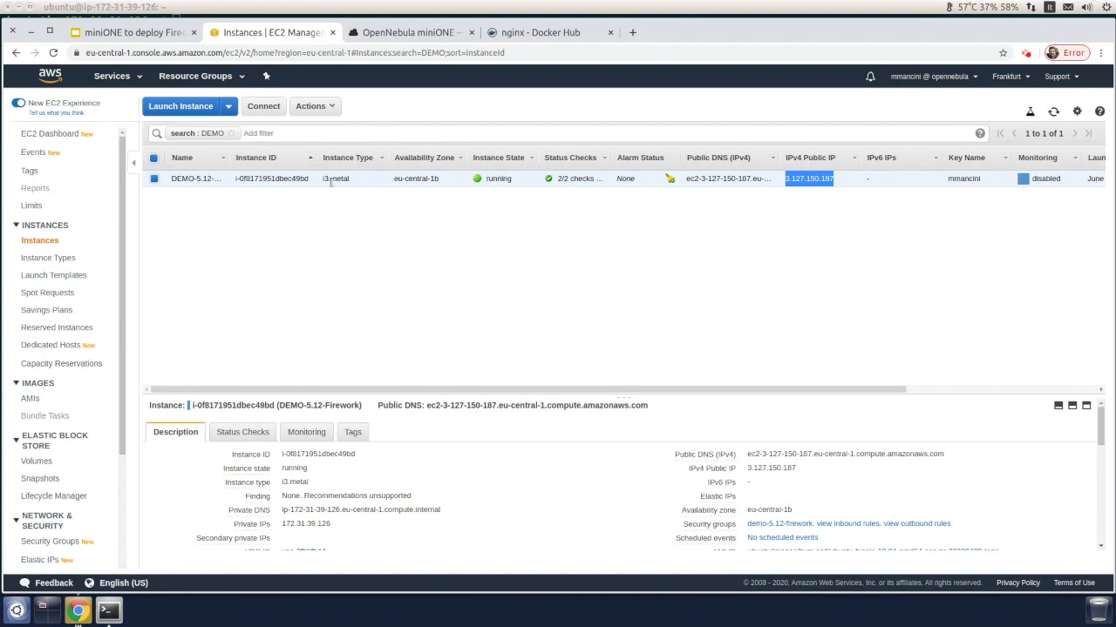
pyautogui.moveTo(850, 514)
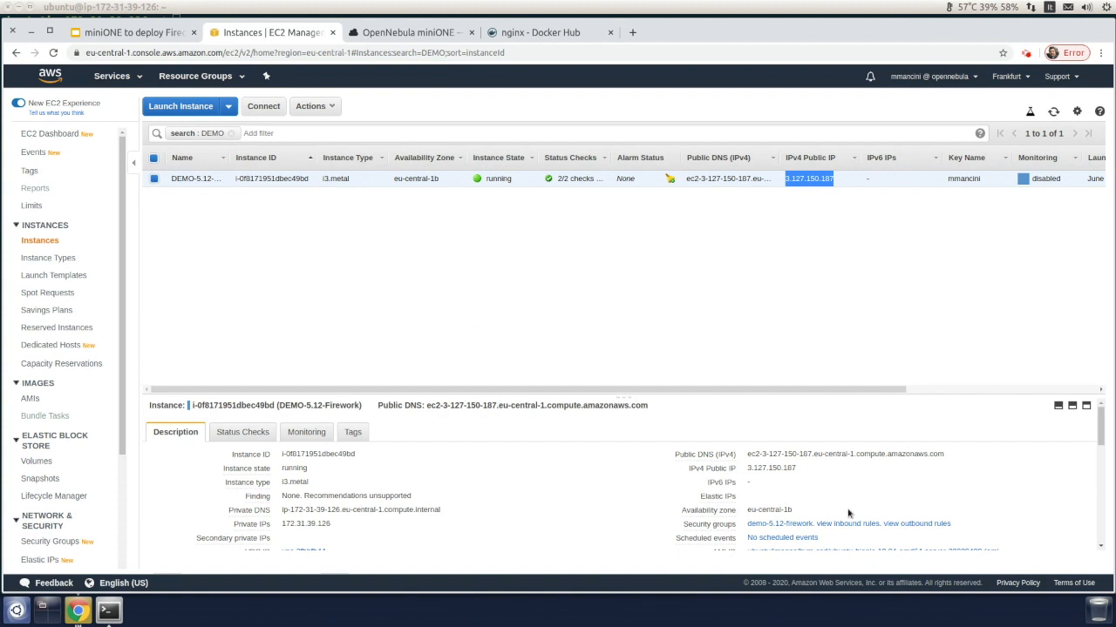
pyautogui.moveTo(847, 522)
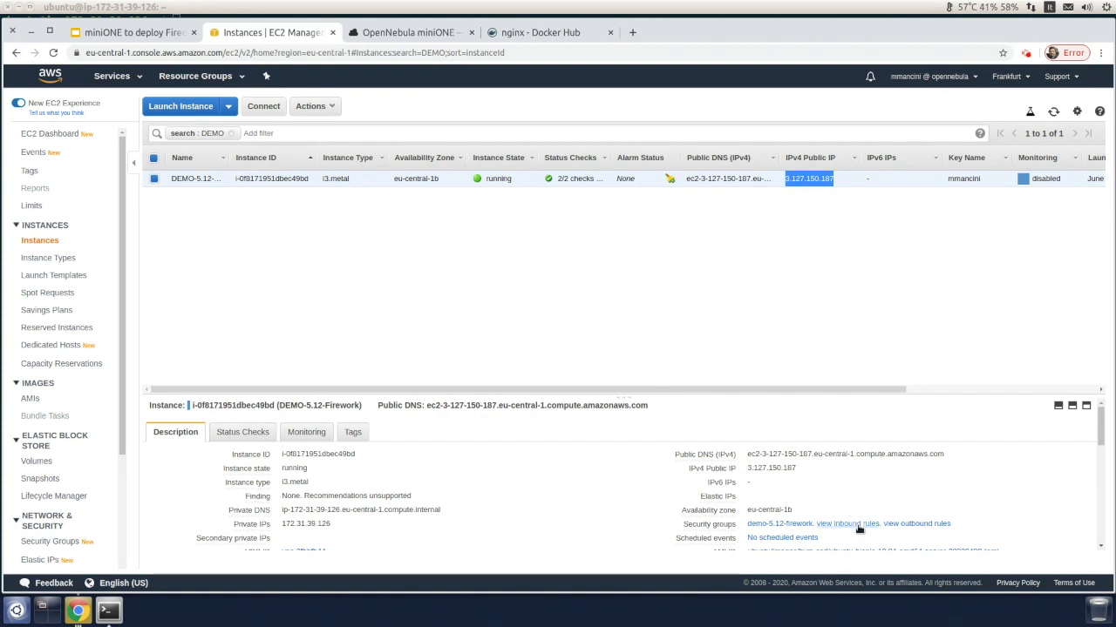
# Step: Show the instance's security group inbound rules with ports 80, 8080, 22 and 29876 open
pyautogui.click(845, 523)
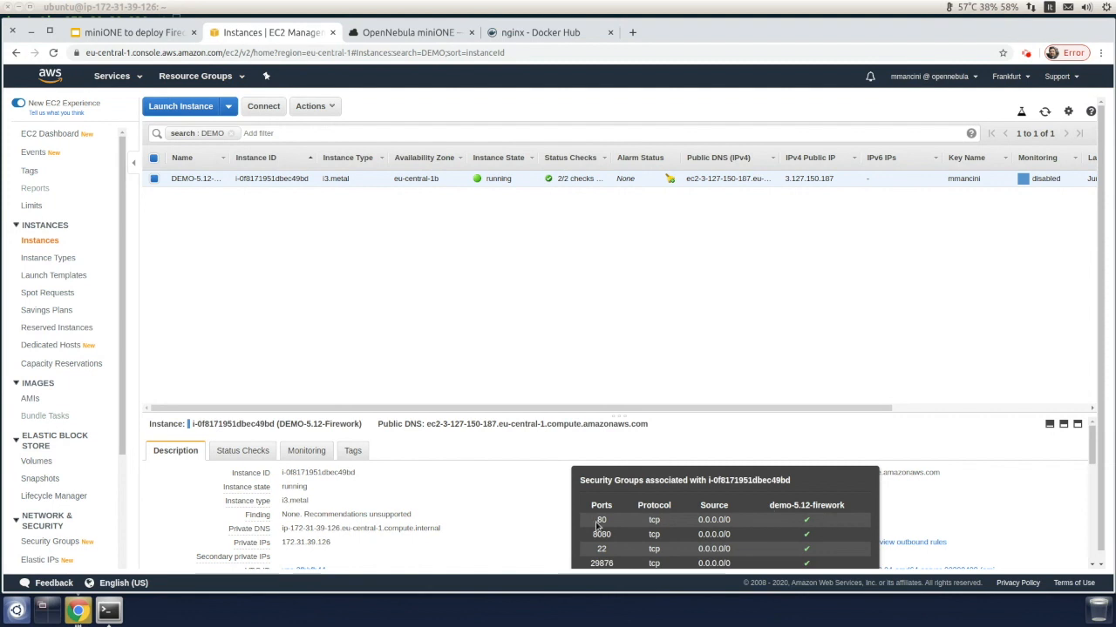
pyautogui.moveTo(599, 533)
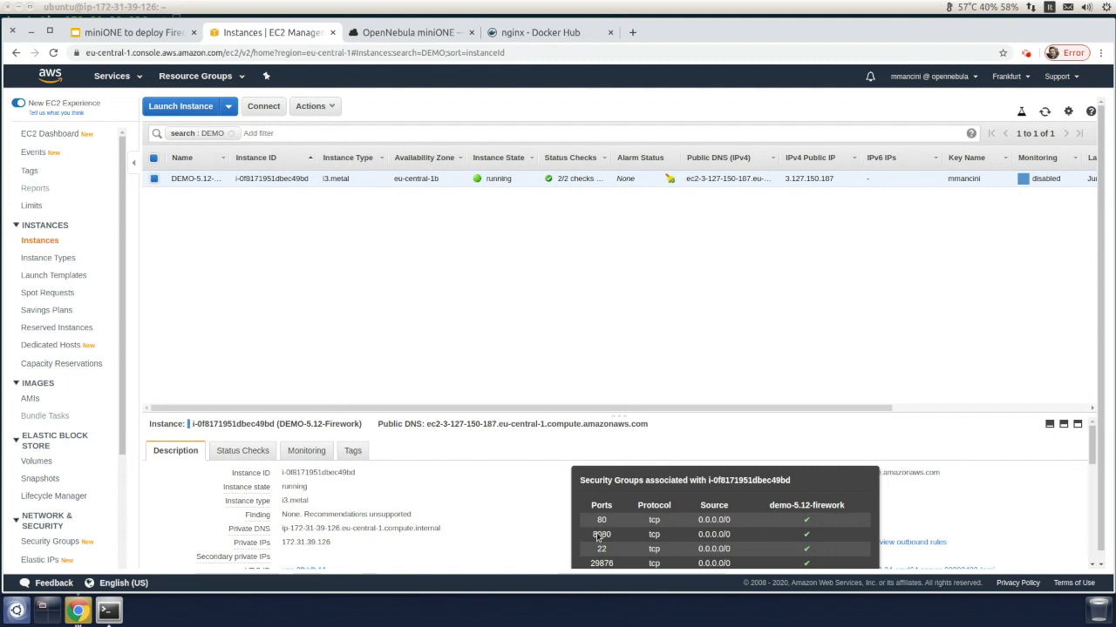
pyautogui.moveTo(601, 544)
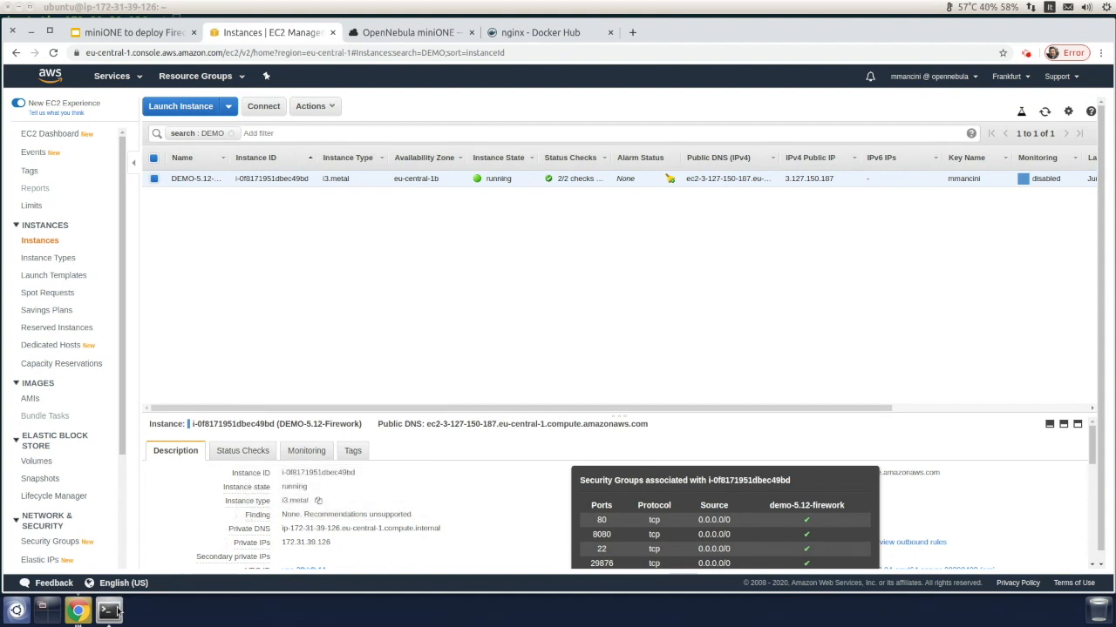
# Step: List the host's iptables rules and NAT table with sudo iptables -L and -L -t nat, then return to the browser
pyautogui.click(108, 610)
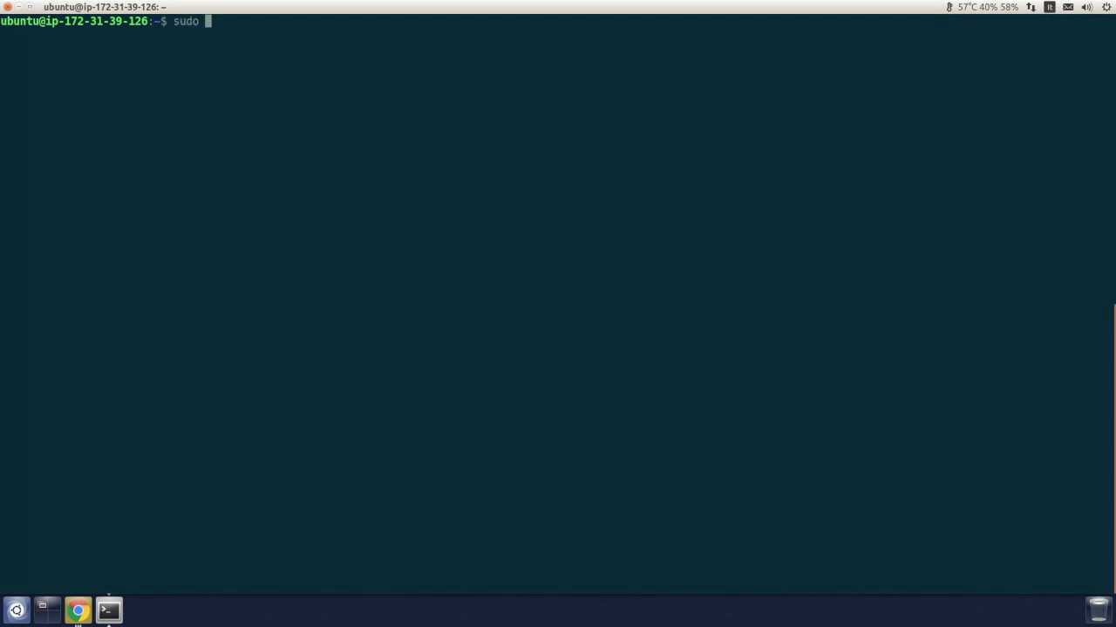
pyautogui.write('iptables -L')
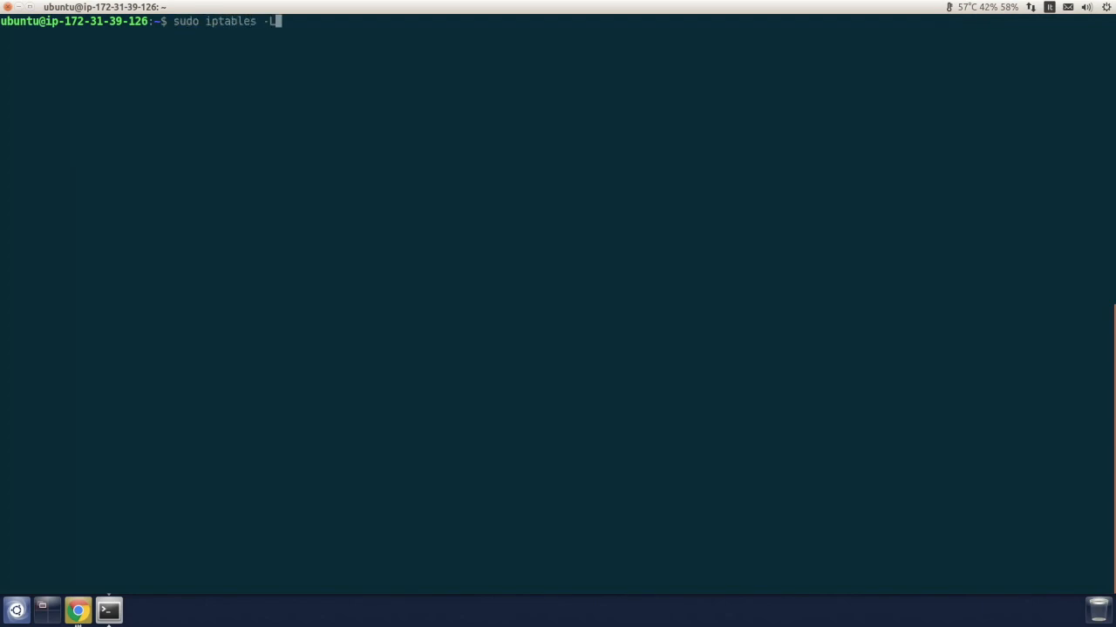
pyautogui.press('Return')
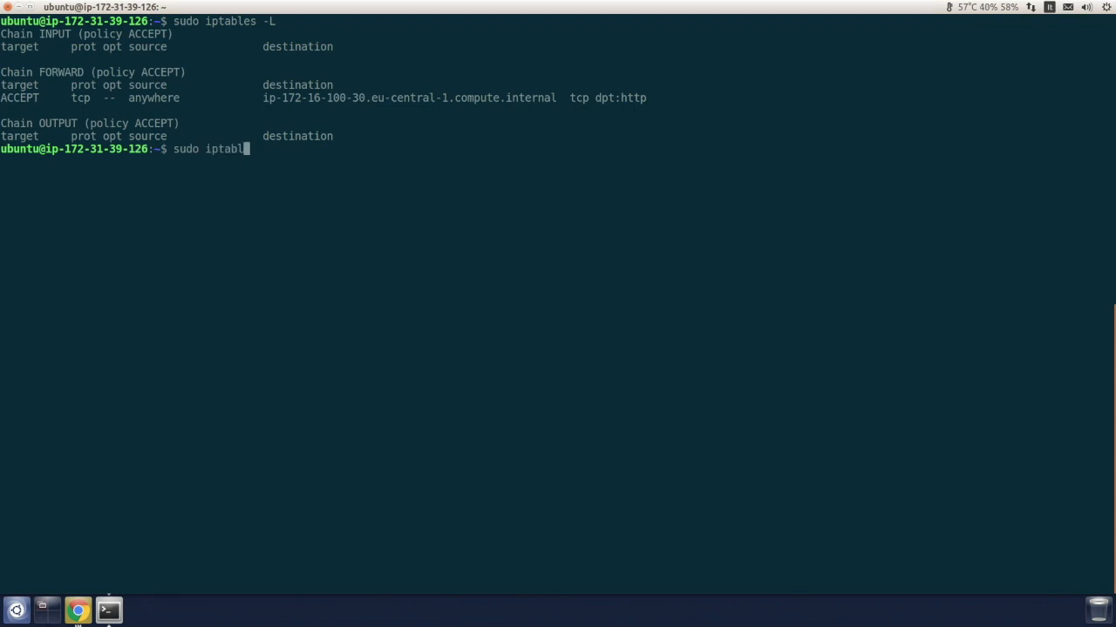
pyautogui.write('es -')
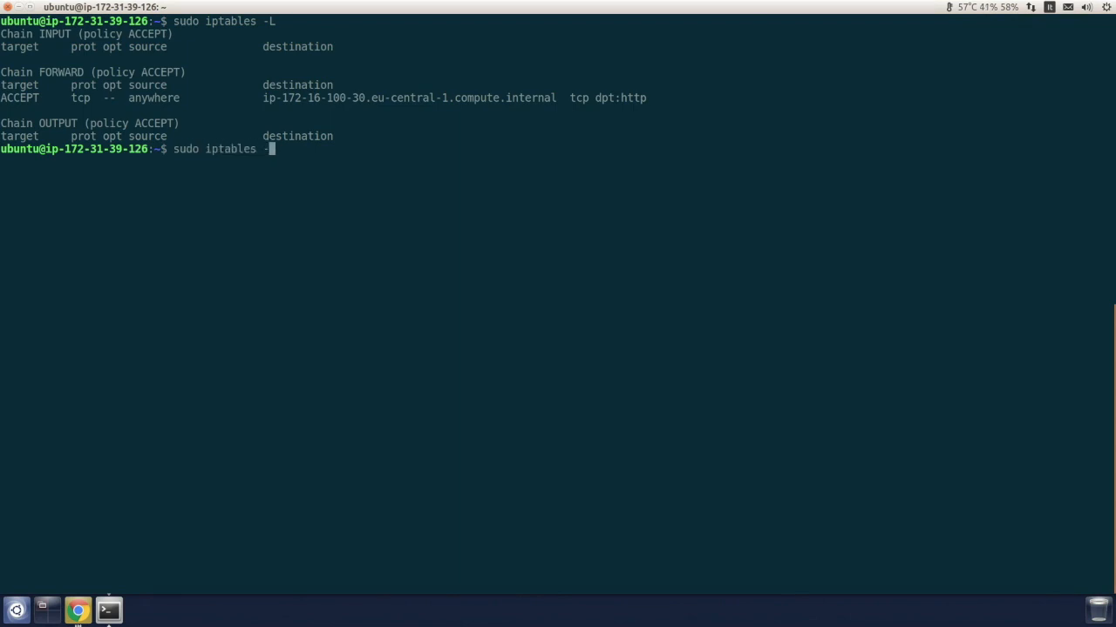
pyautogui.write('L -t nat')
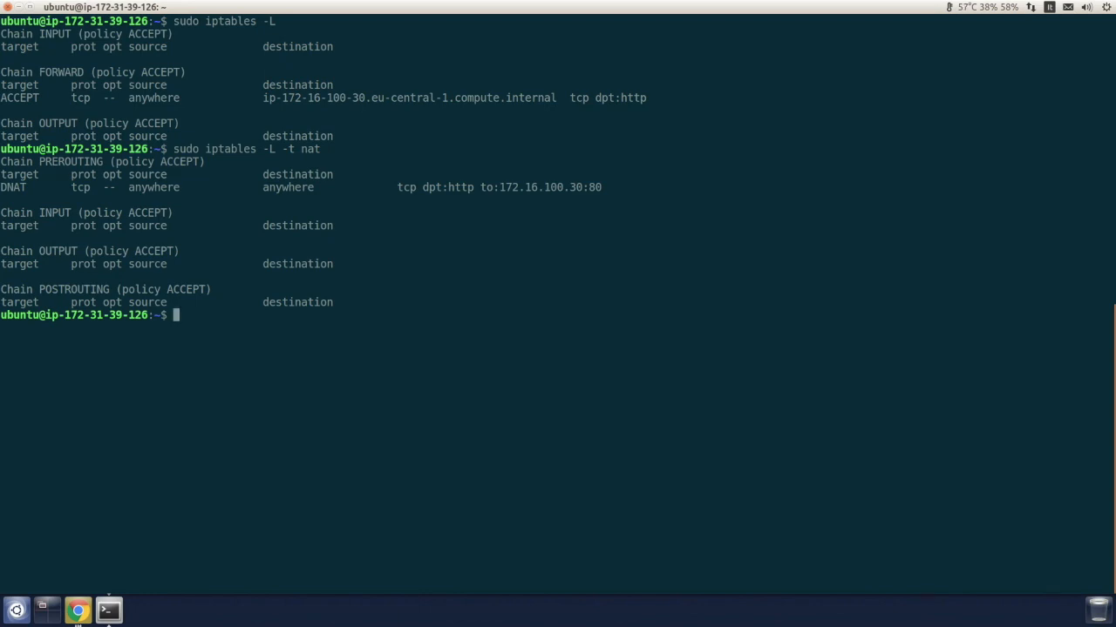
pyautogui.moveTo(77, 610)
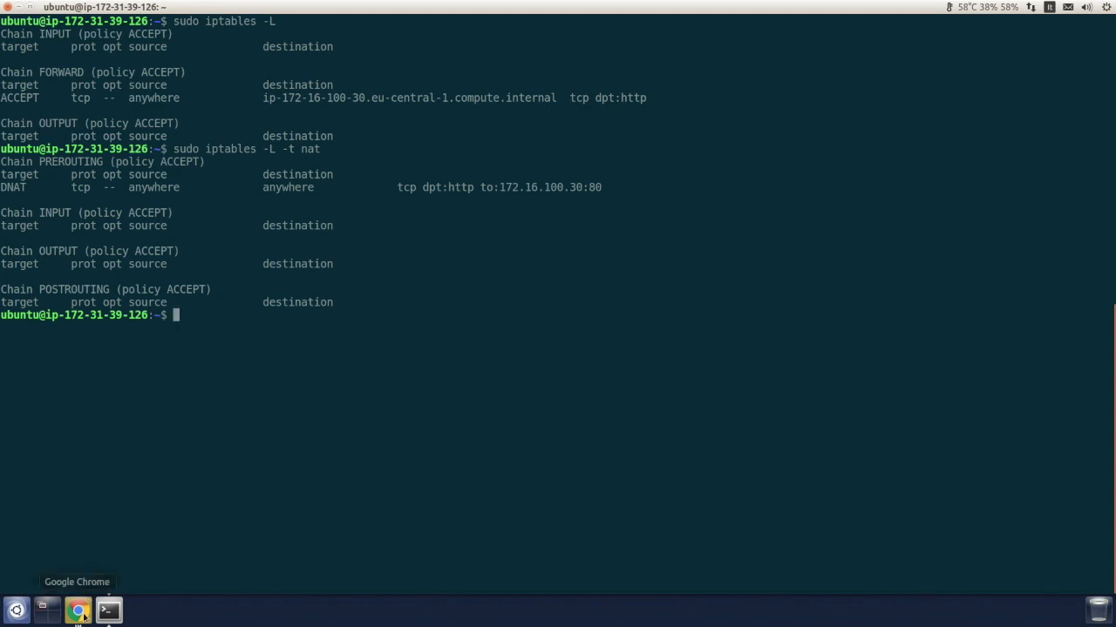
pyautogui.click(77, 610)
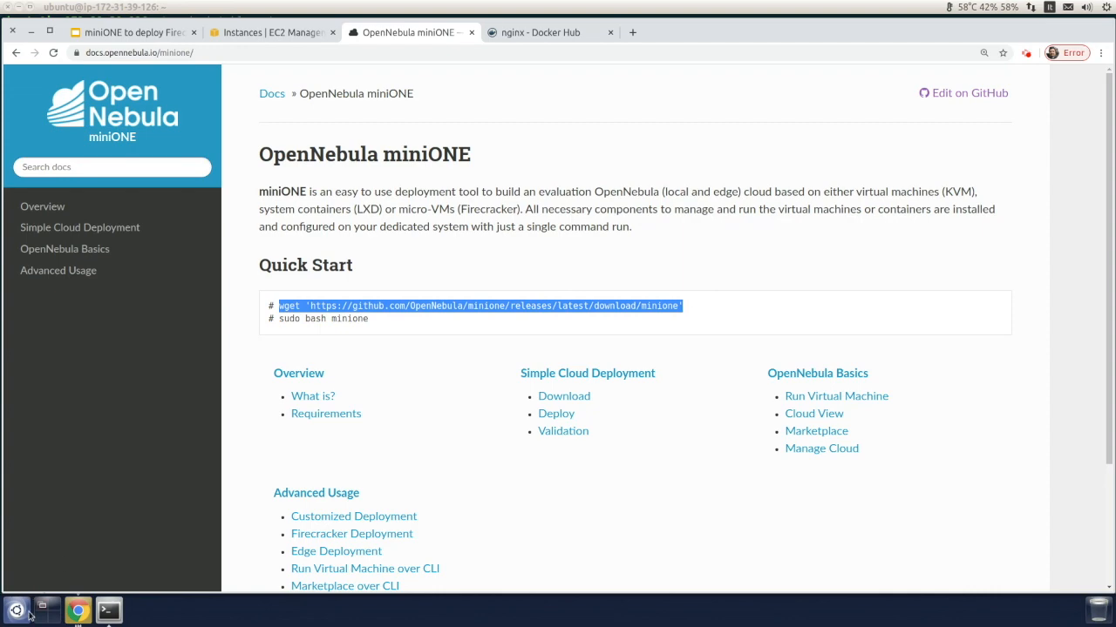
# Step: Download the miniONE installer script with wget in the terminal
pyautogui.click(108, 610)
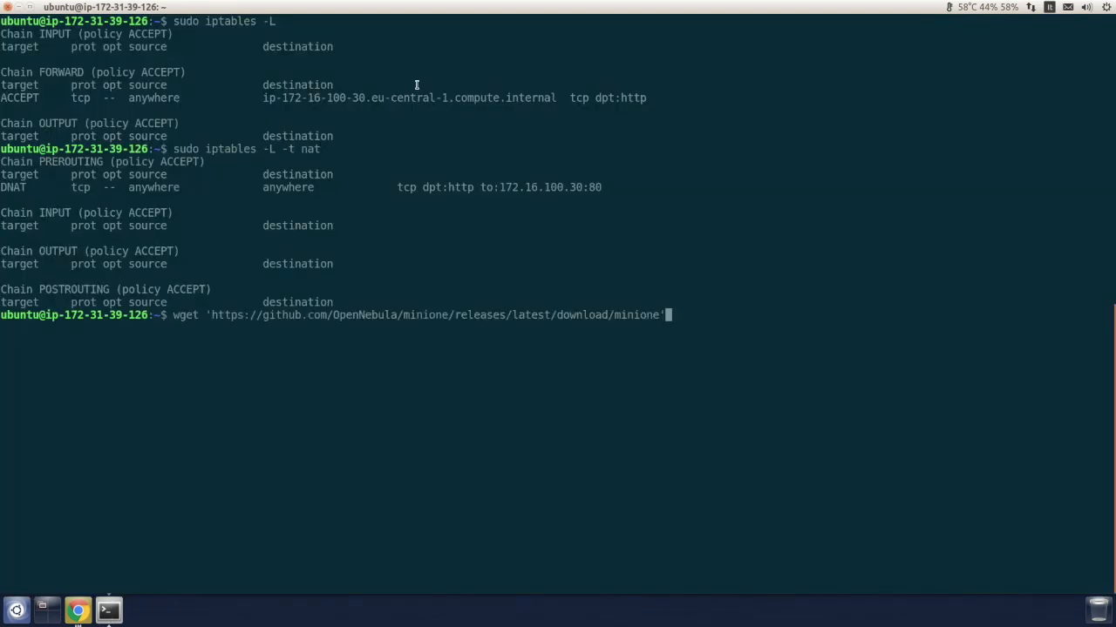
pyautogui.press('Return')
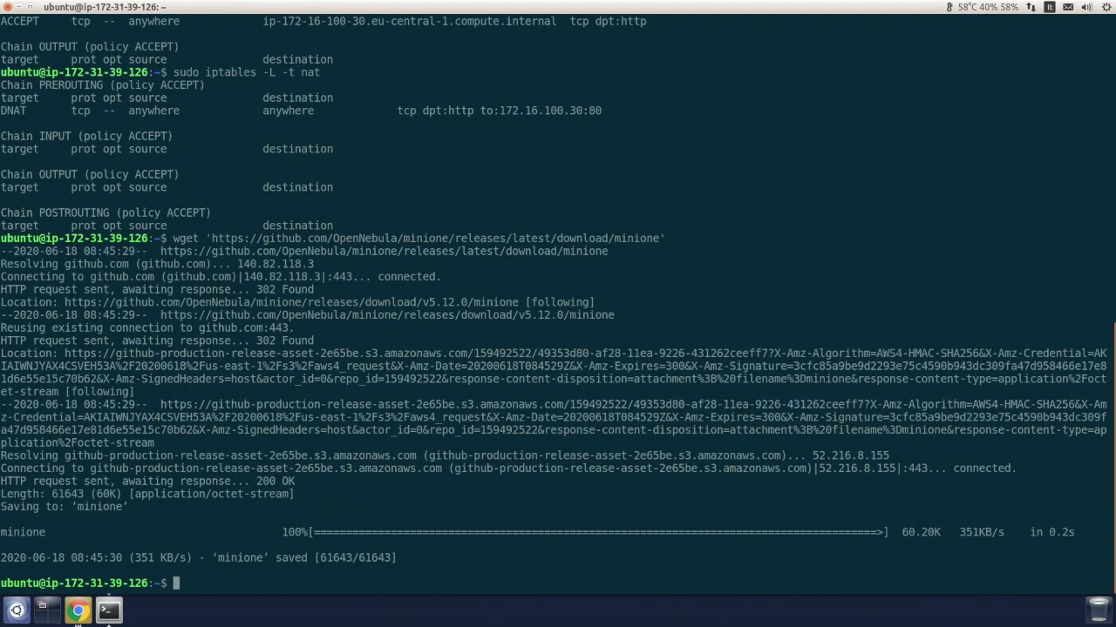
# Step: Launch sudo bash minione --firecracker --sunstone-port 8080 --yes to start the deployment
pyautogui.write('sudo')
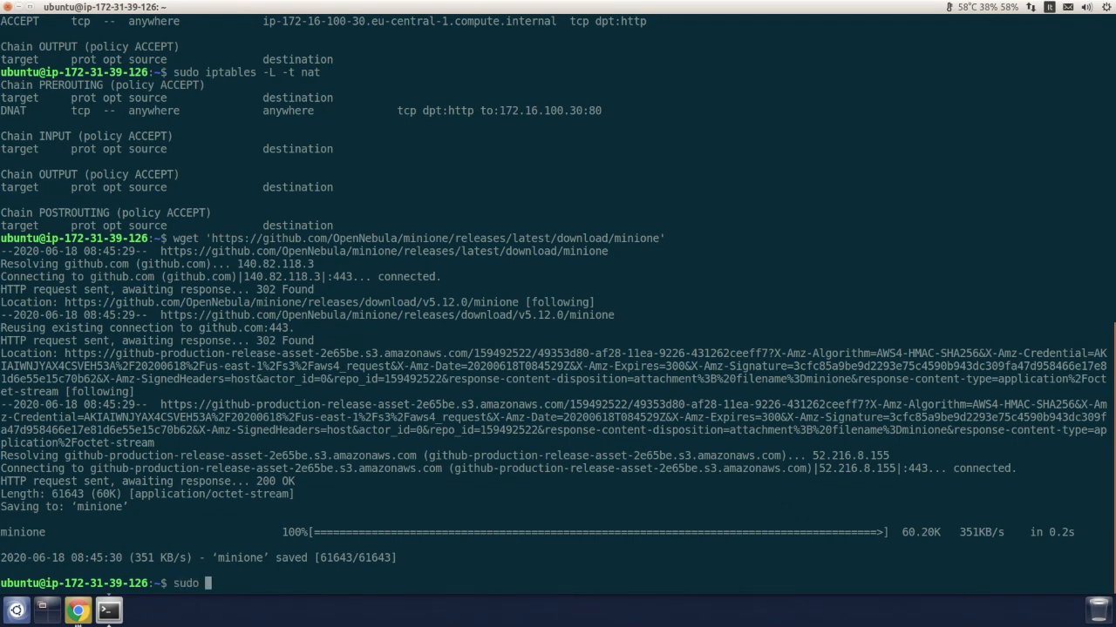
pyautogui.write('bash')
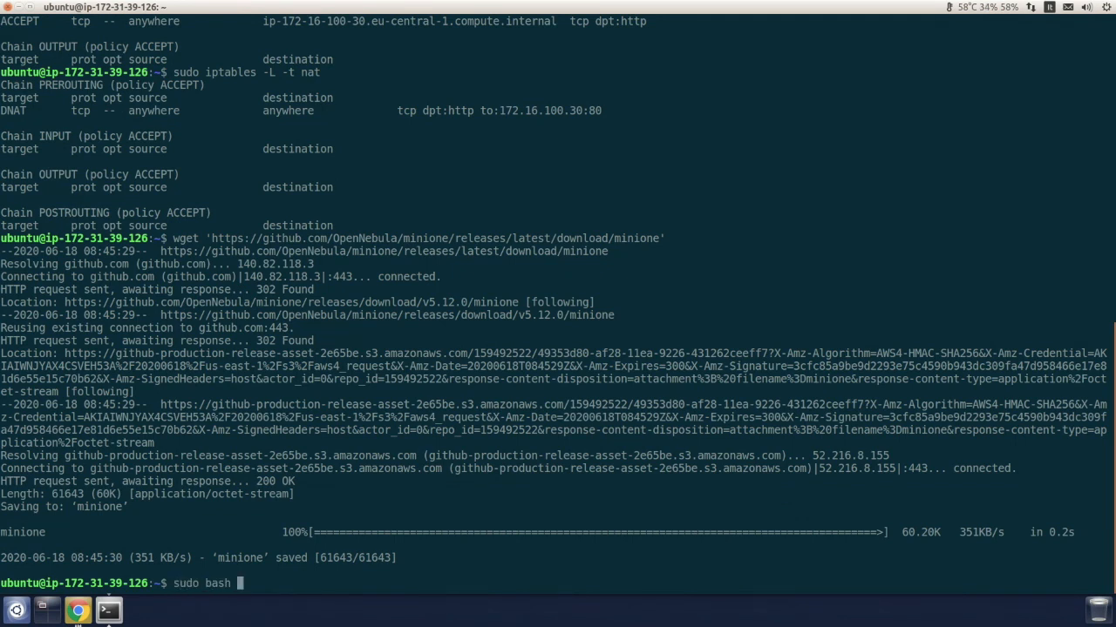
pyautogui.write('minione --firecracker')
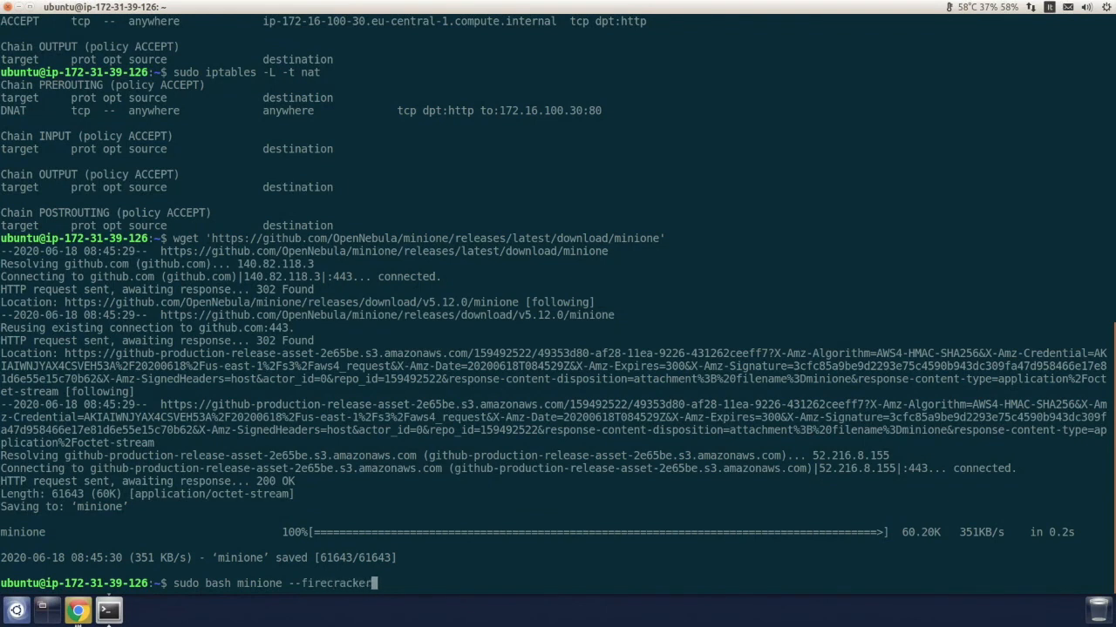
pyautogui.write('--sunstone')
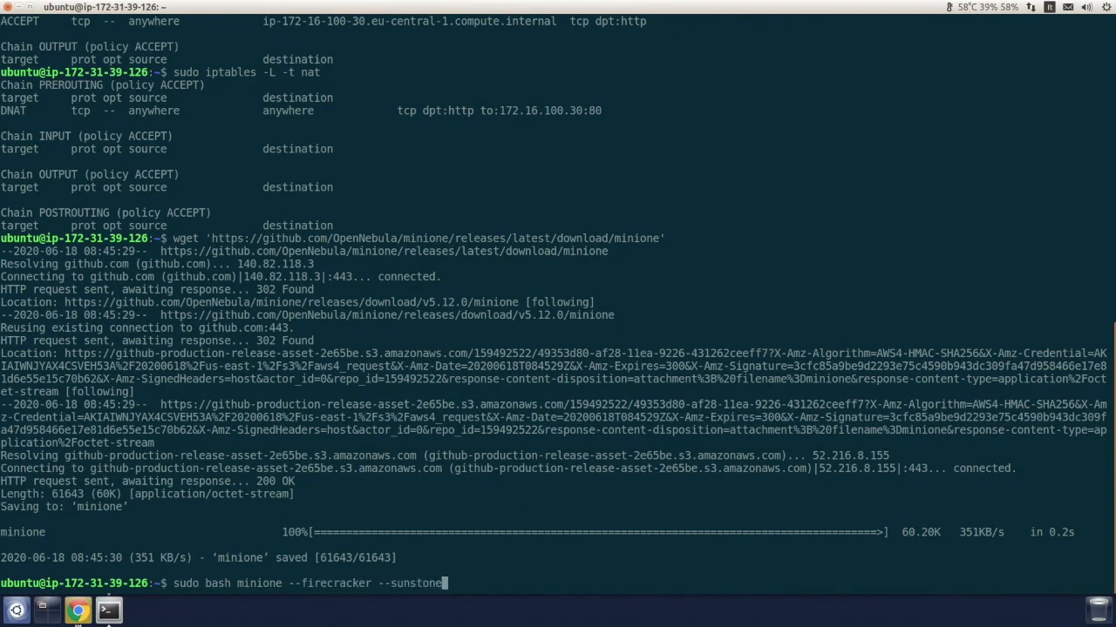
pyautogui.write('-port 80')
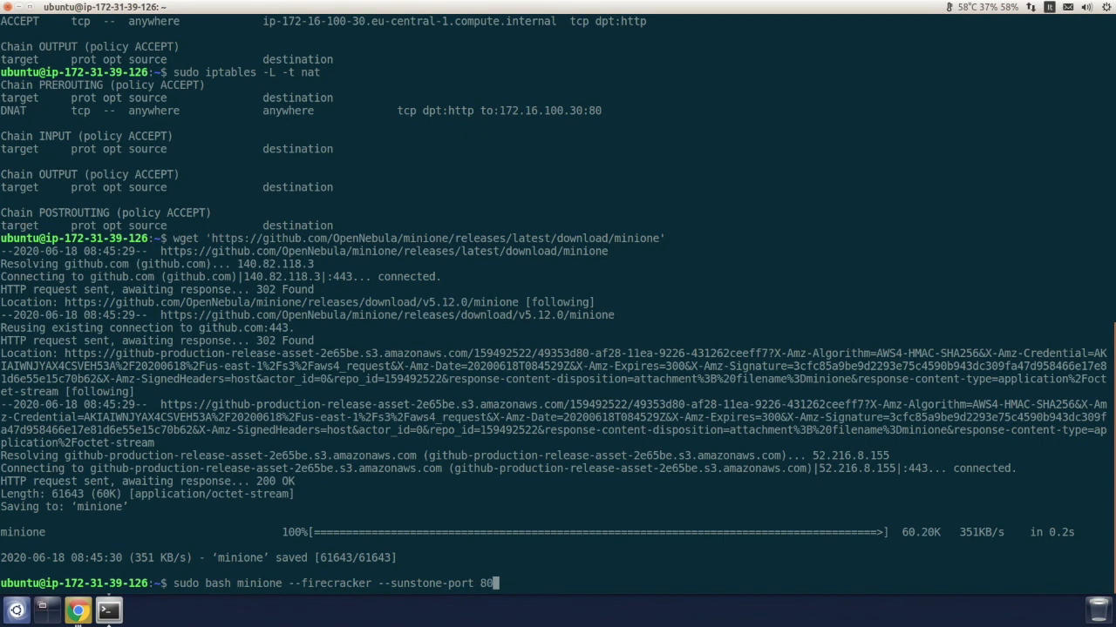
pyautogui.write('80 --yes')
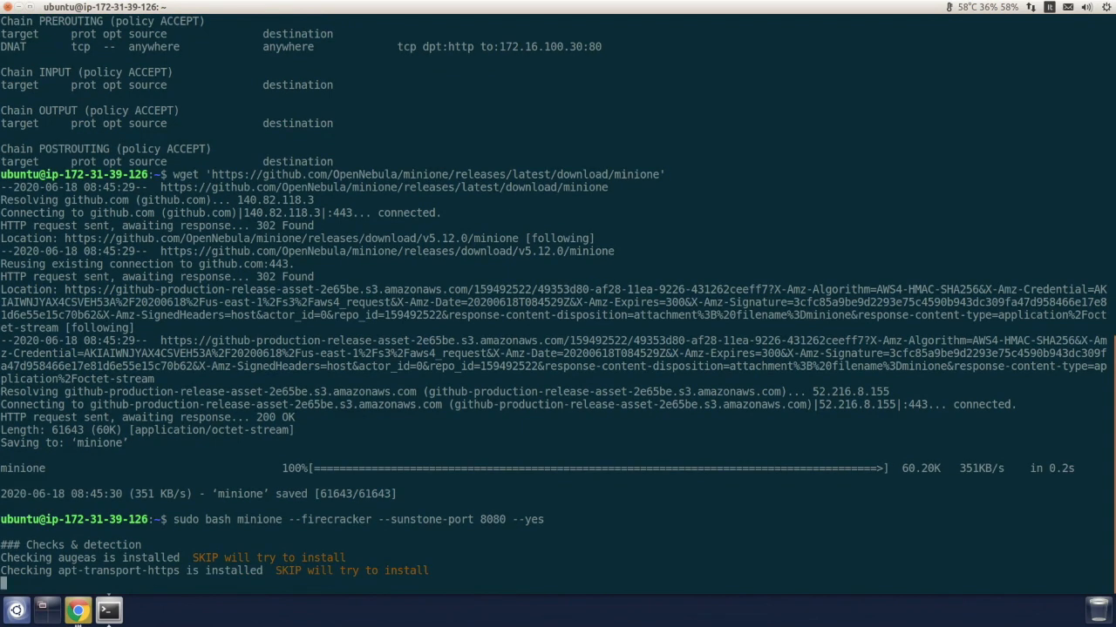
pyautogui.scroll(-3)
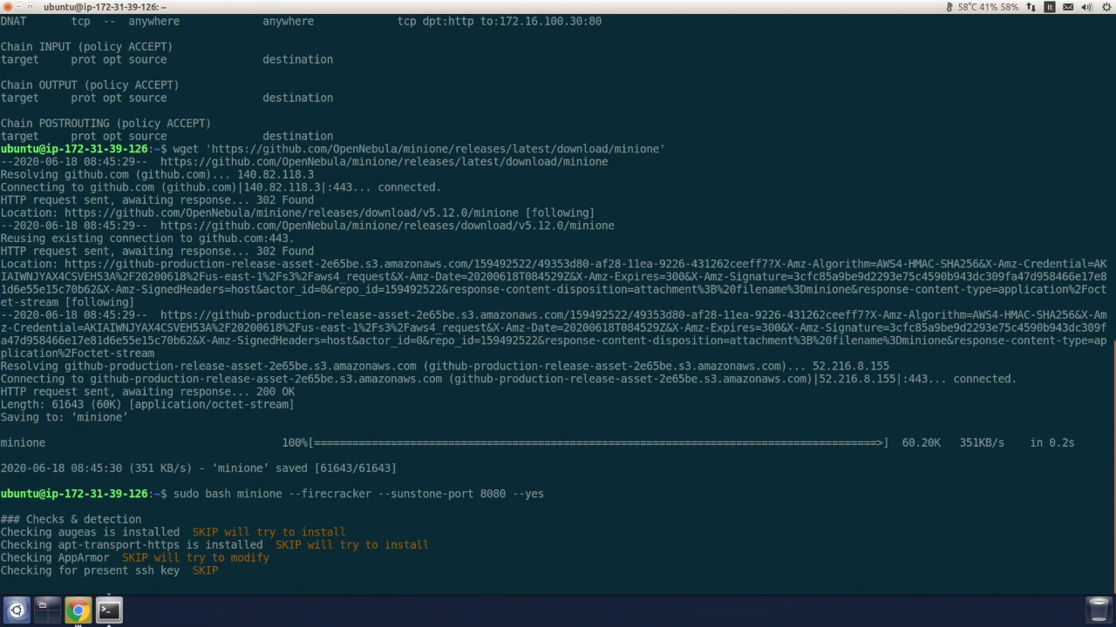
pyautogui.scroll(-3)
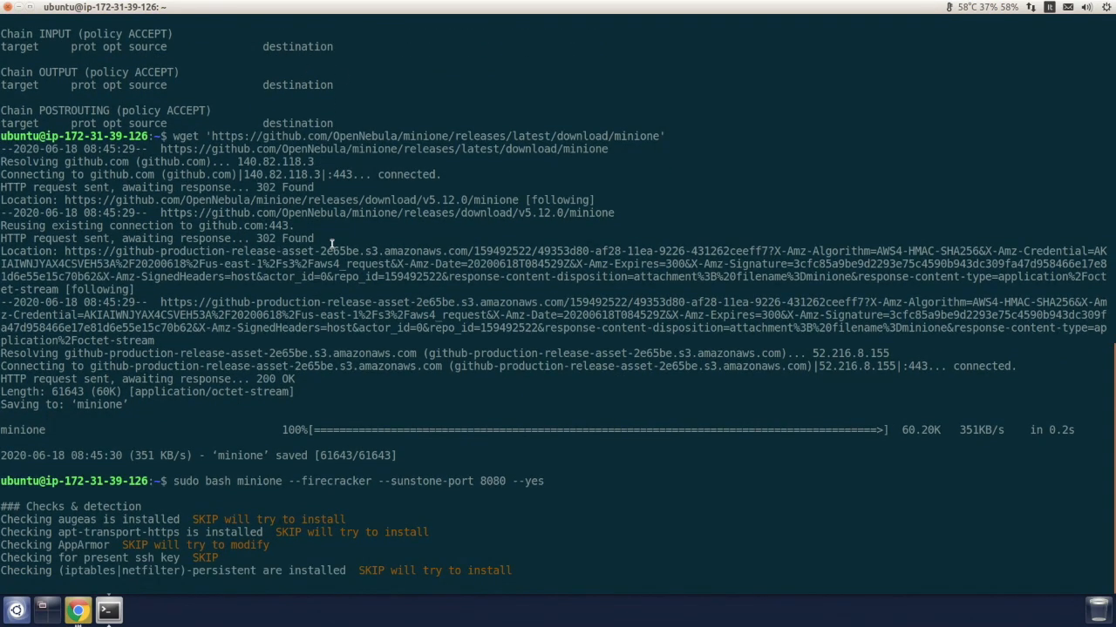
pyautogui.scroll(-3)
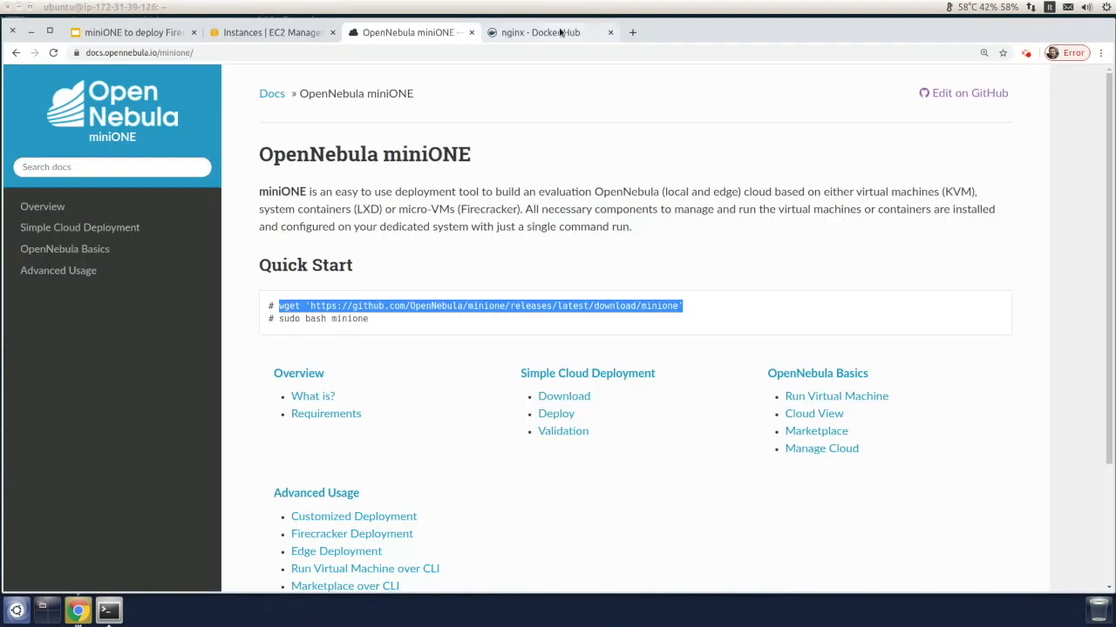
# Step: View the nginx Docker Hub page, check the installation in the terminal, and show the EC2 instance's public IP
pyautogui.click(540, 31)
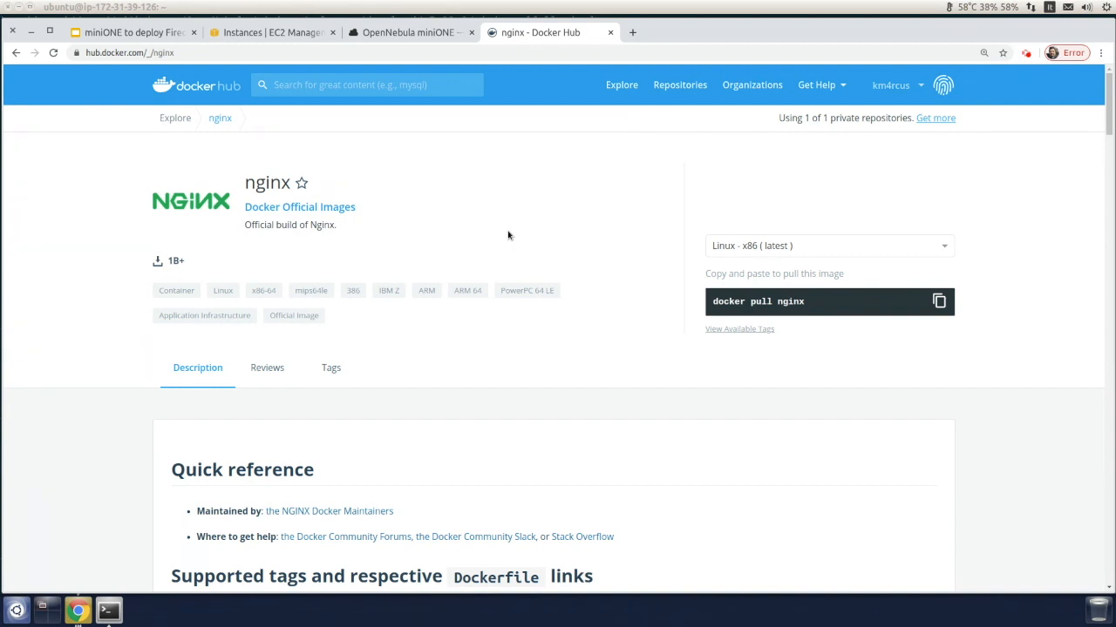
pyautogui.click(108, 610)
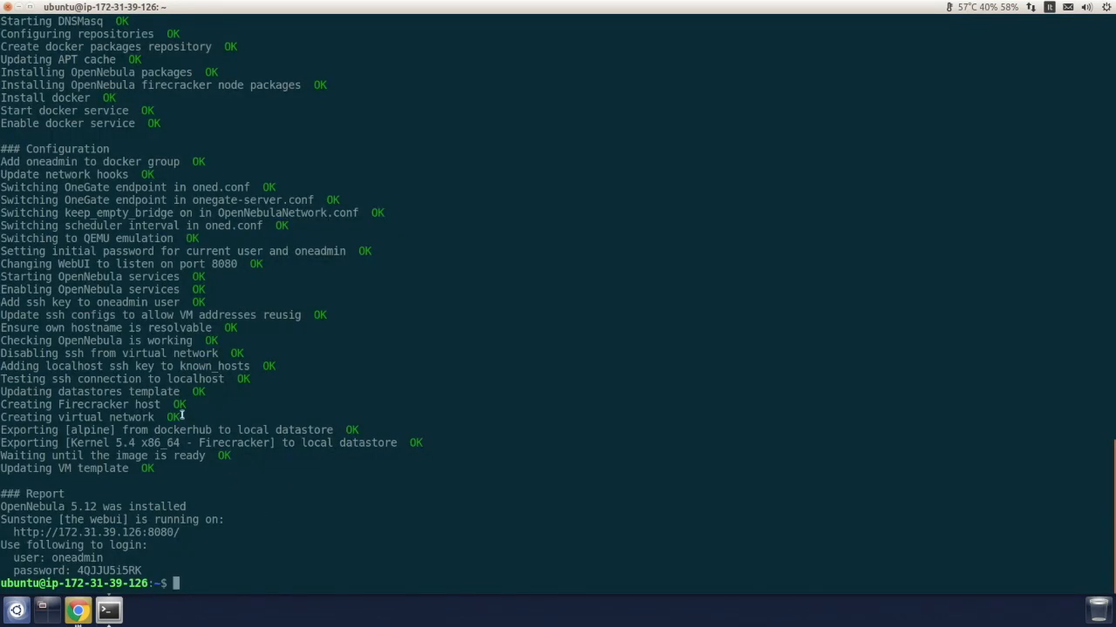
pyautogui.moveTo(122, 571)
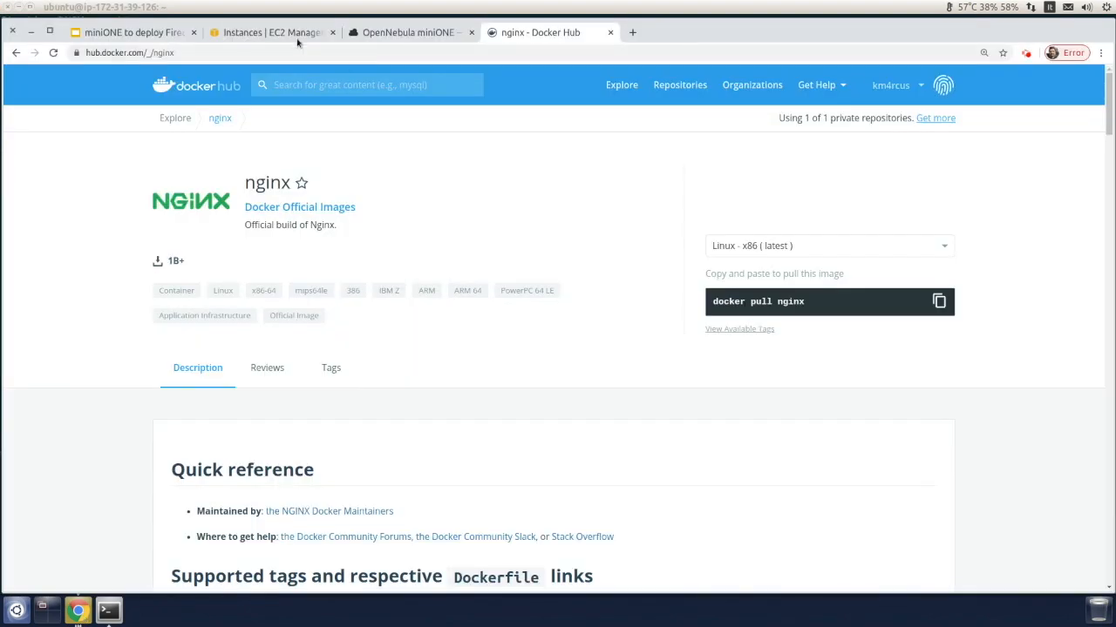
pyautogui.click(270, 32)
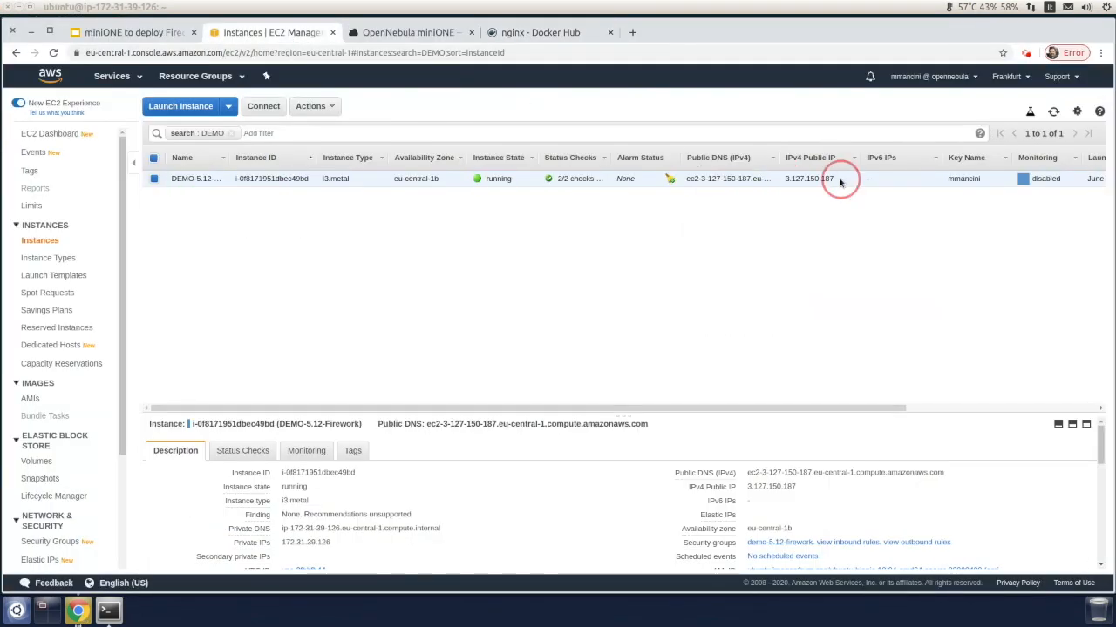
# Step: Open Sunstone at the instance's public IP on port 8080 in a new tab
pyautogui.doubleClick(809, 178)
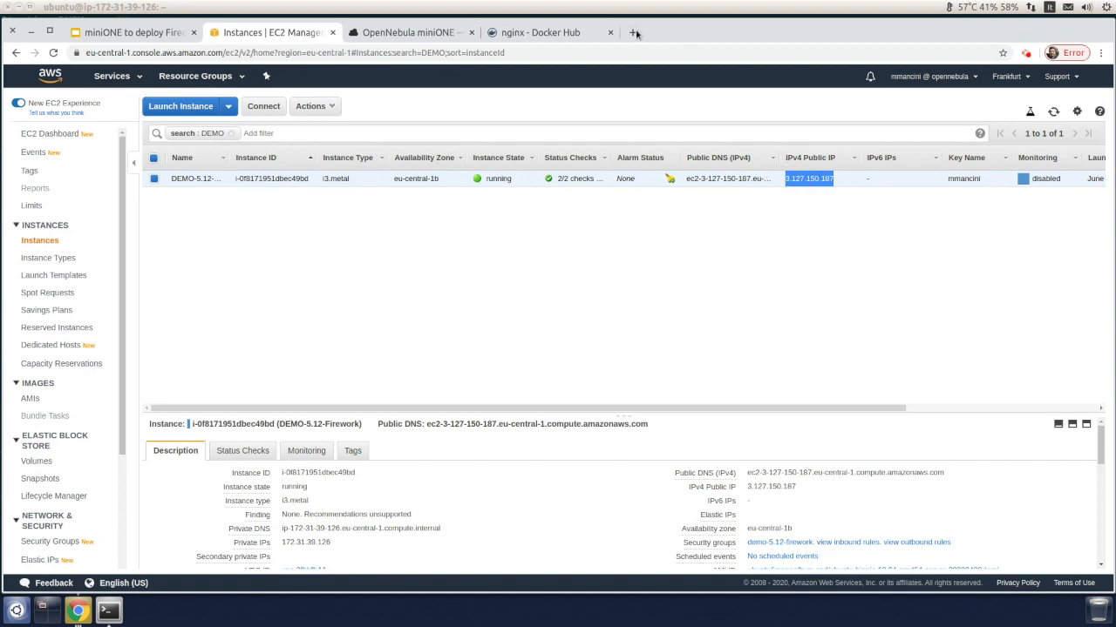
pyautogui.click(635, 32)
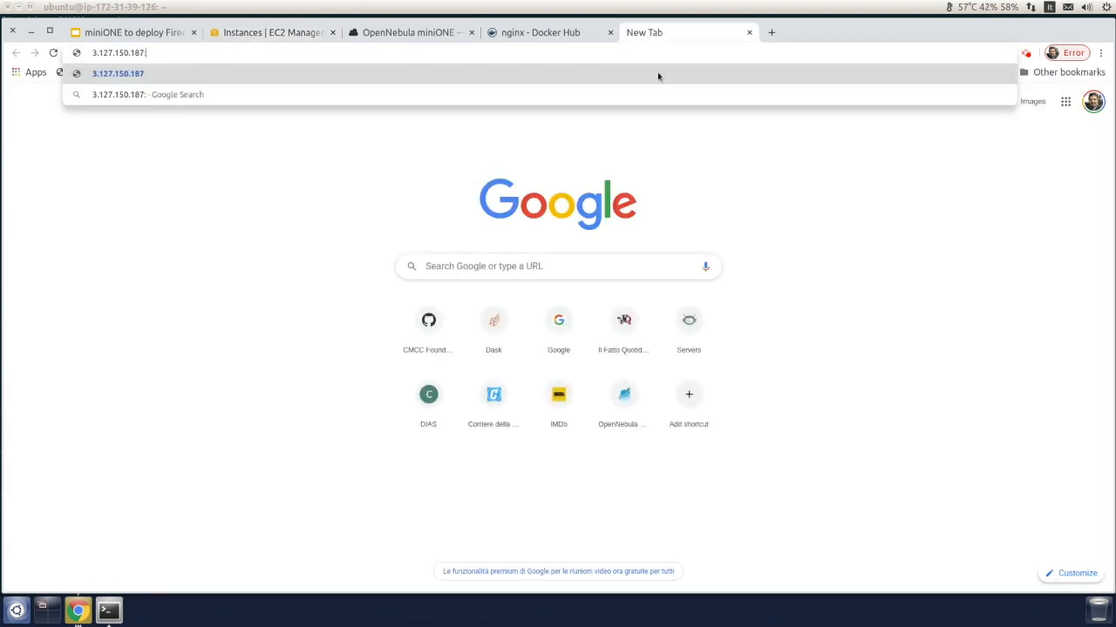
pyautogui.press('Return')
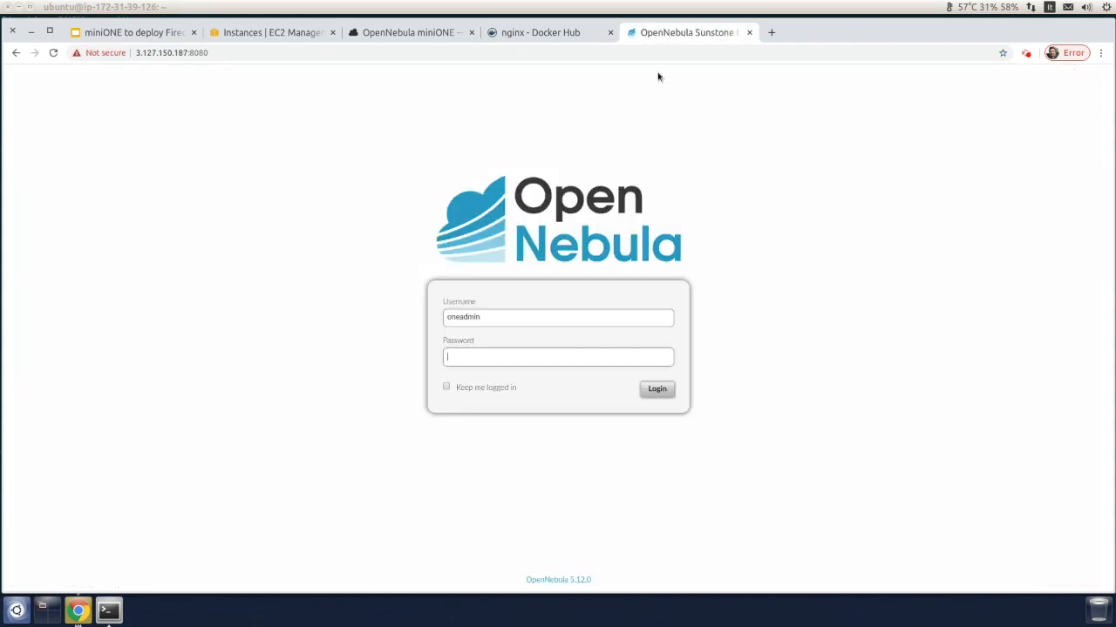
# Step: Log in as oneadmin with the generated password from the terminal and save the login
pyautogui.click(109, 610)
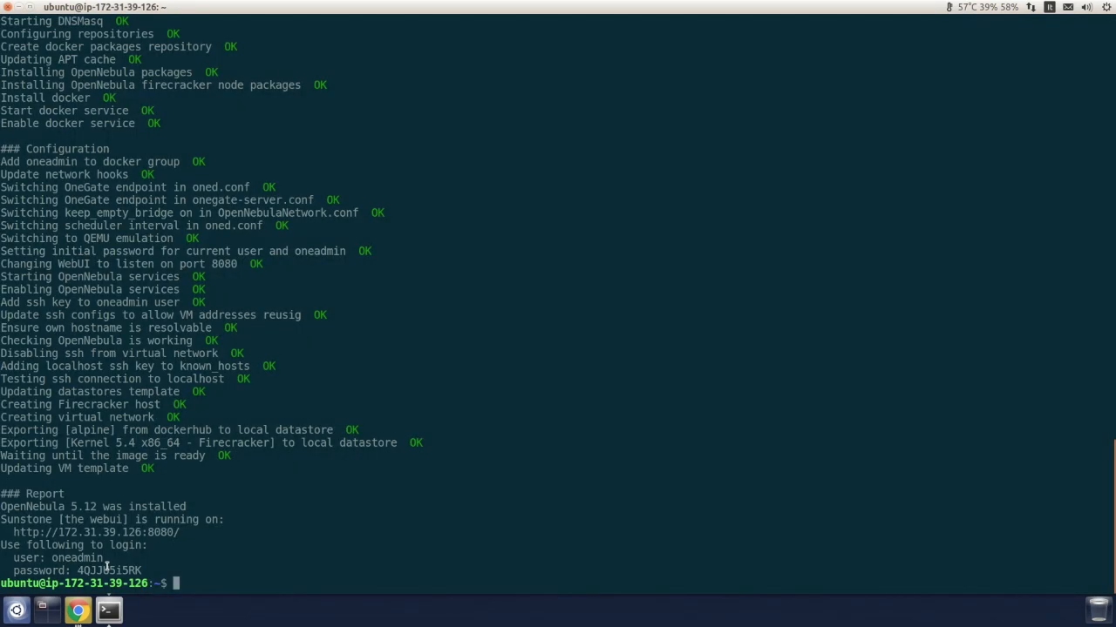
pyautogui.doubleClick(108, 569)
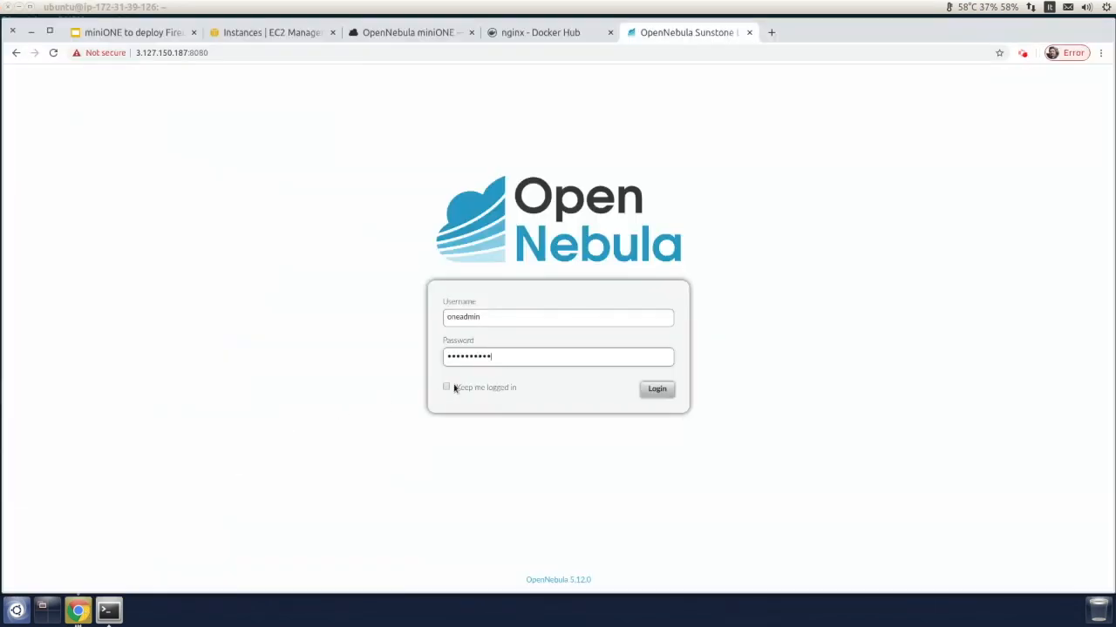
pyautogui.click(656, 389)
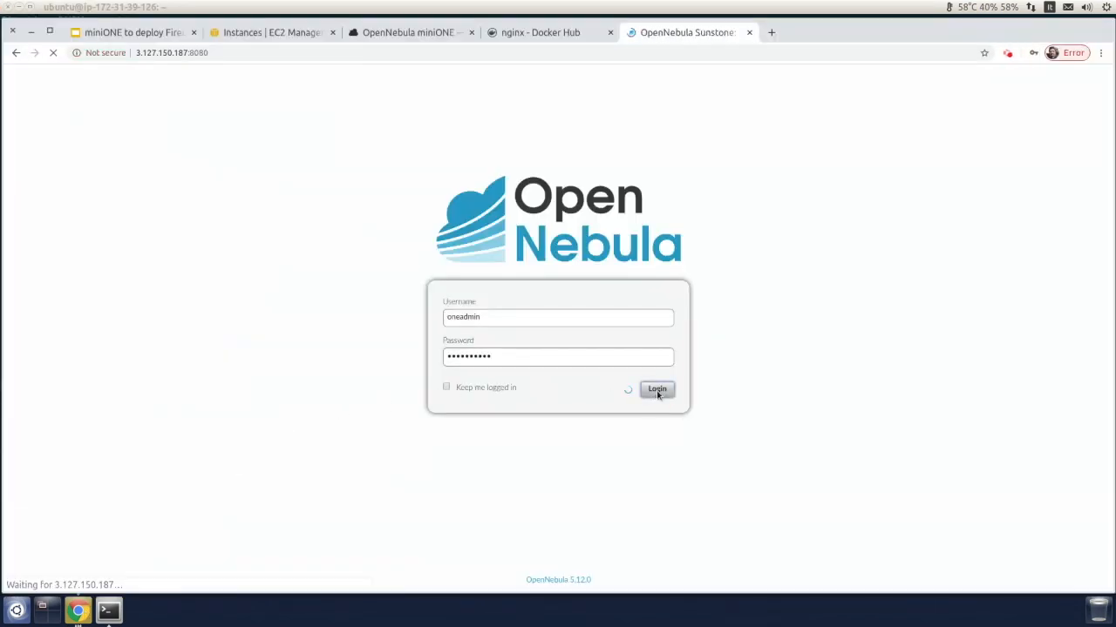
pyautogui.click(656, 388)
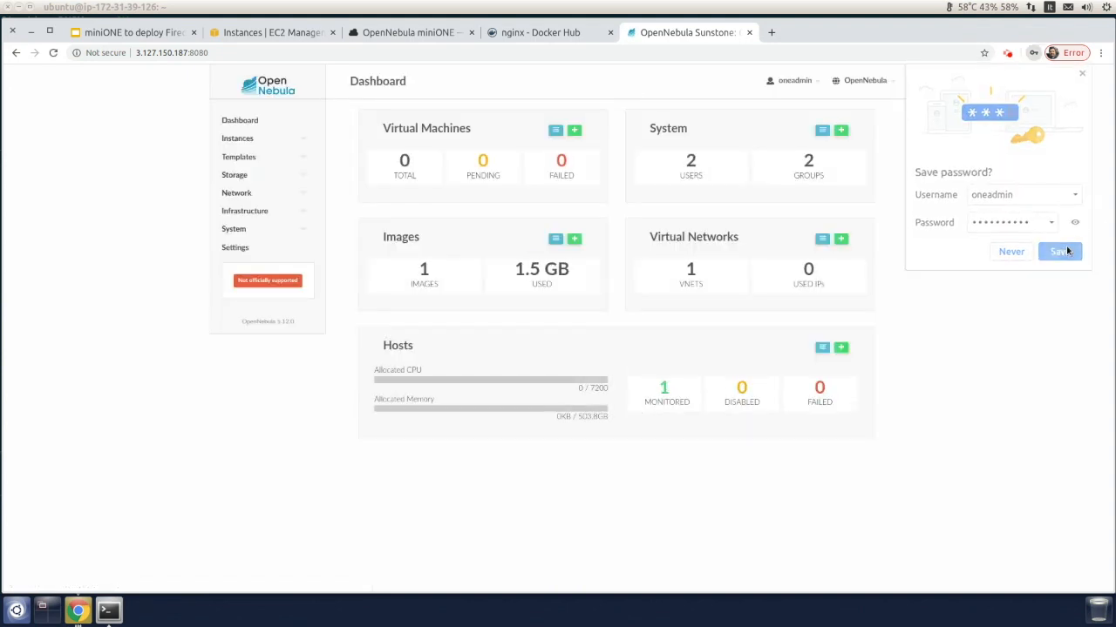
pyautogui.click(244, 209)
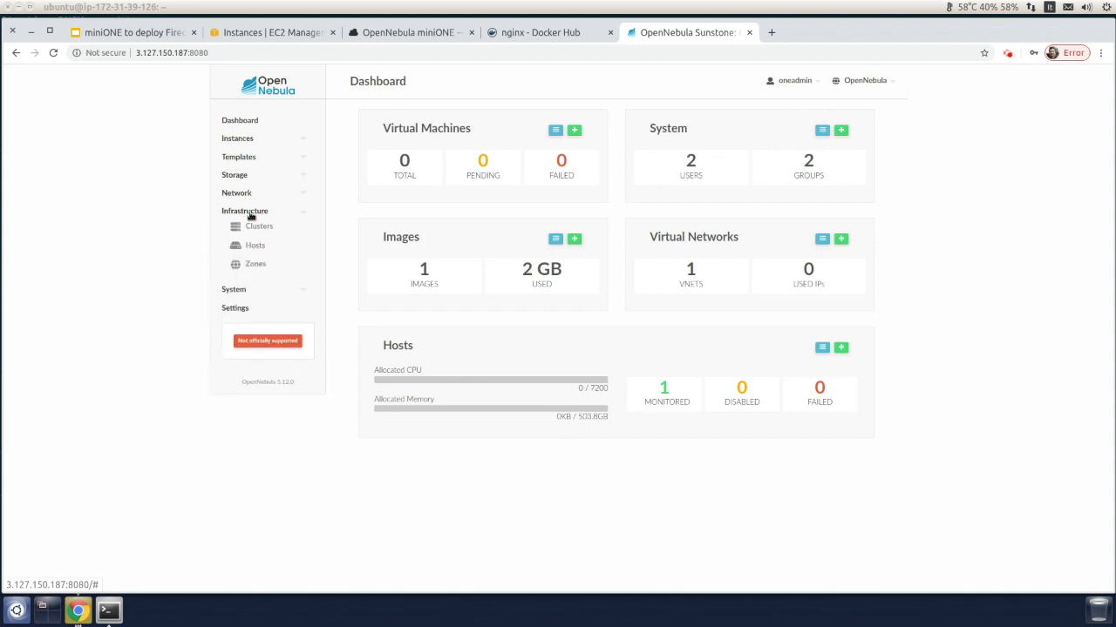
# Step: Inspect the localhost host's details and its Firecracker VM driver
pyautogui.click(254, 244)
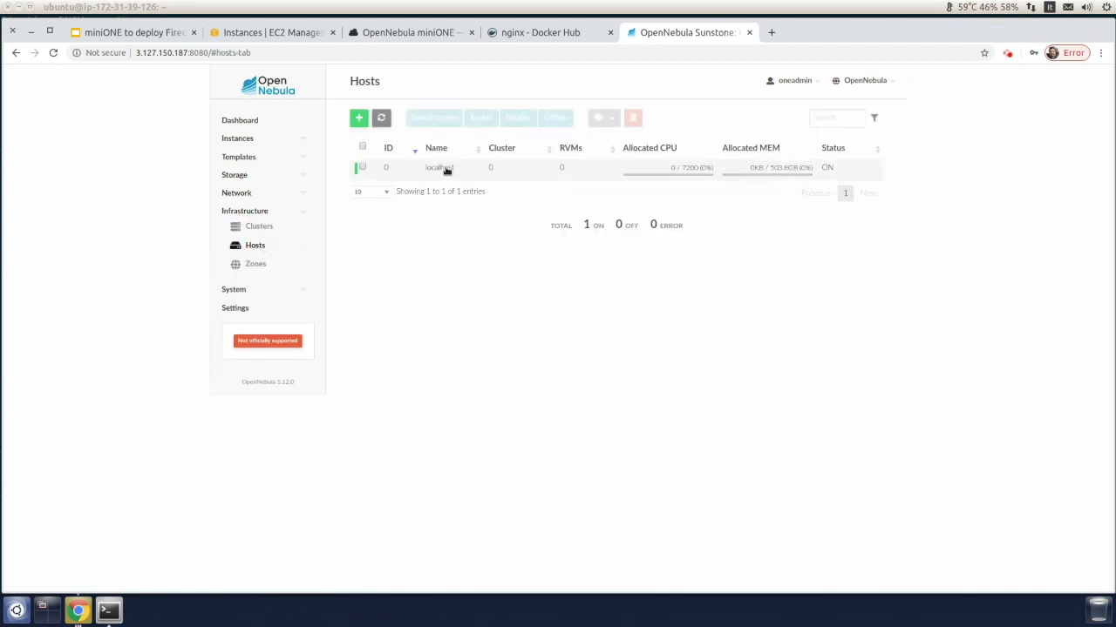
pyautogui.click(439, 168)
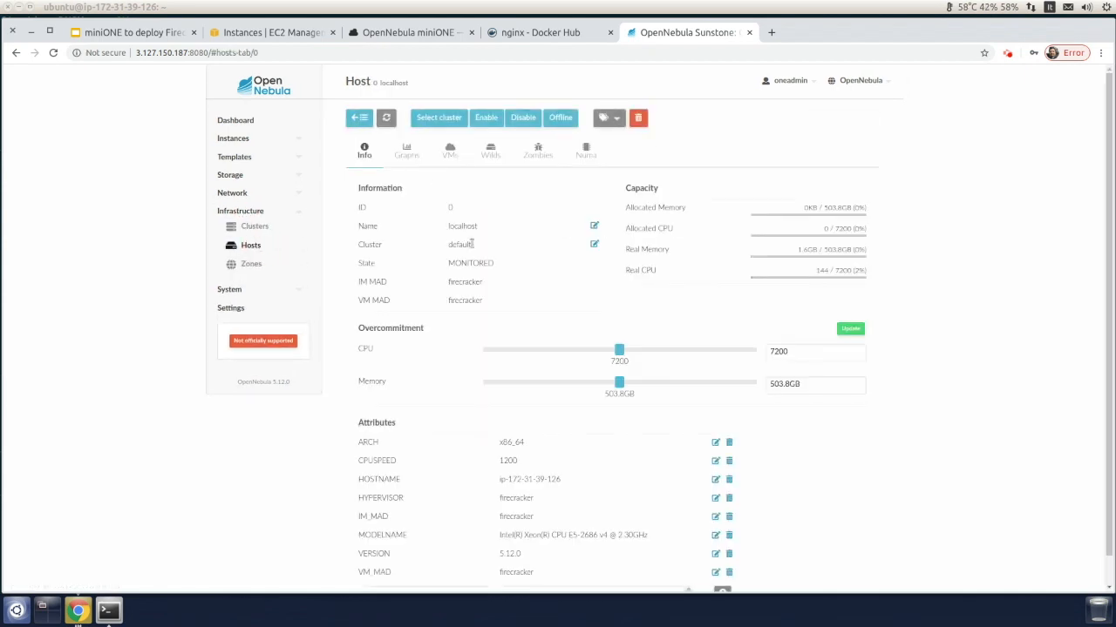
pyautogui.doubleClick(464, 300)
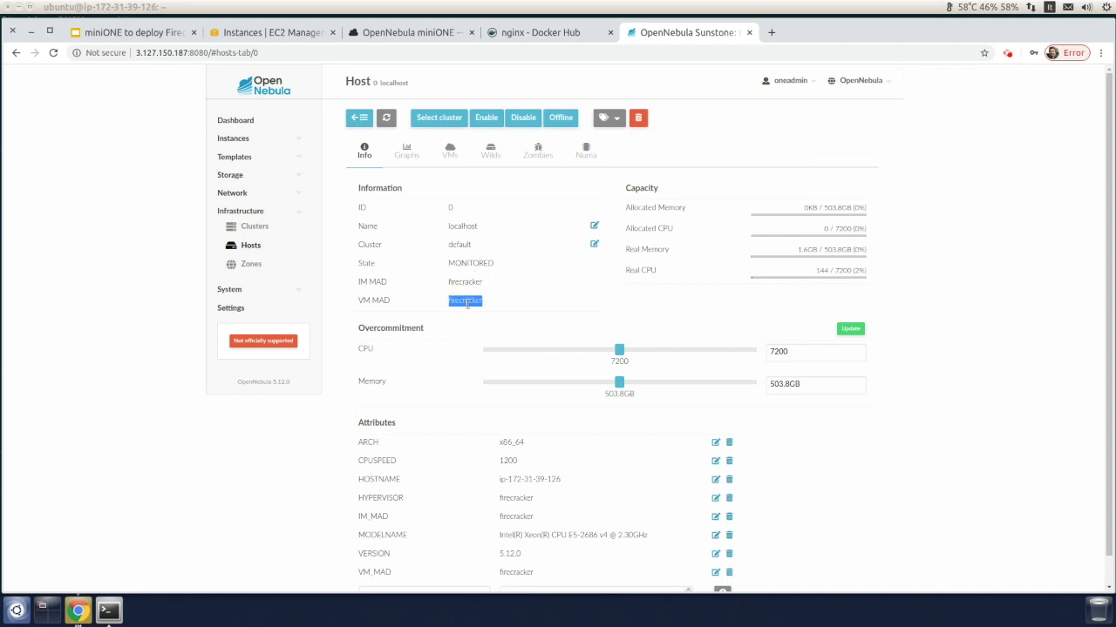
# Step: View the three datastores and the Files list with the single kernel file
pyautogui.click(230, 175)
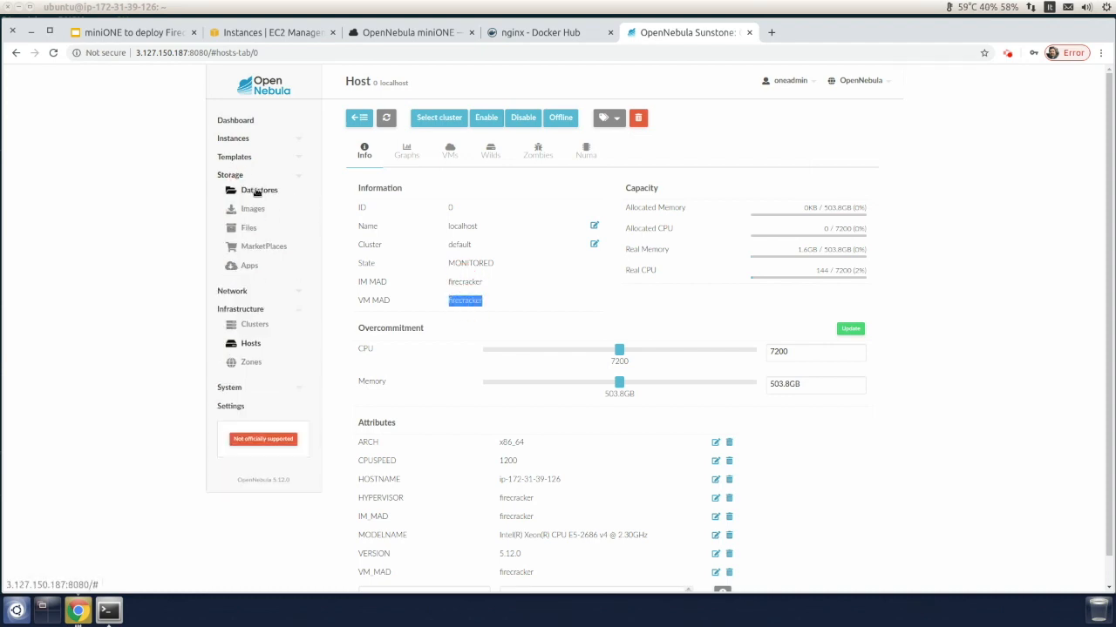
pyautogui.click(258, 190)
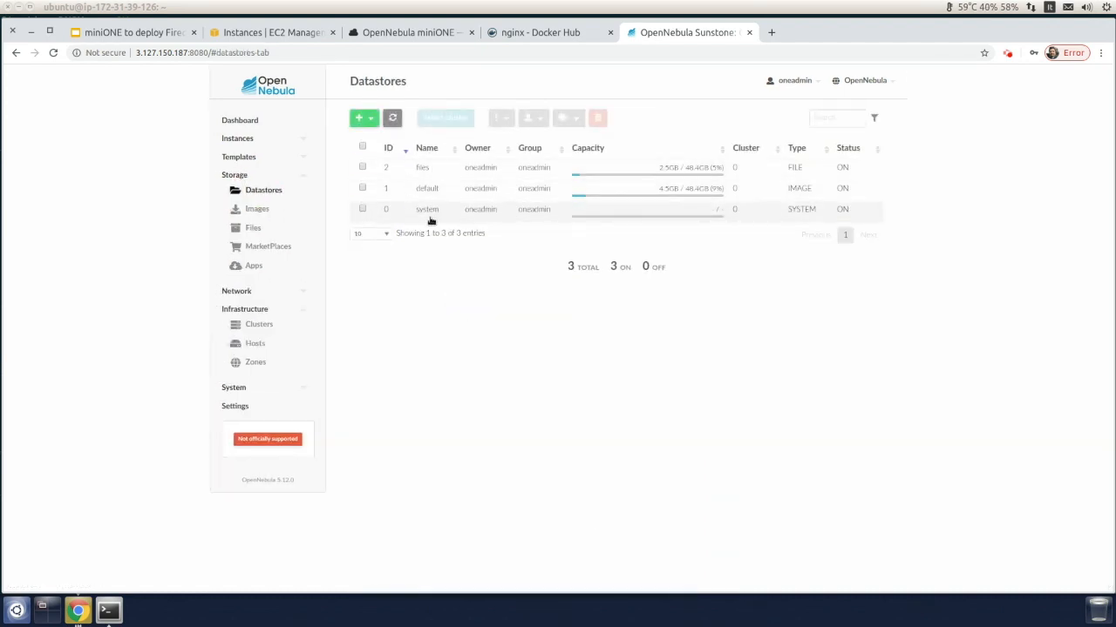
pyautogui.click(253, 227)
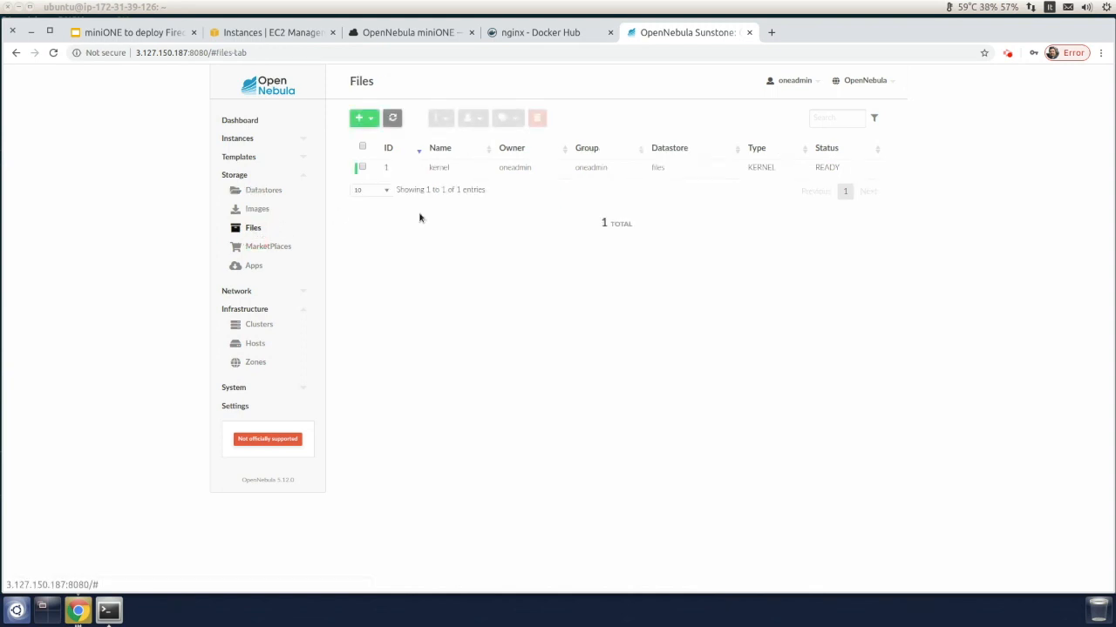
pyautogui.moveTo(432, 167)
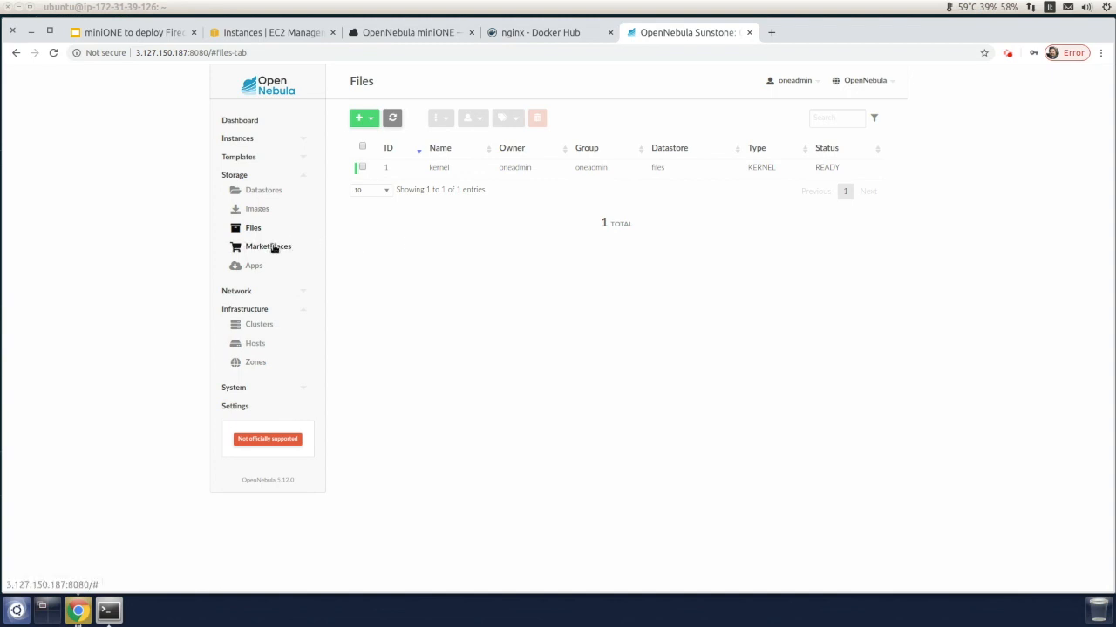
# Step: List the marketplaces and filter the apps to DockerHub only
pyautogui.click(268, 246)
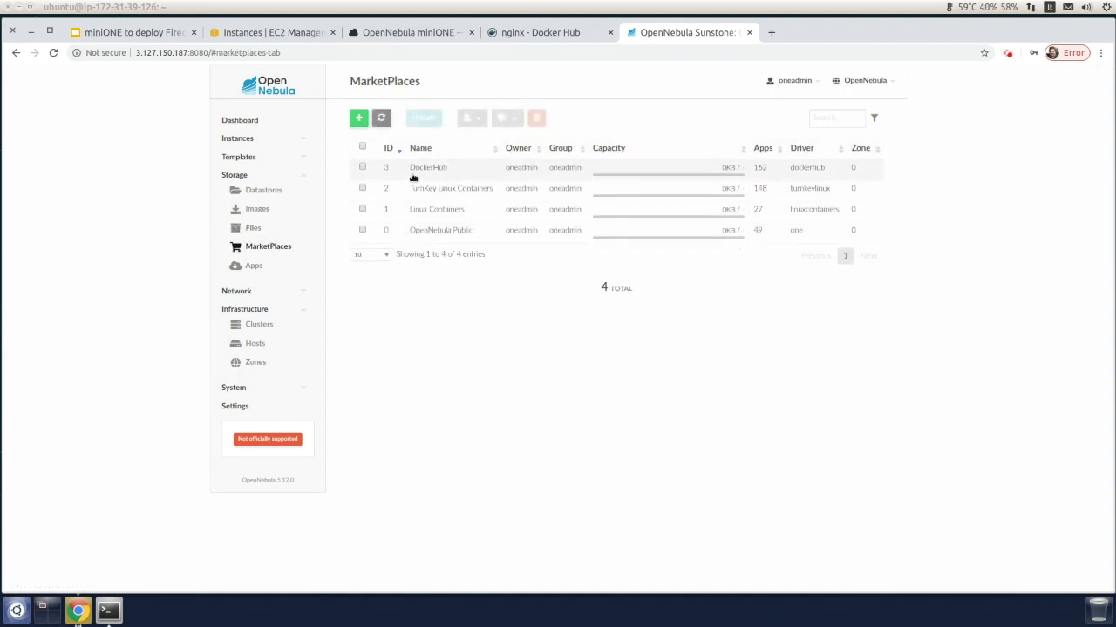
pyautogui.moveTo(543, 172)
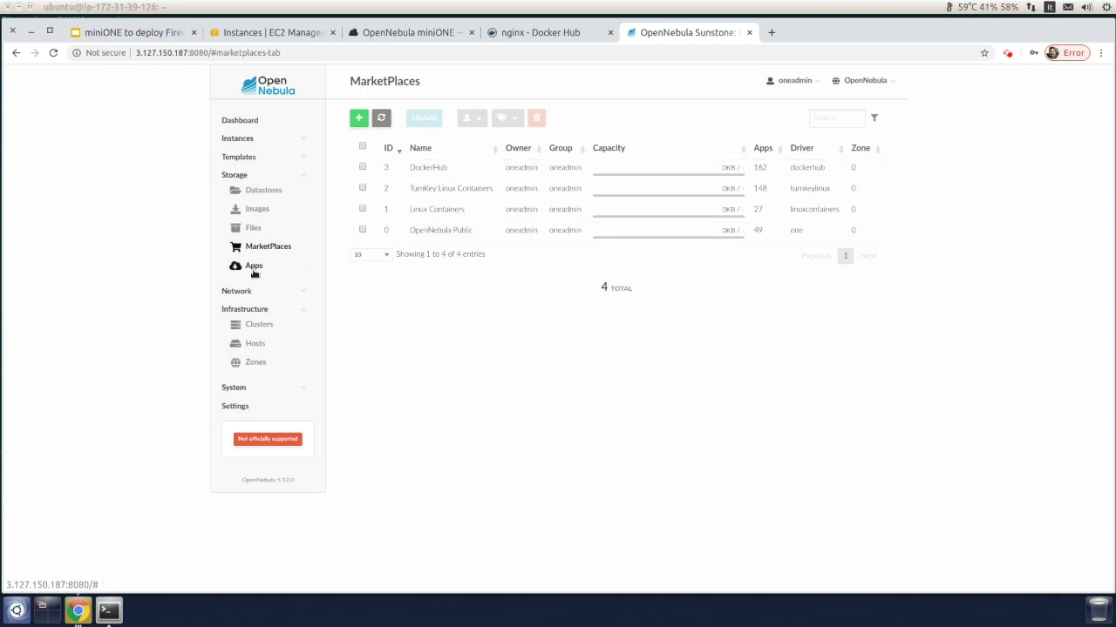
pyautogui.click(254, 265)
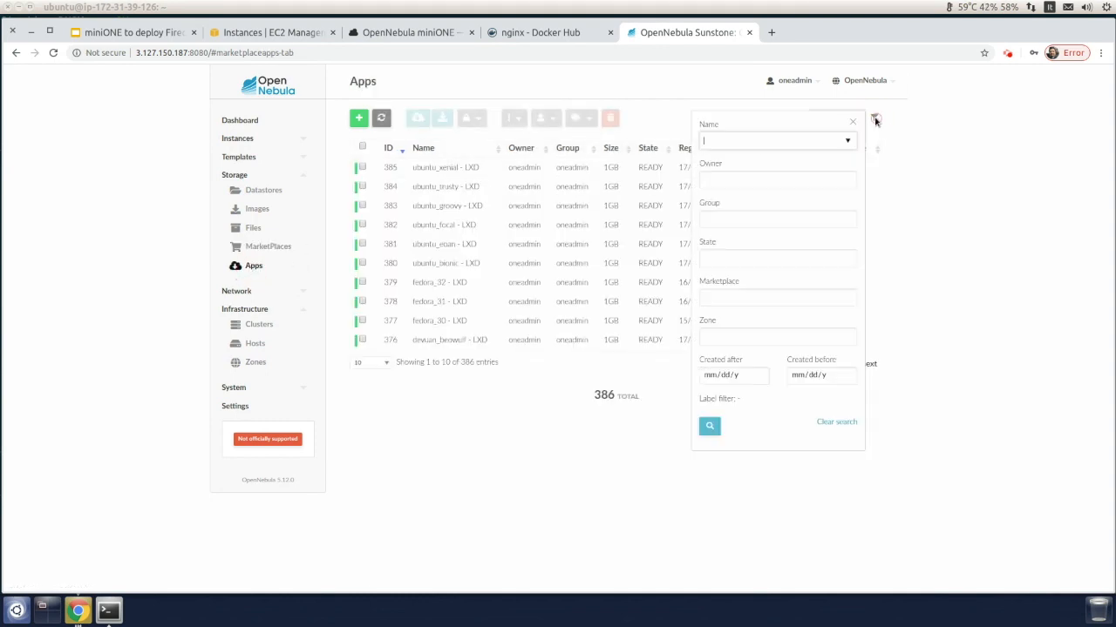
pyautogui.click(846, 296)
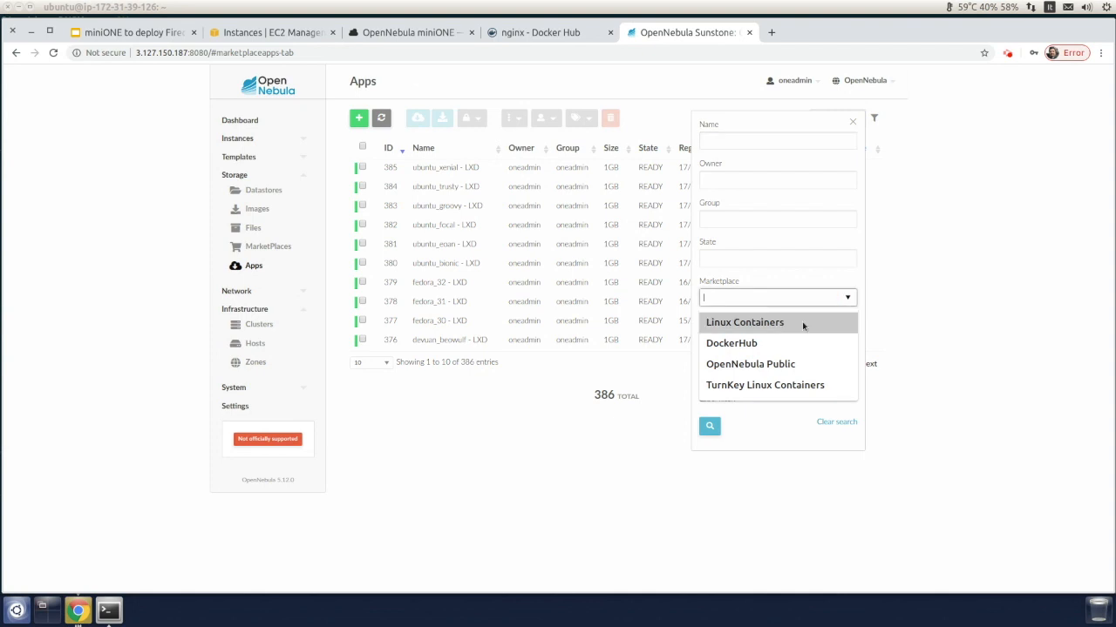
pyautogui.click(732, 341)
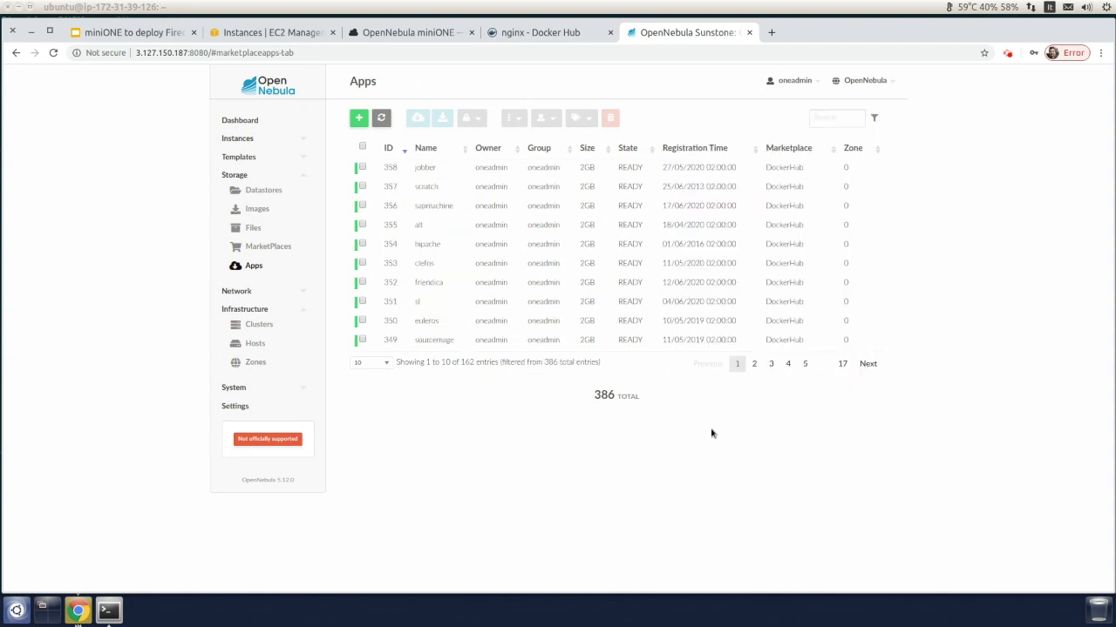
pyautogui.moveTo(722, 225)
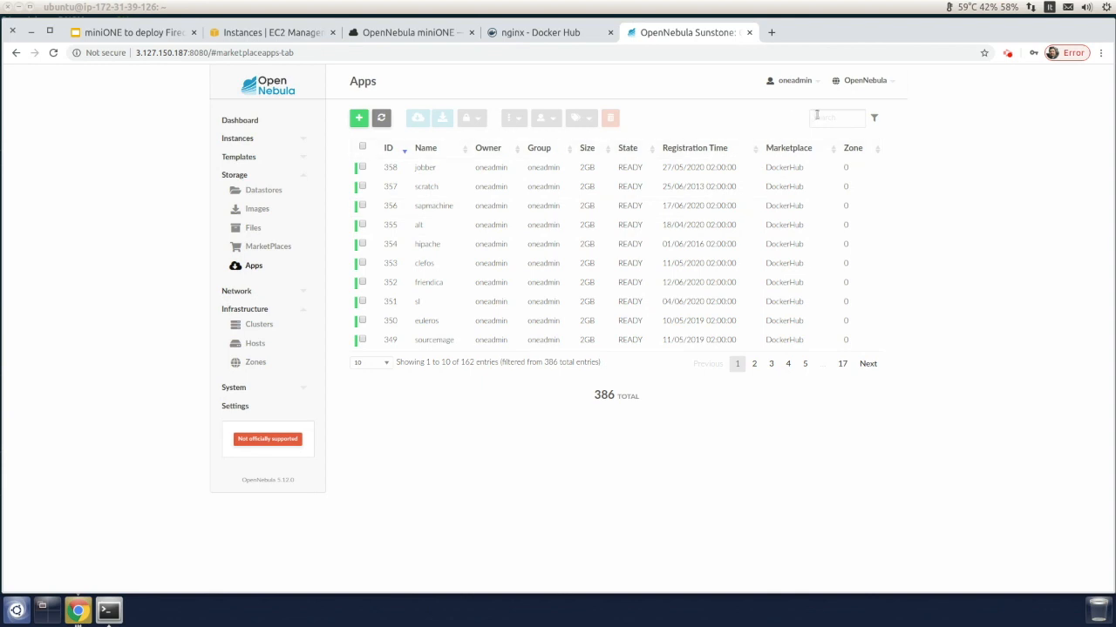
# Step: Search the apps for 'nginx' and open the nginx app's details
pyautogui.click(837, 119)
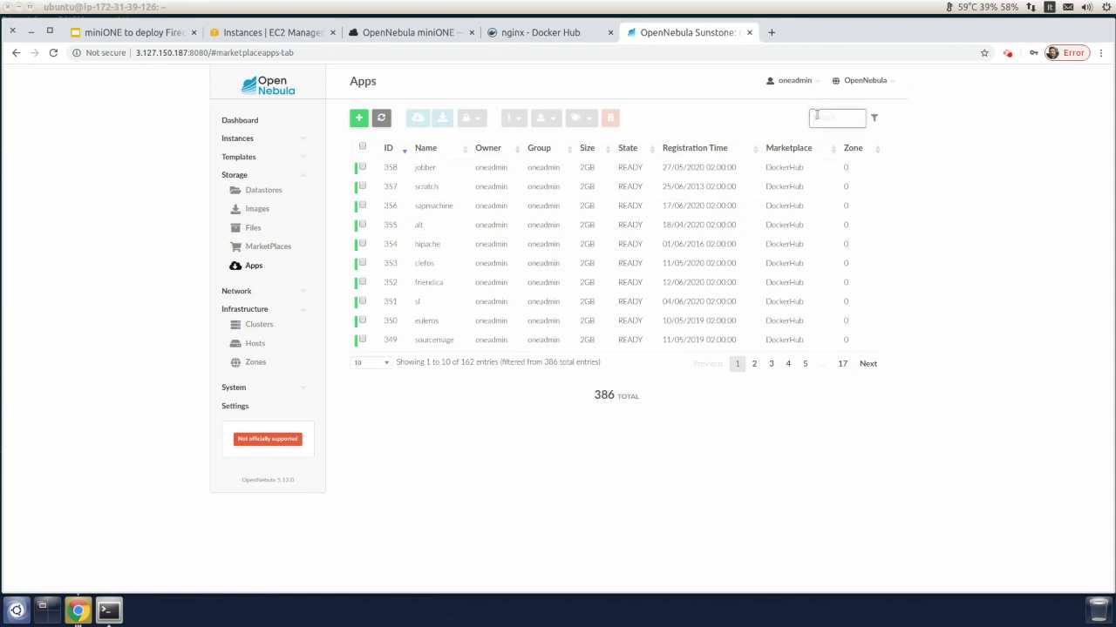
pyautogui.write('nginx')
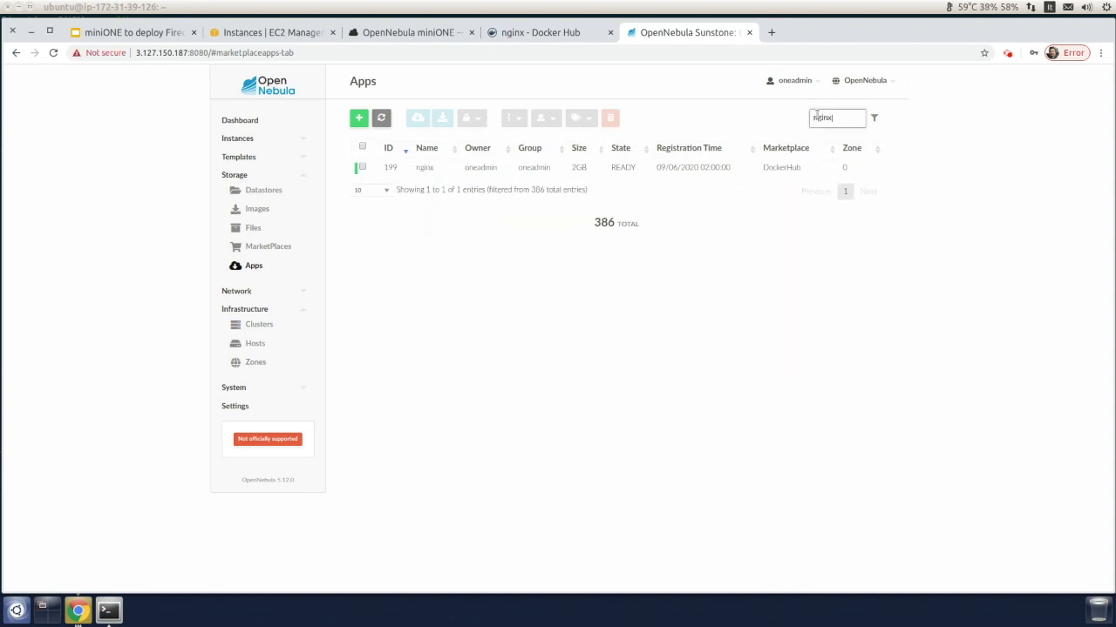
pyautogui.click(425, 167)
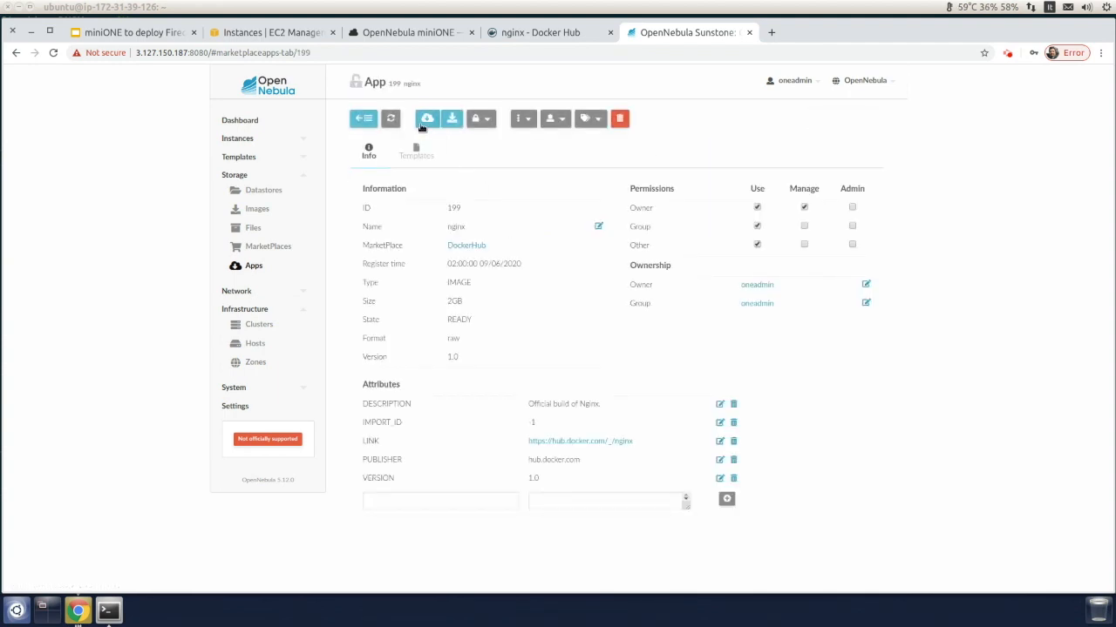
# Step: Download the nginx app to the default datastore with the stable-alpine tag, creating an image and VM template
pyautogui.click(427, 119)
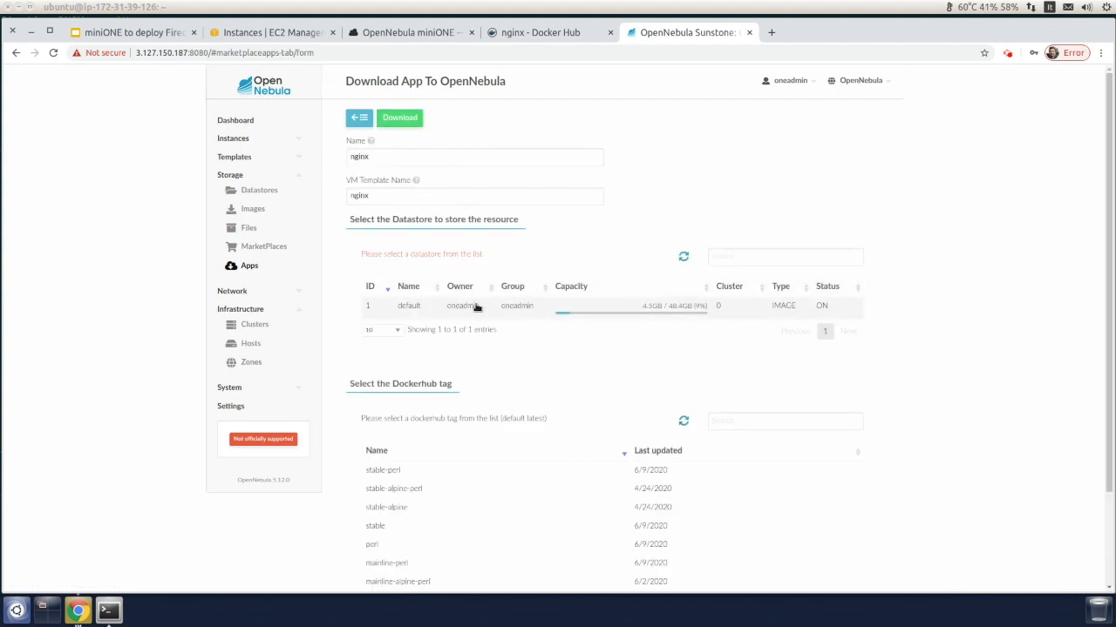
pyautogui.click(407, 305)
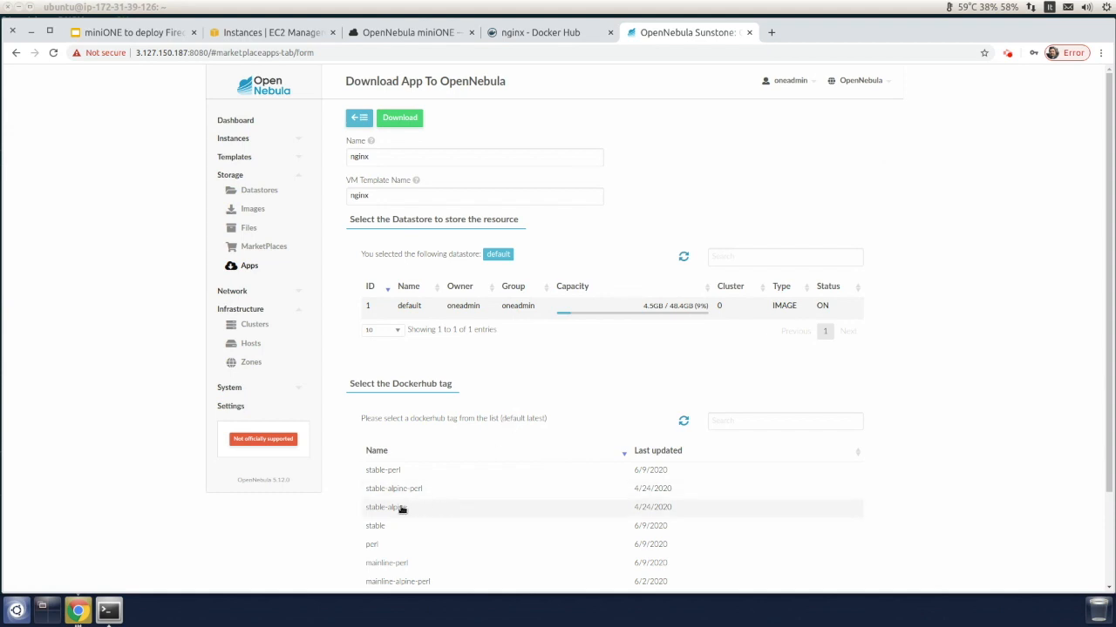
pyautogui.scroll(-3)
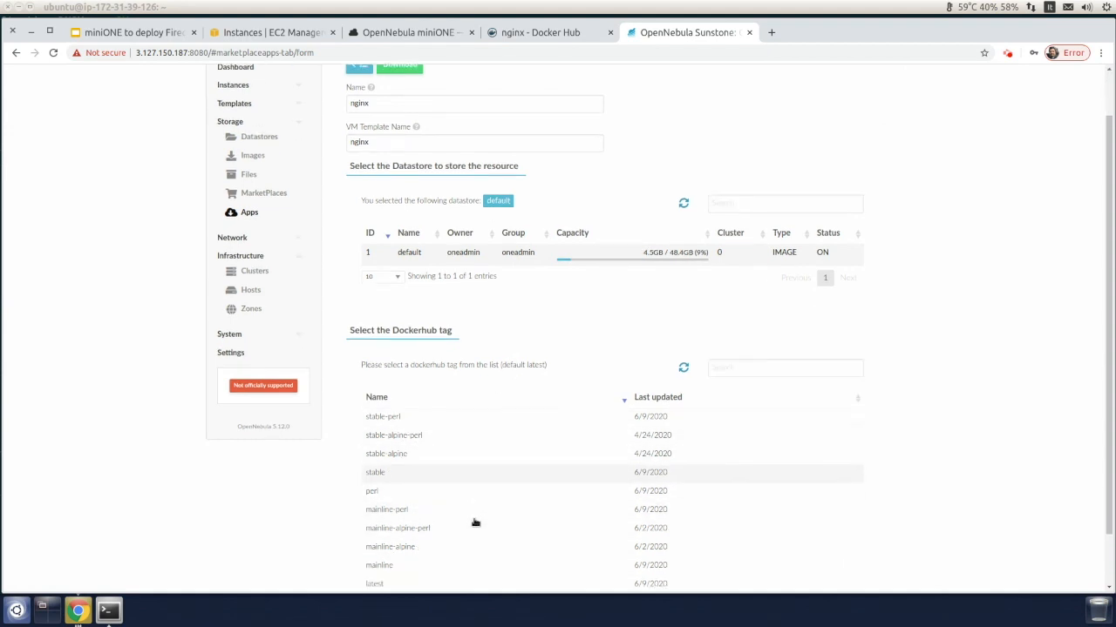
pyautogui.click(387, 453)
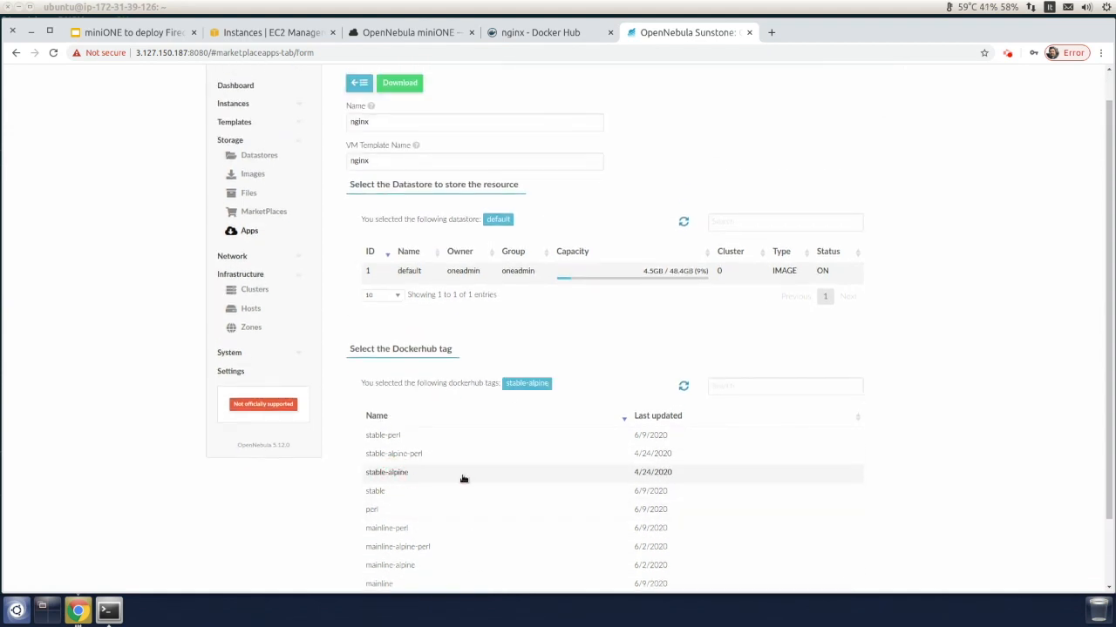
pyautogui.scroll(3)
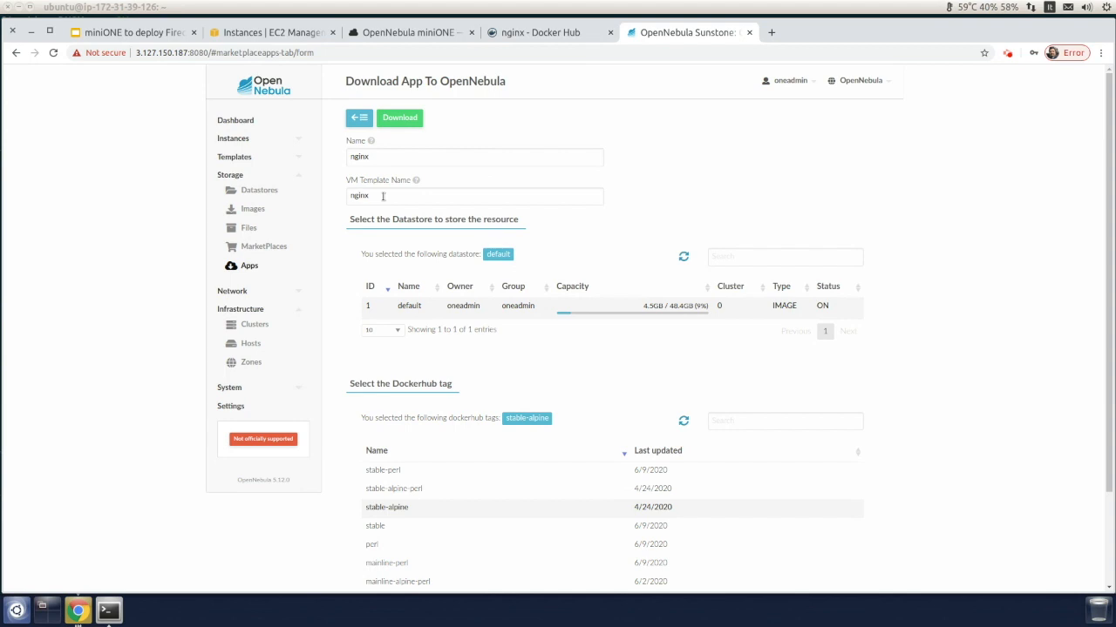
pyautogui.moveTo(422, 147)
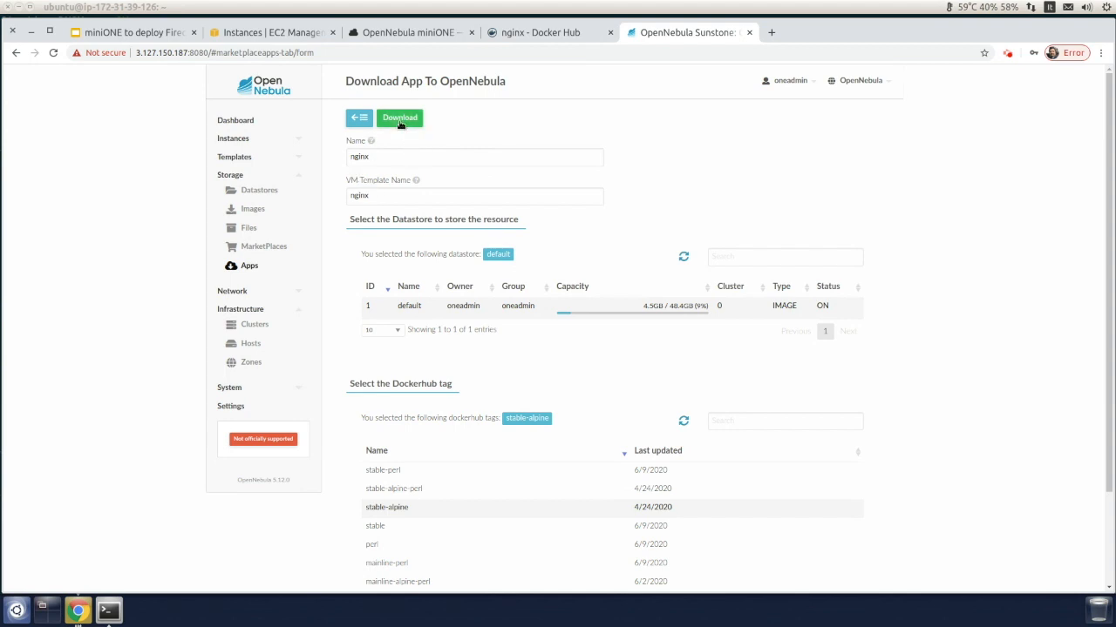
pyautogui.click(400, 119)
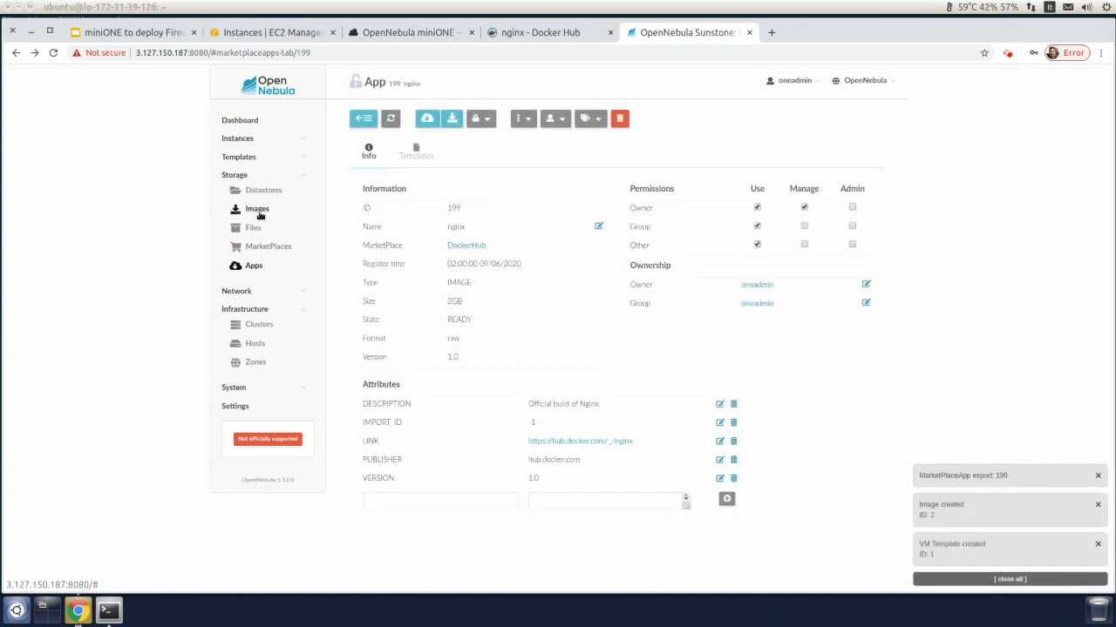
# Step: Confirm the new nginx image exists, then list the VM templates
pyautogui.click(256, 209)
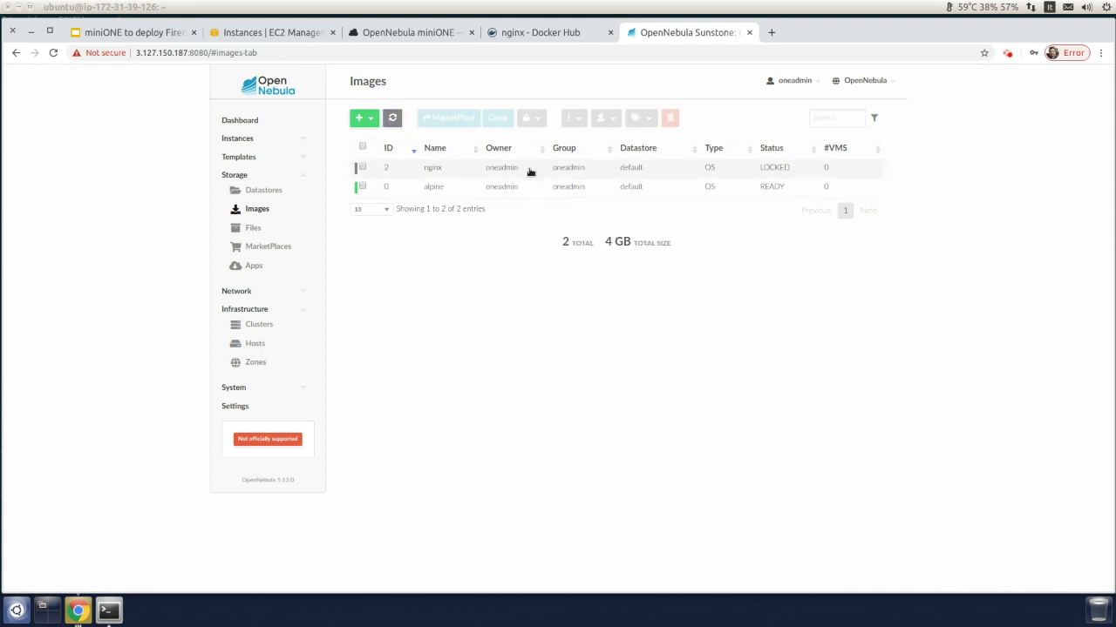
pyautogui.moveTo(457, 186)
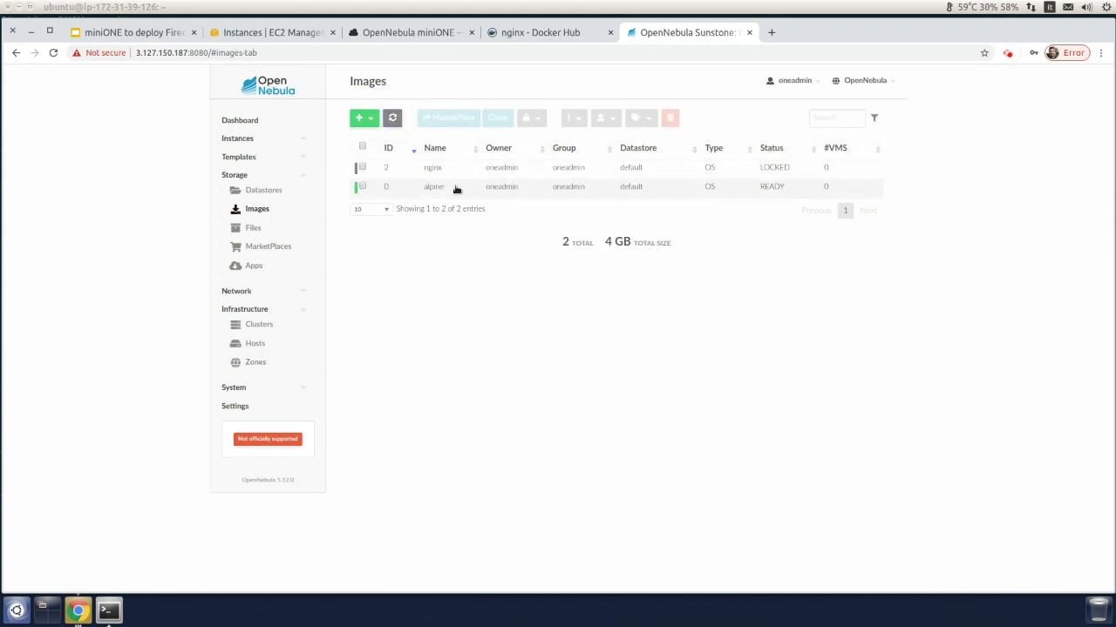
pyautogui.click(237, 156)
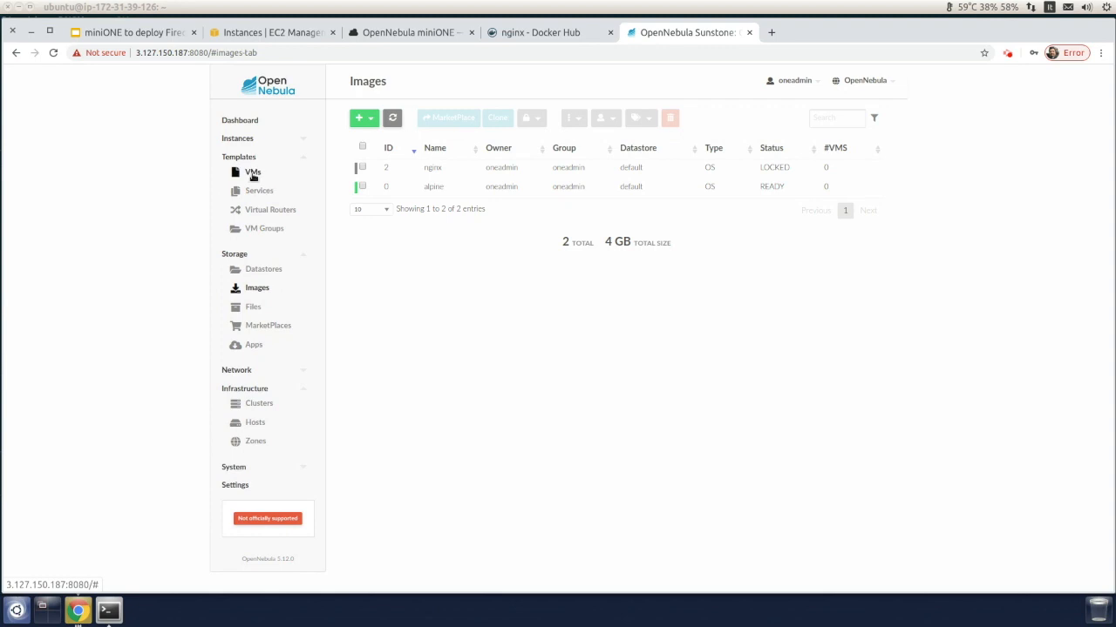
pyautogui.click(251, 173)
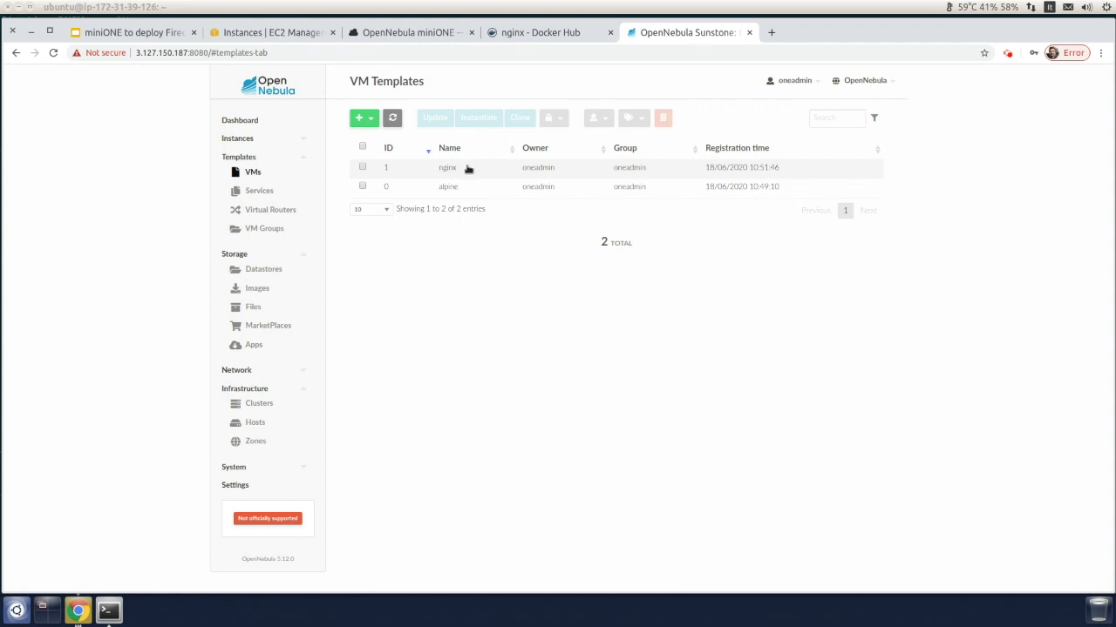
# Step: Open the nginx VM template and start updating it
pyautogui.click(446, 167)
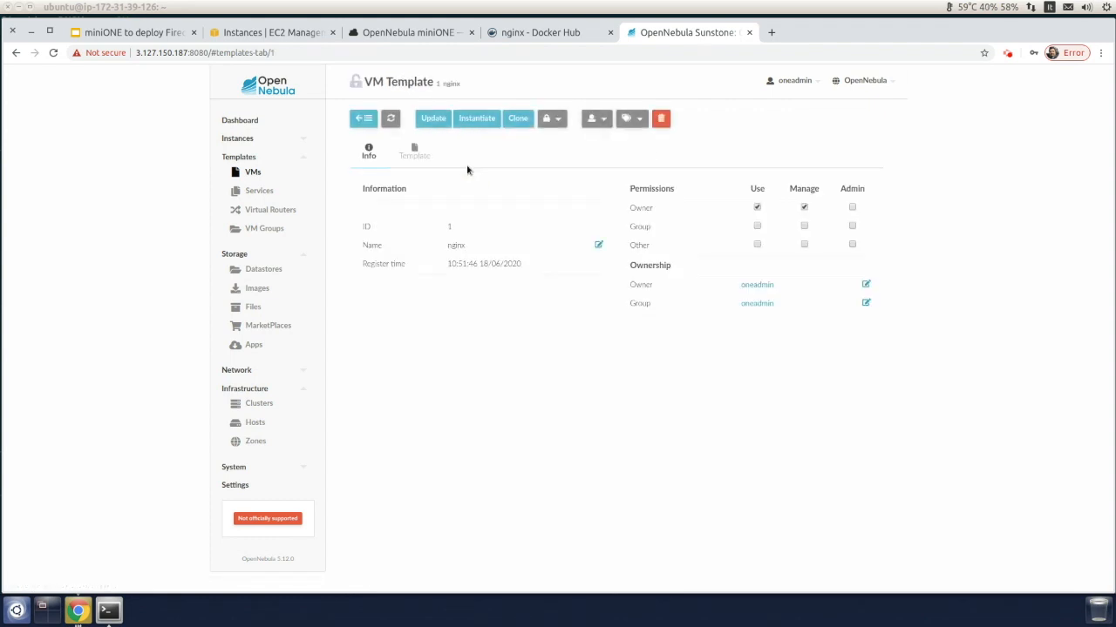
pyautogui.click(432, 119)
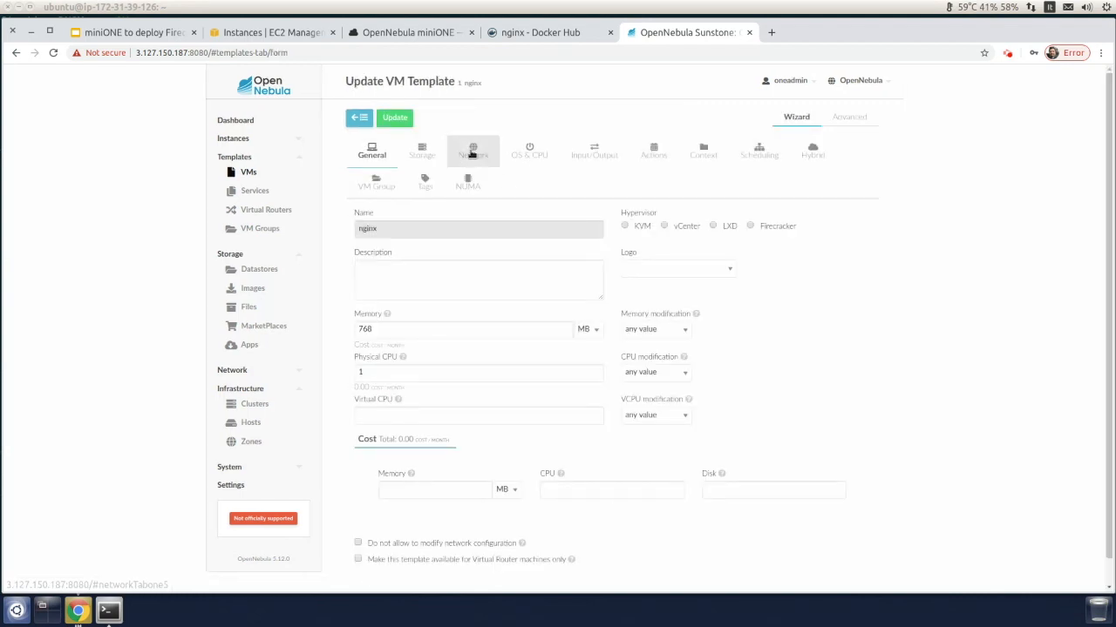
# Step: Attach the first NIC to vnet and override its IPv4 address to 172.16.100.30 under Advanced options
pyautogui.click(474, 150)
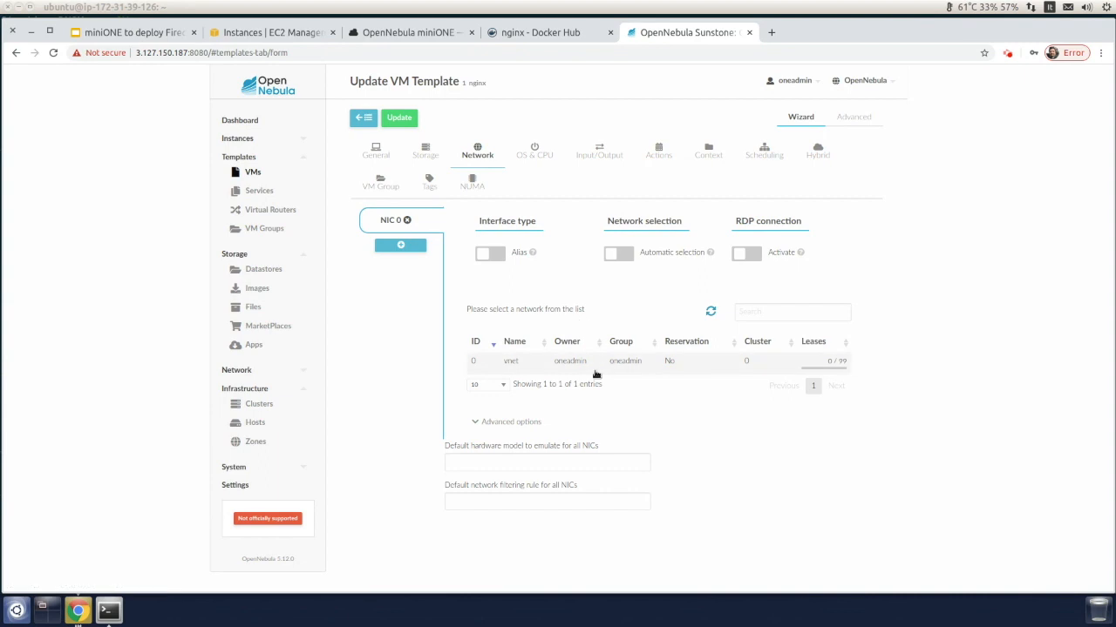
pyautogui.click(509, 361)
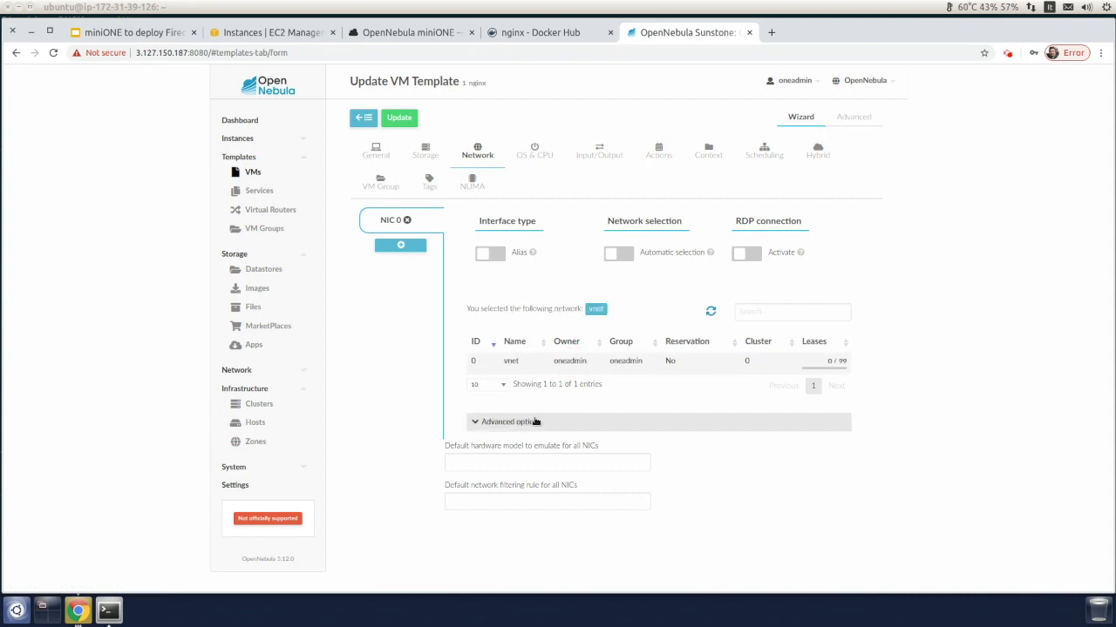
pyautogui.click(506, 421)
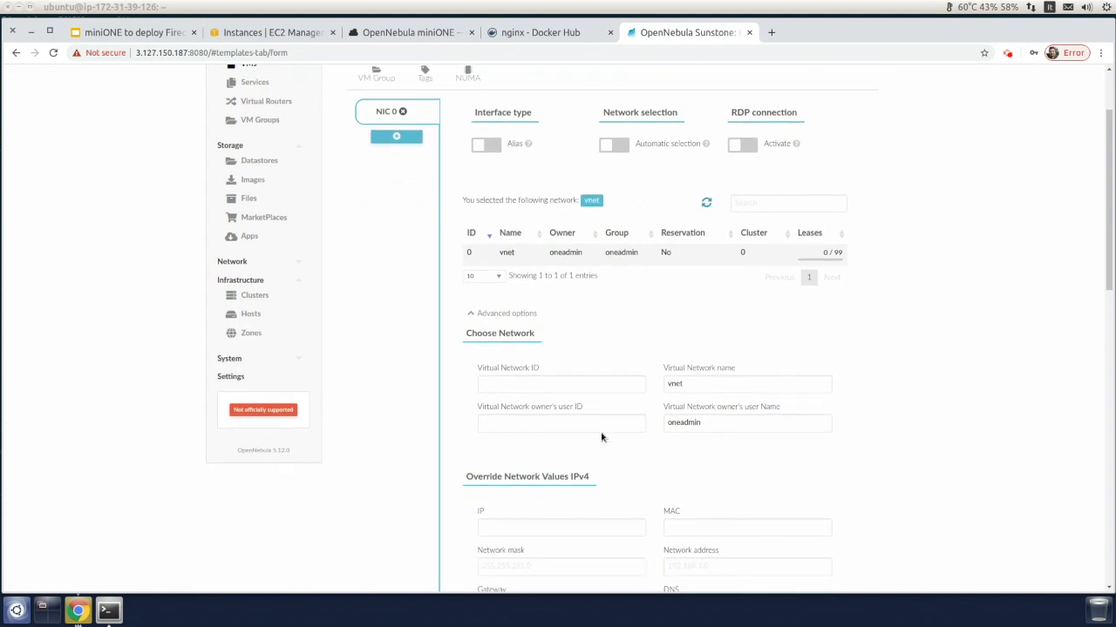
pyautogui.write('172.16.100.30')
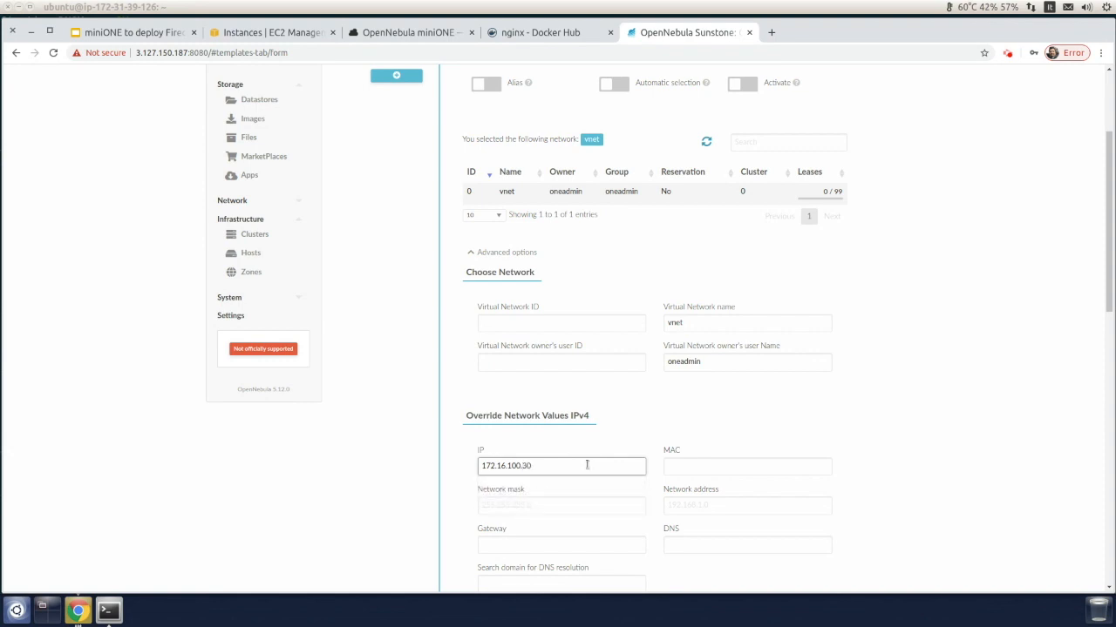
pyautogui.scroll(3)
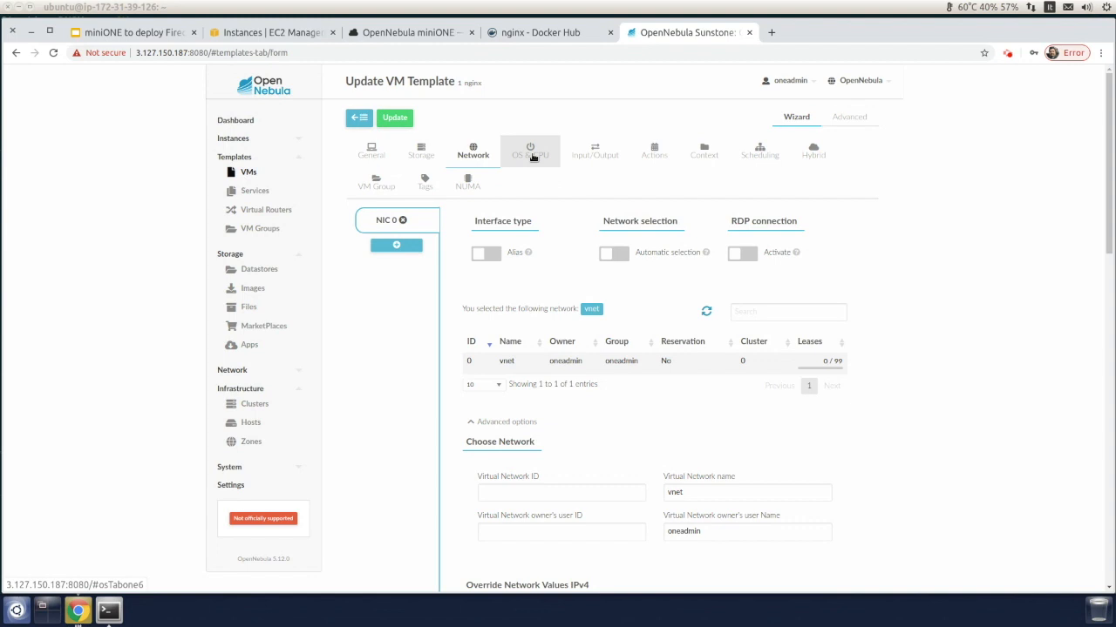
# Step: Review the kernel file under OS & CPU and the VNC graphics under Input/Output, then reach Context
pyautogui.click(533, 150)
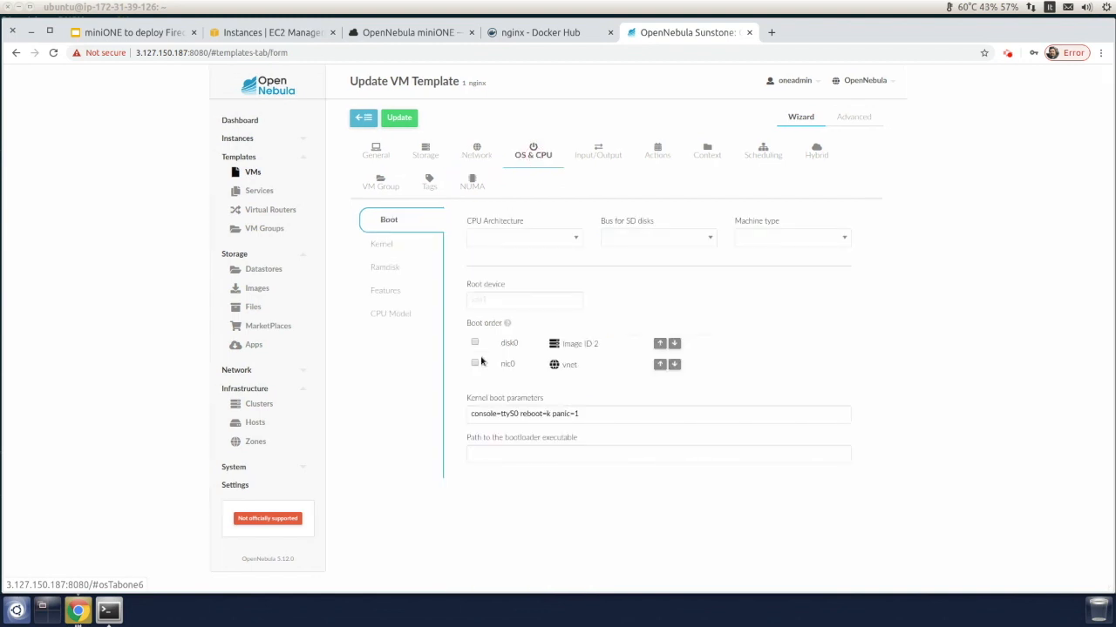
pyautogui.moveTo(478, 401)
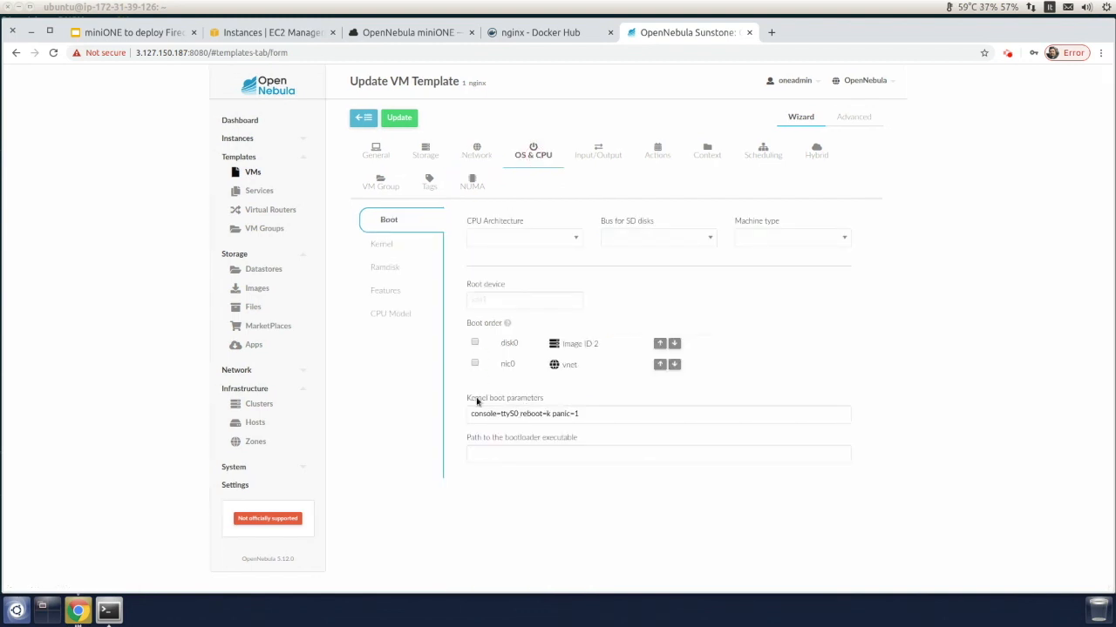
pyautogui.moveTo(574, 429)
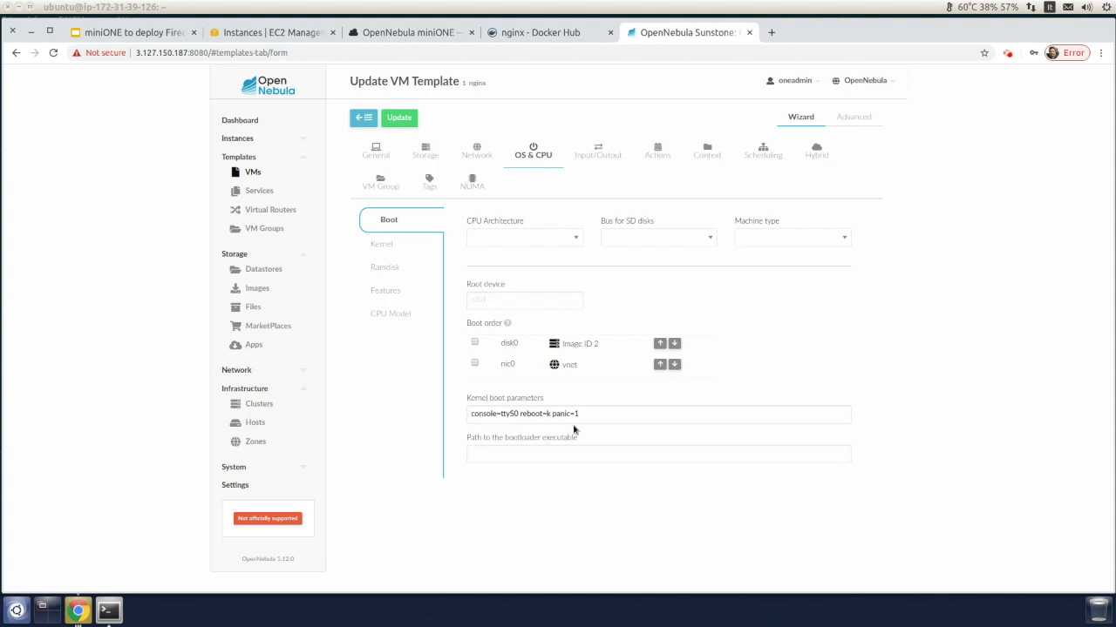
pyautogui.click(391, 242)
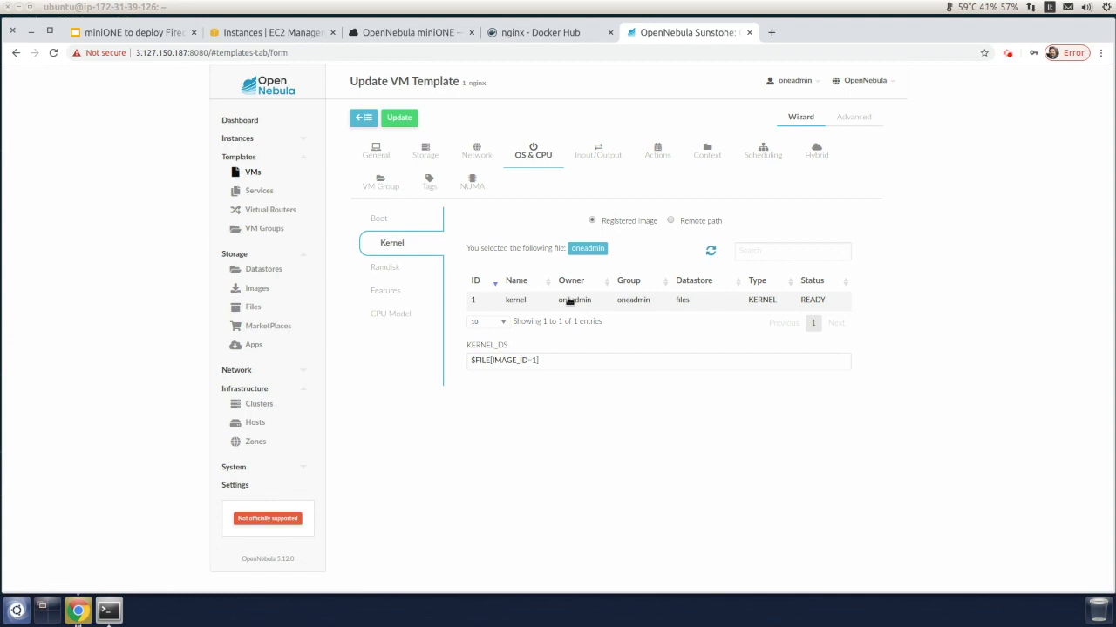
pyautogui.moveTo(635, 185)
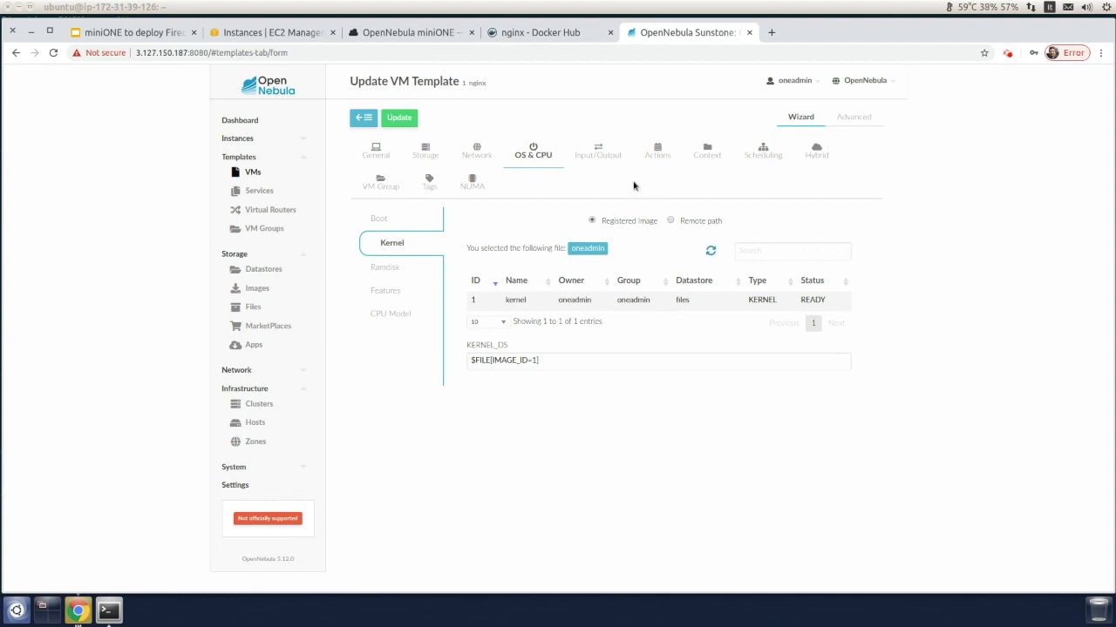
pyautogui.click(598, 150)
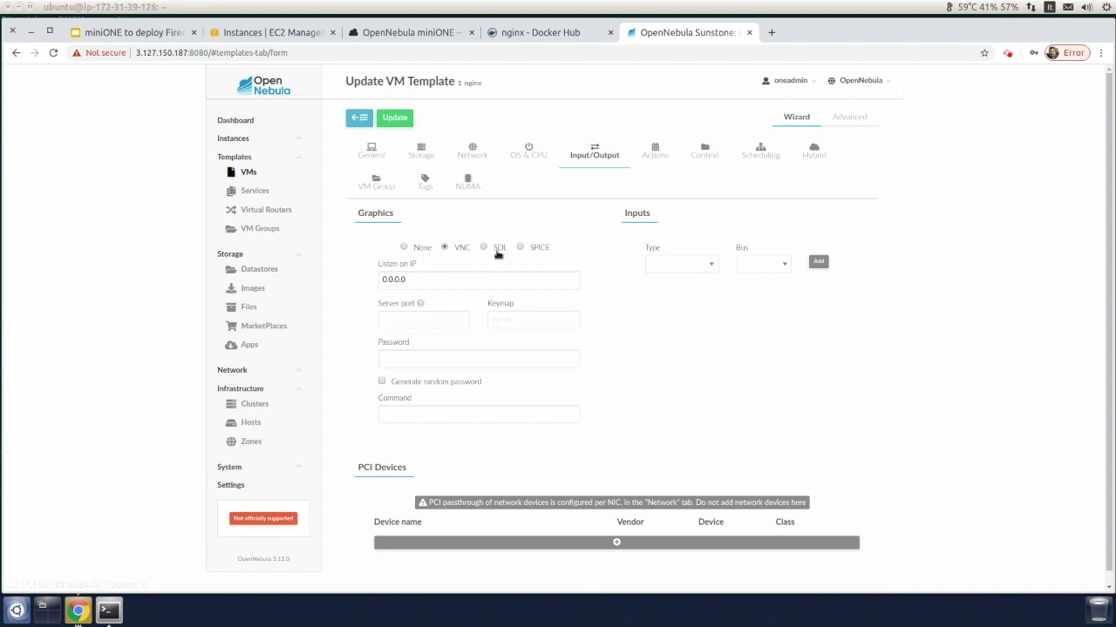
pyautogui.moveTo(704, 150)
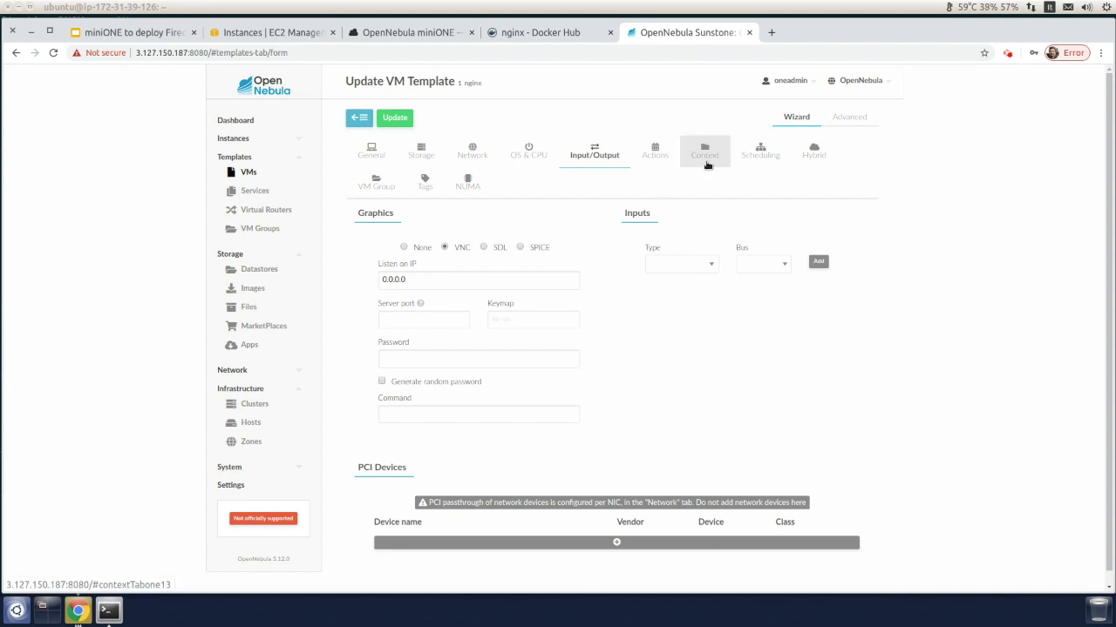
pyautogui.click(708, 150)
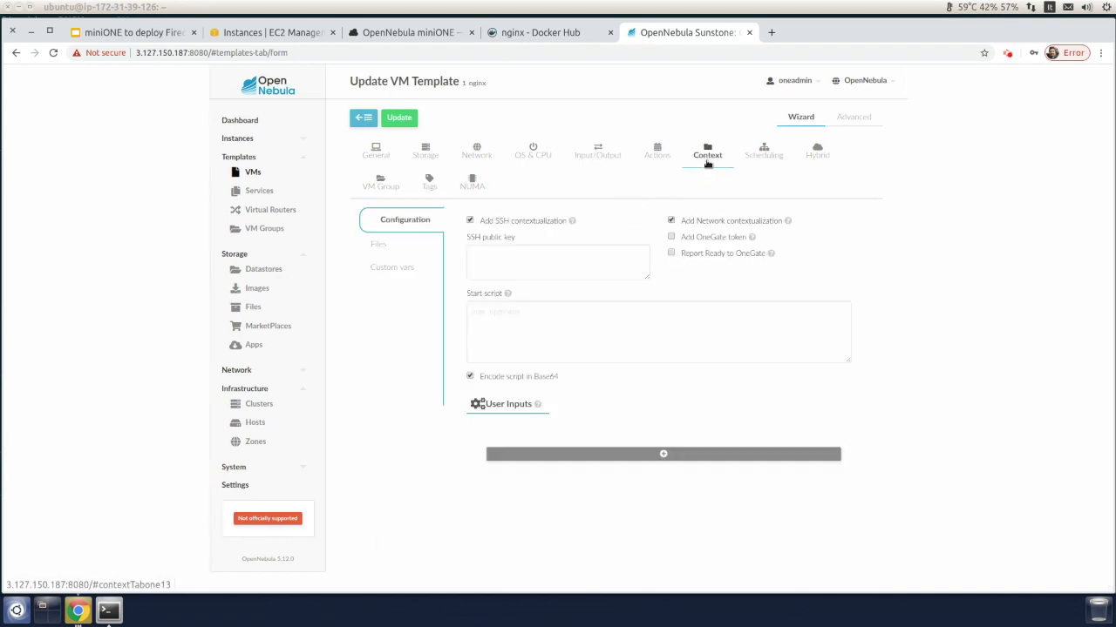
# Step: Enter the start script 'setsid -f nginx > /dev/null 2>&1 &' in the Context configuration
pyautogui.click(617, 331)
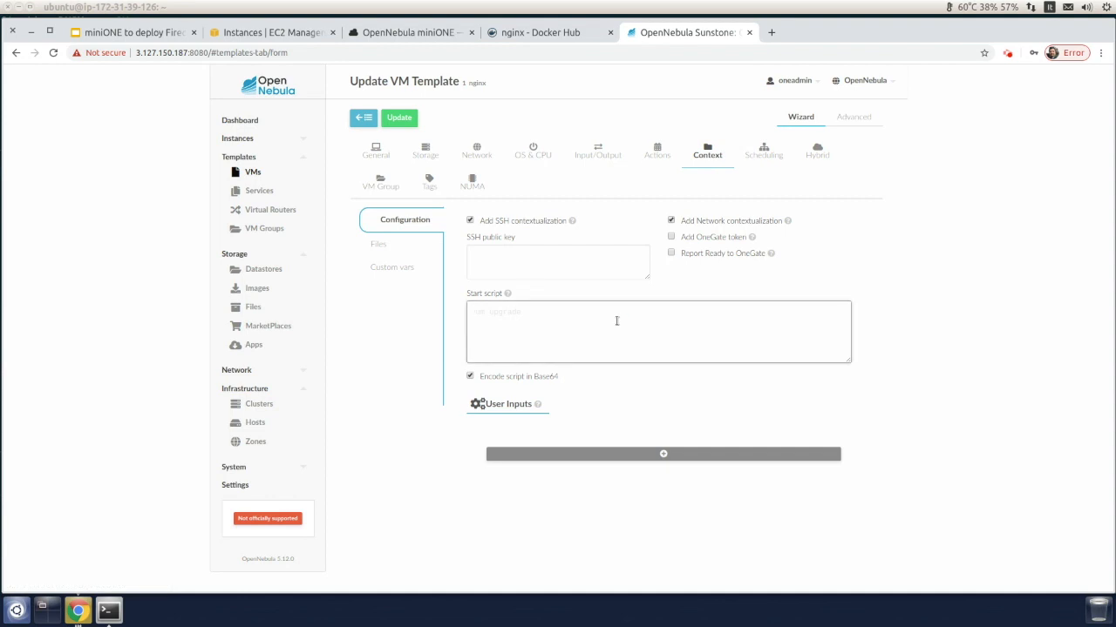
pyautogui.write('s')
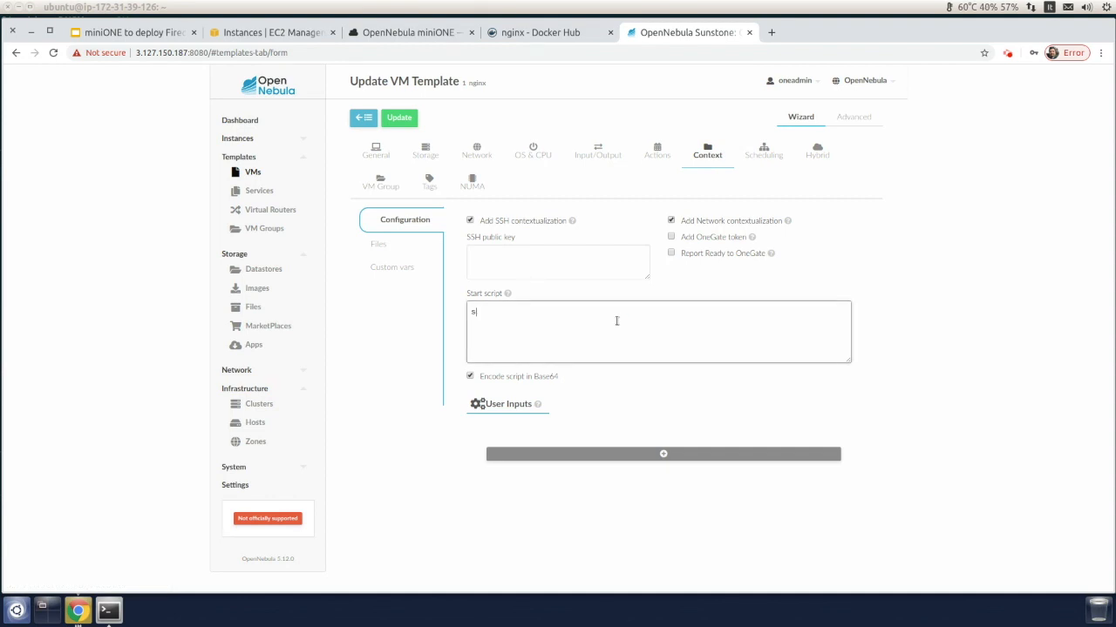
pyautogui.write('etsid')
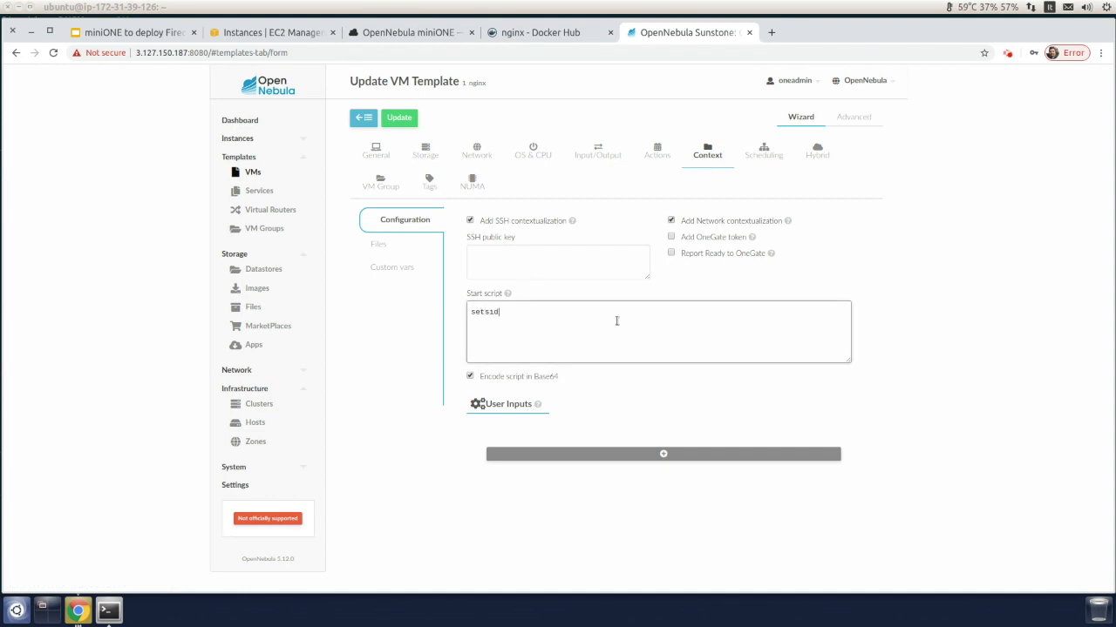
pyautogui.write('-f nginx')
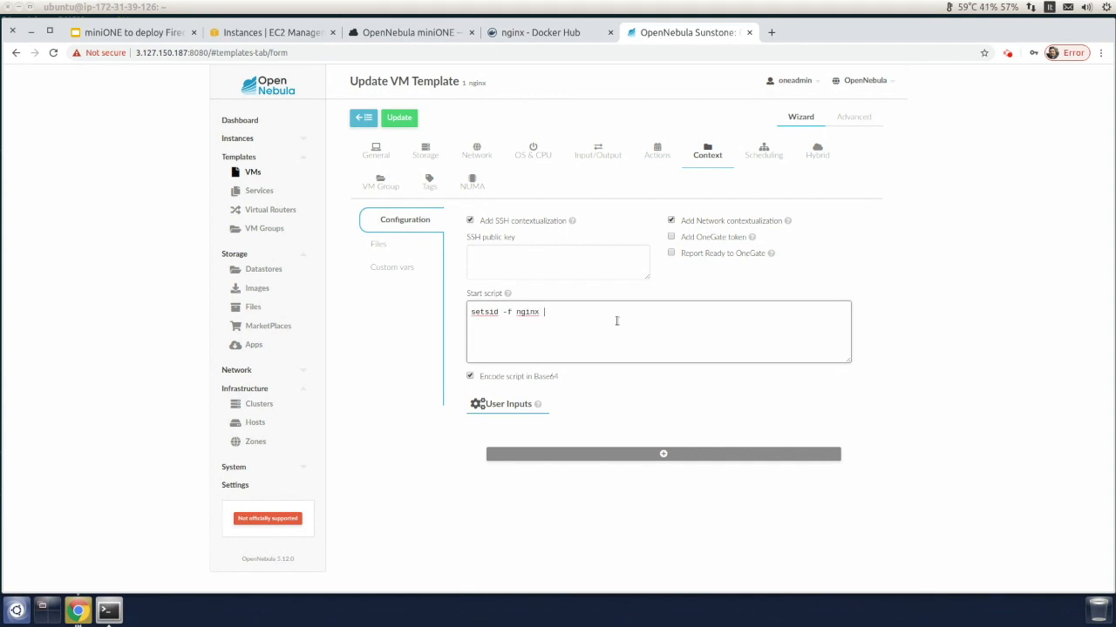
pyautogui.write('> /dev/')
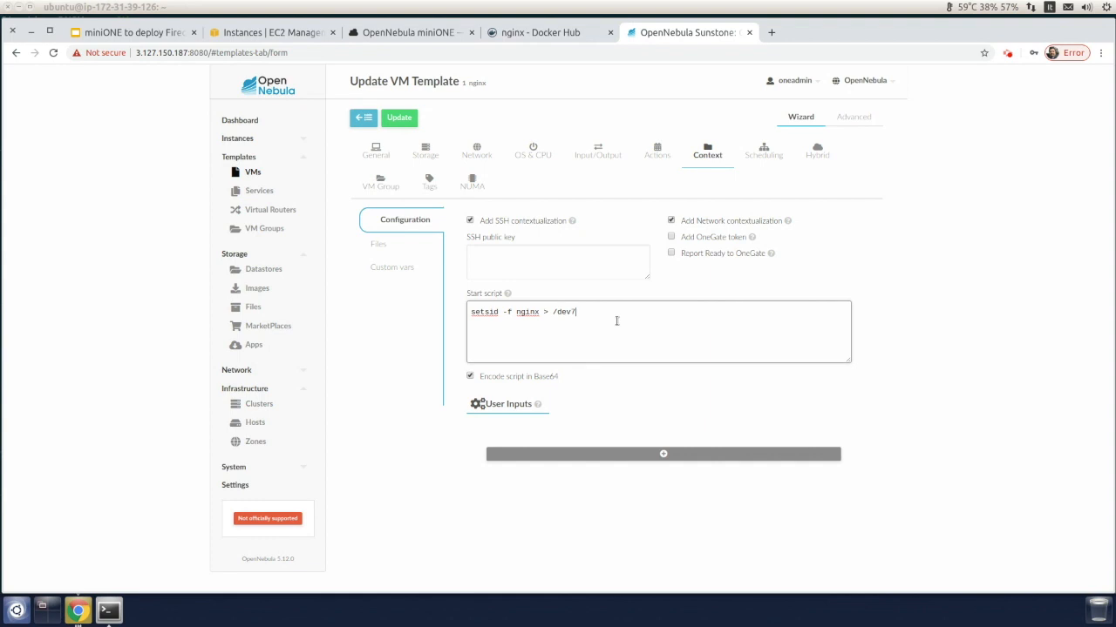
pyautogui.press('Backspace')
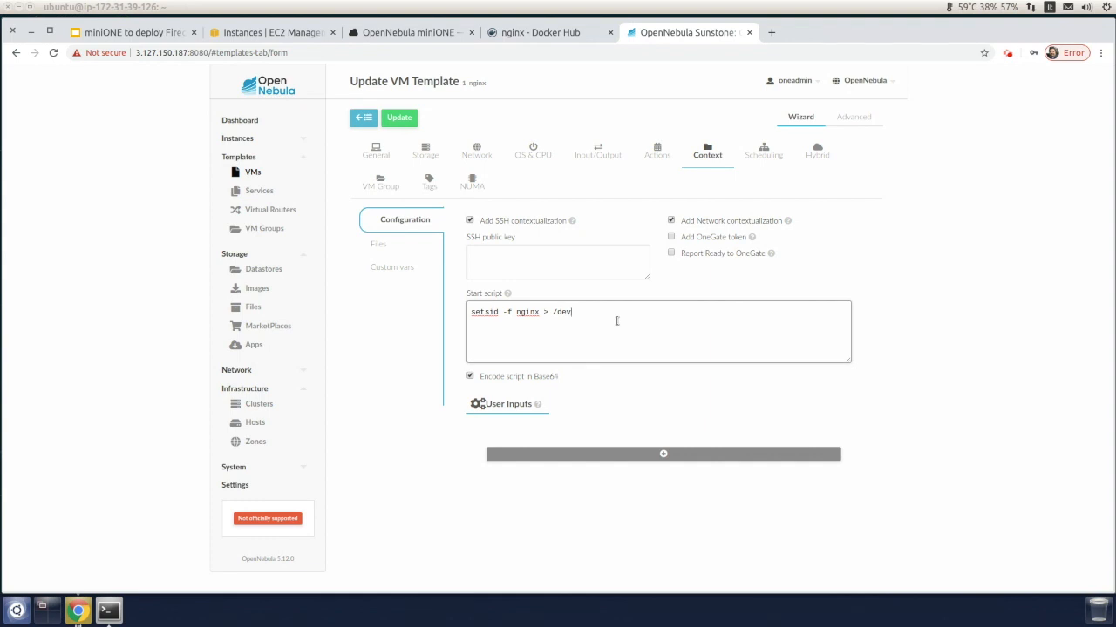
pyautogui.write('null 2')
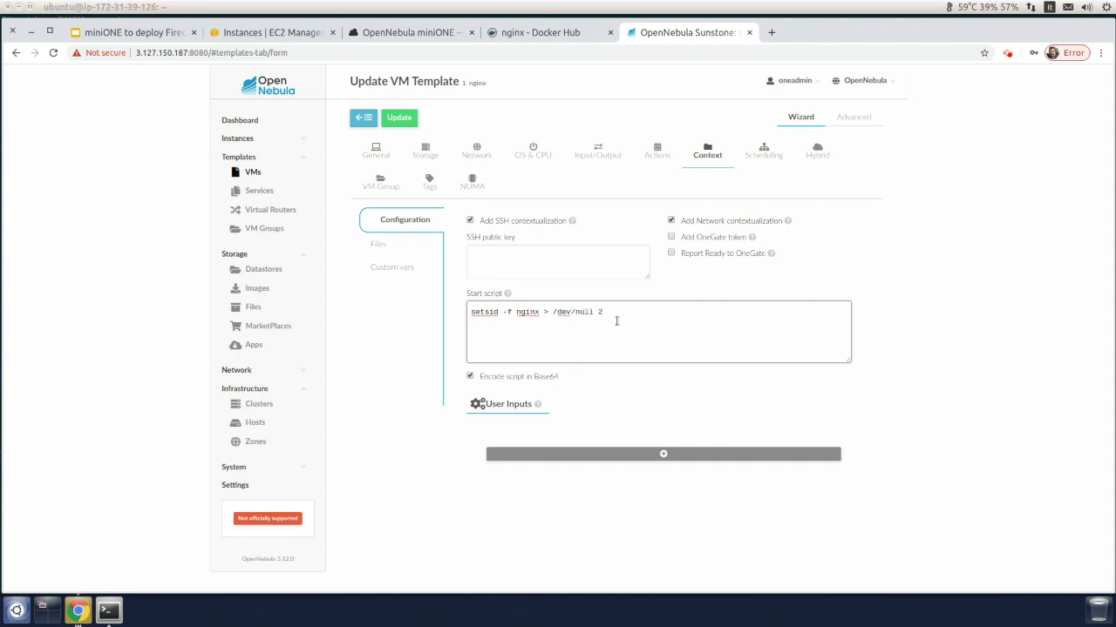
pyautogui.write('>&1')
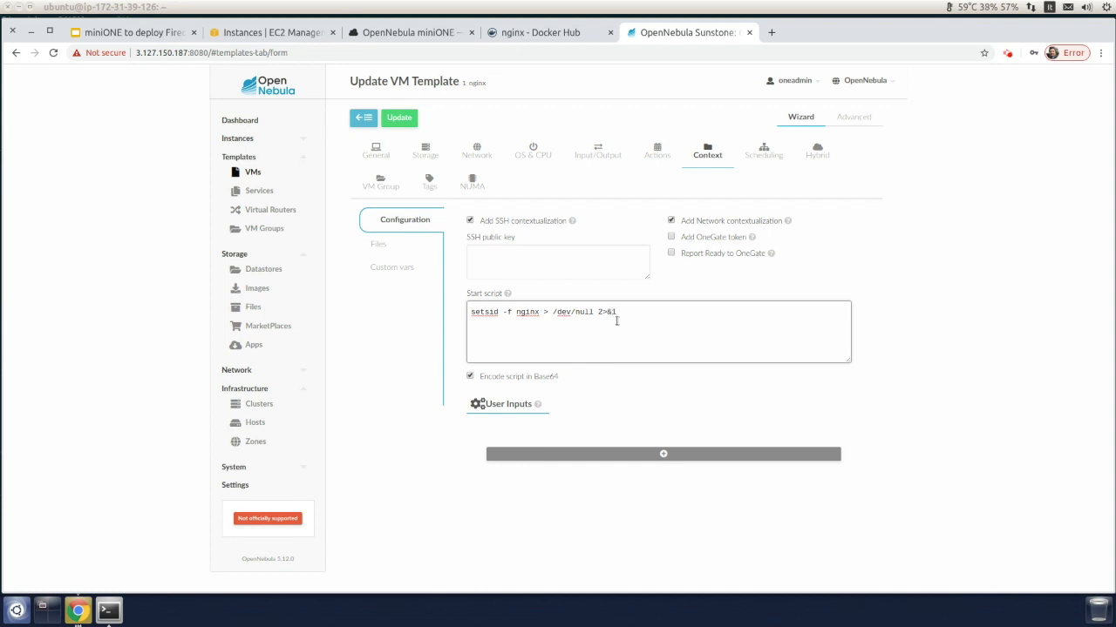
pyautogui.write('&')
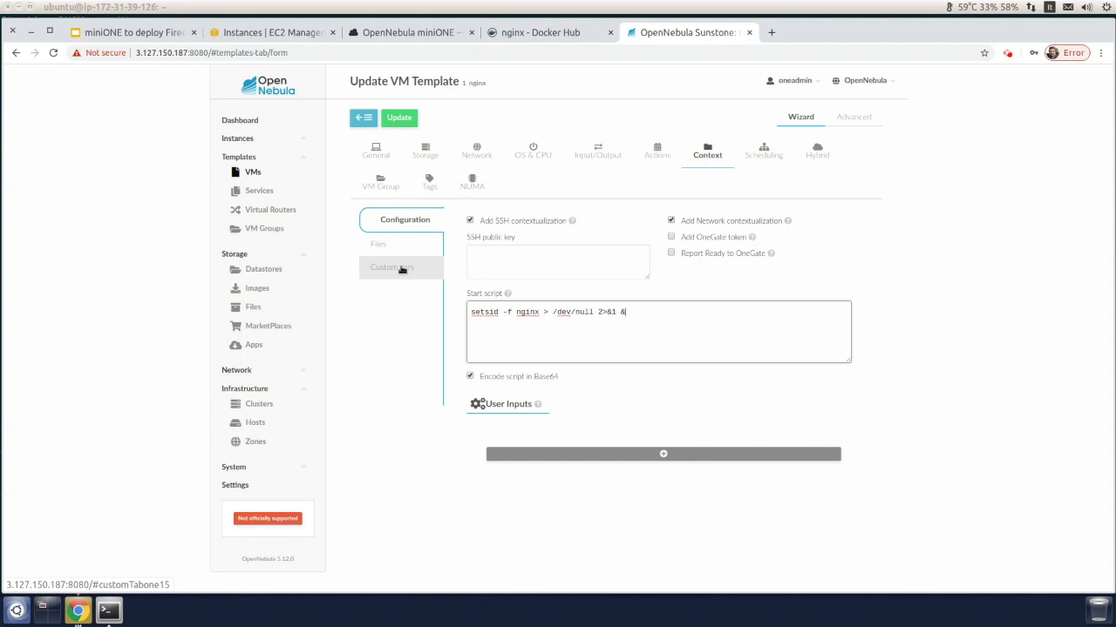
pyautogui.click(391, 267)
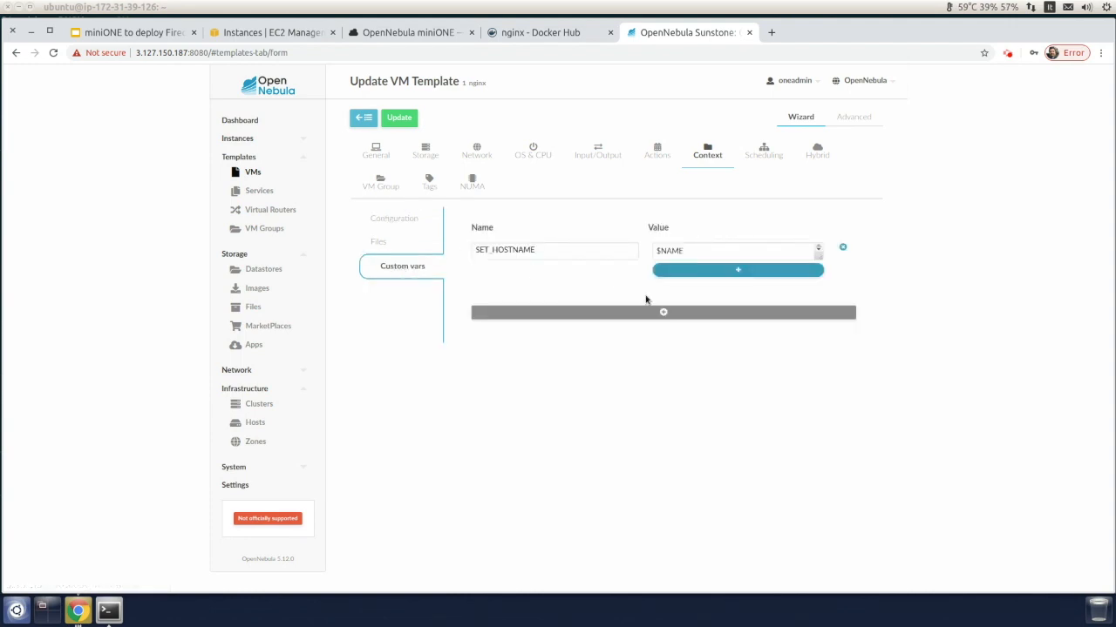
pyautogui.click(737, 269)
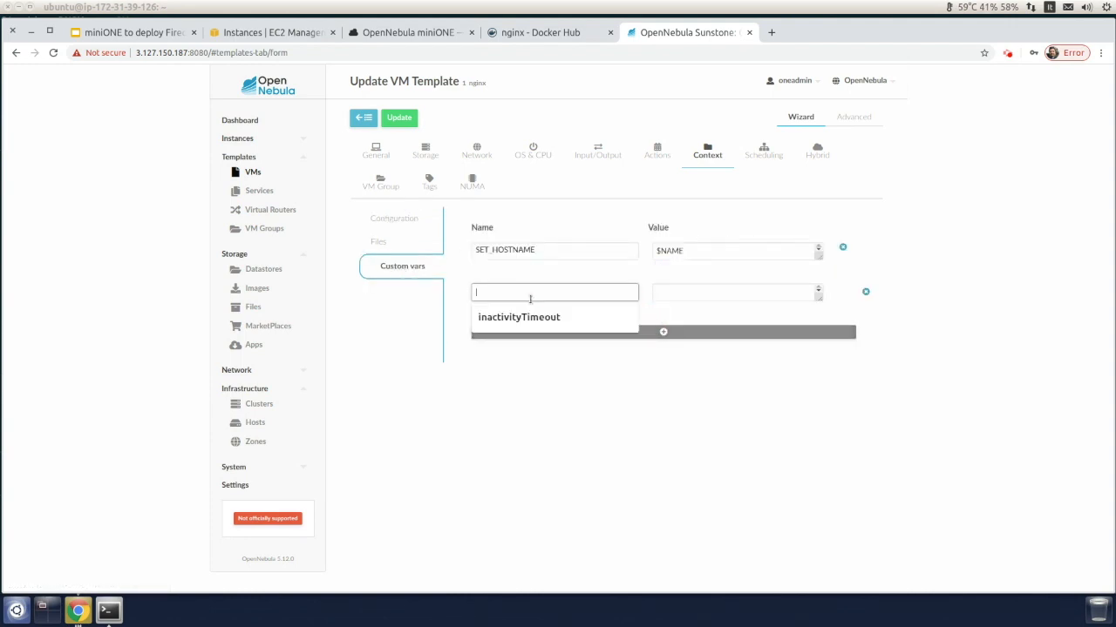
pyautogui.write('PASSWORD')
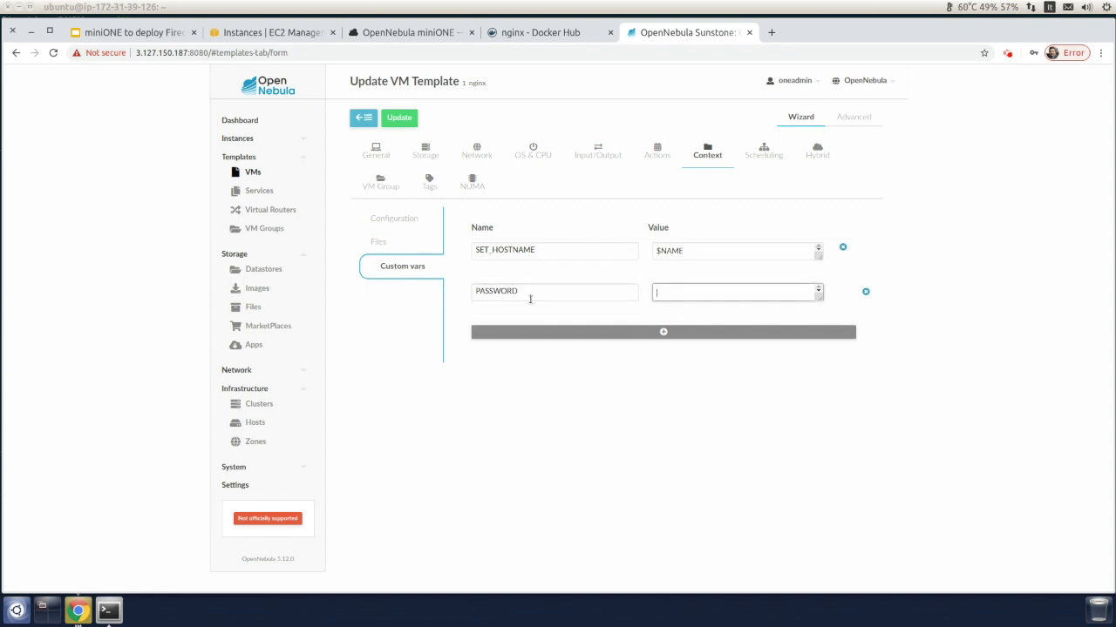
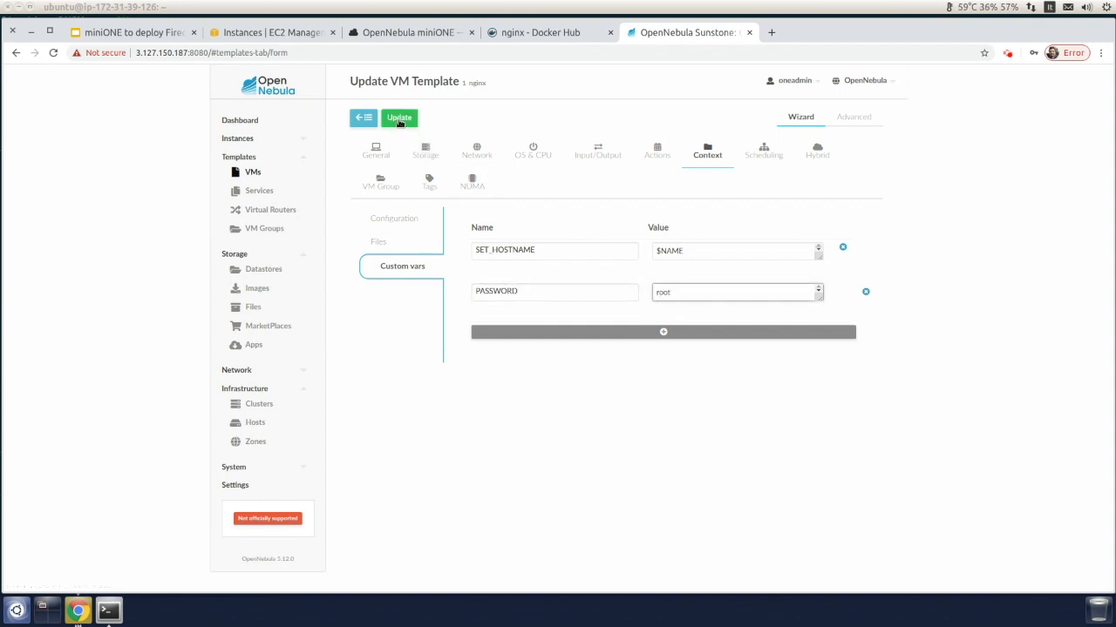
pyautogui.click(397, 119)
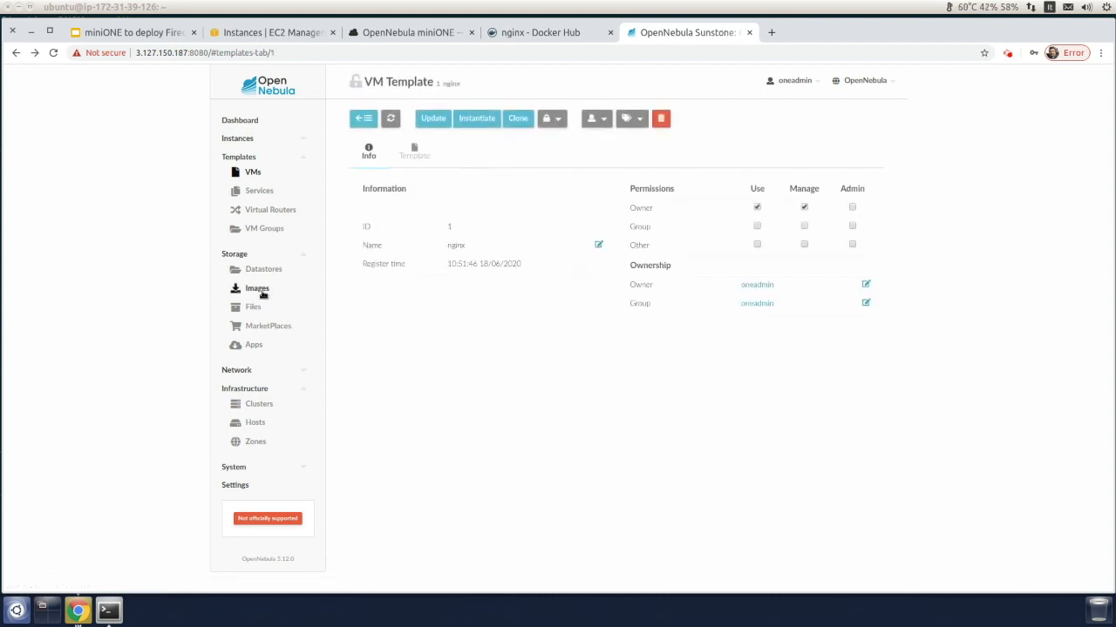
# Step: From Instances > VMs, create a new virtual machine from the nginx template
pyautogui.click(256, 288)
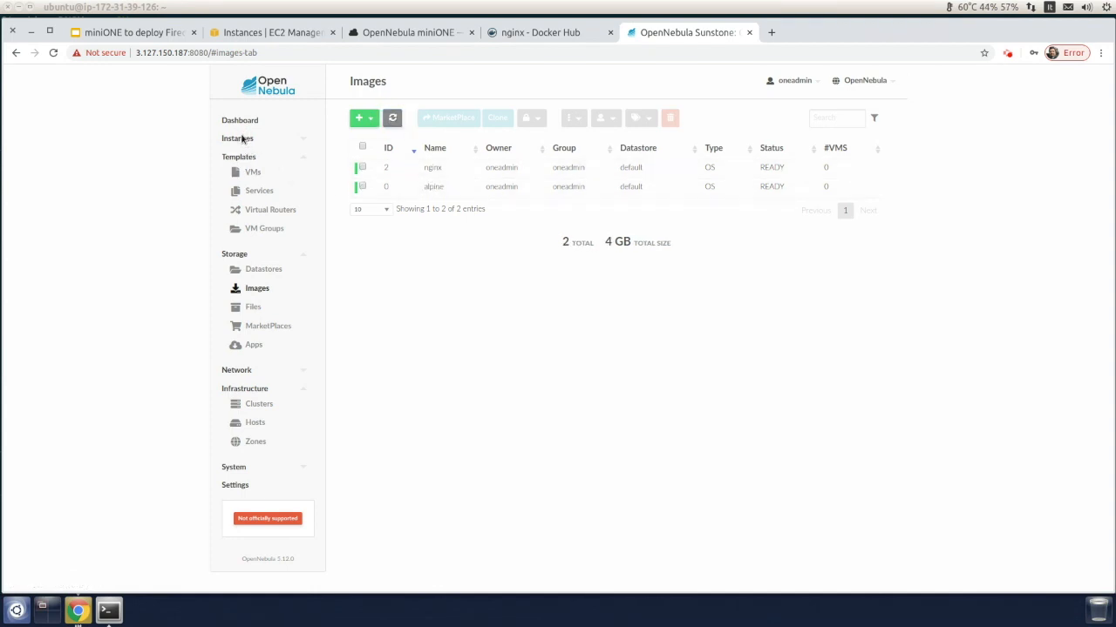
pyautogui.click(237, 138)
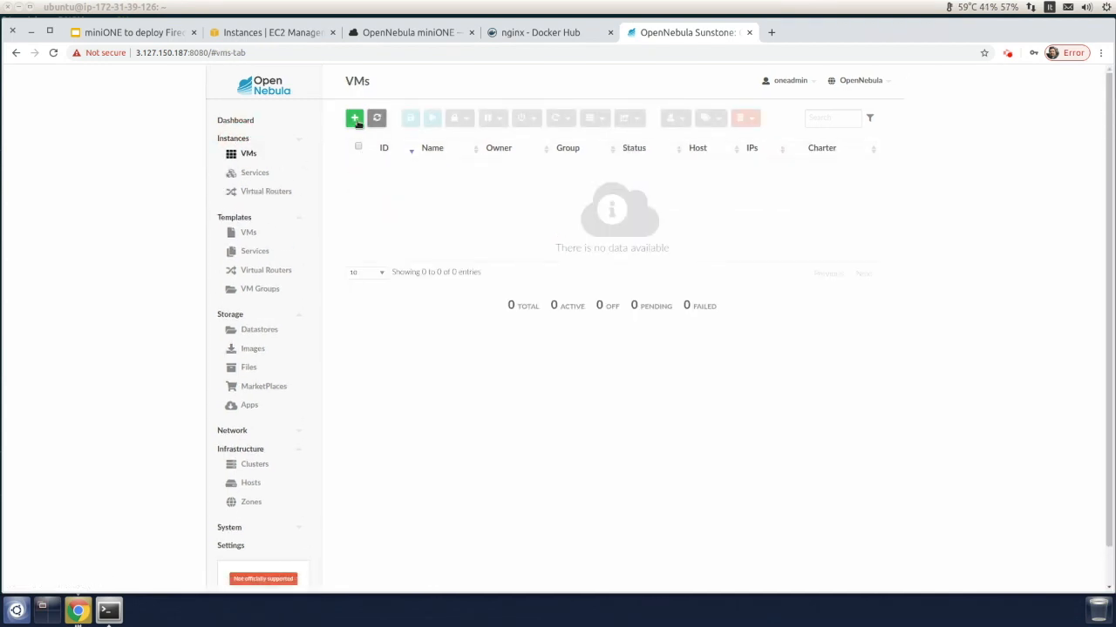
pyautogui.click(354, 118)
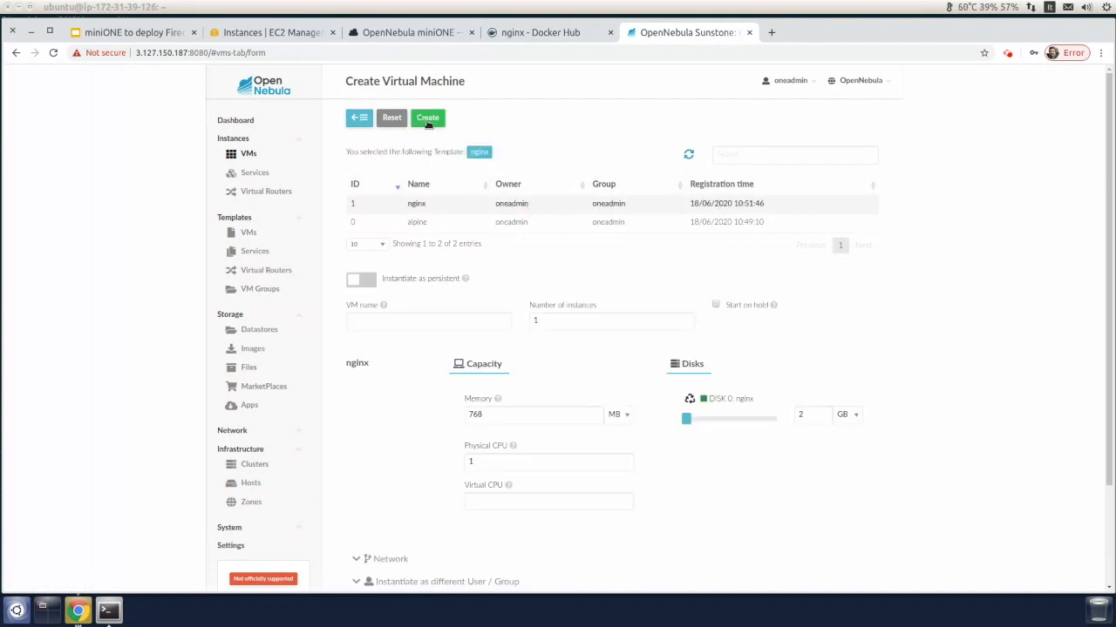
pyautogui.click(427, 119)
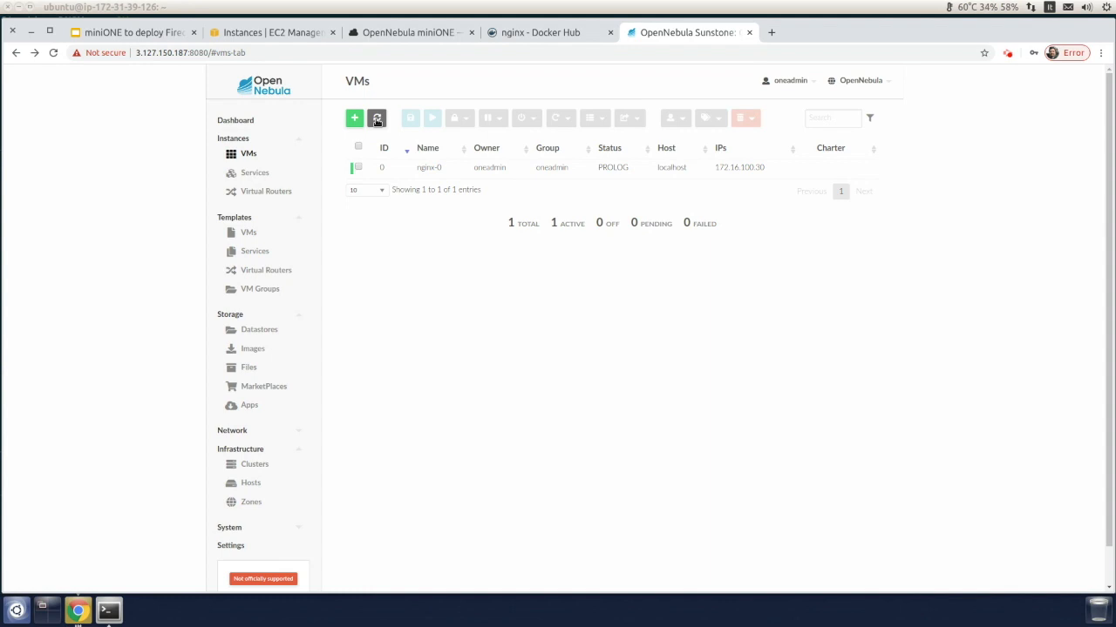
# Step: Refresh the VM list until nginx-0 shows RUNNING, then reach its VNC console
pyautogui.click(376, 118)
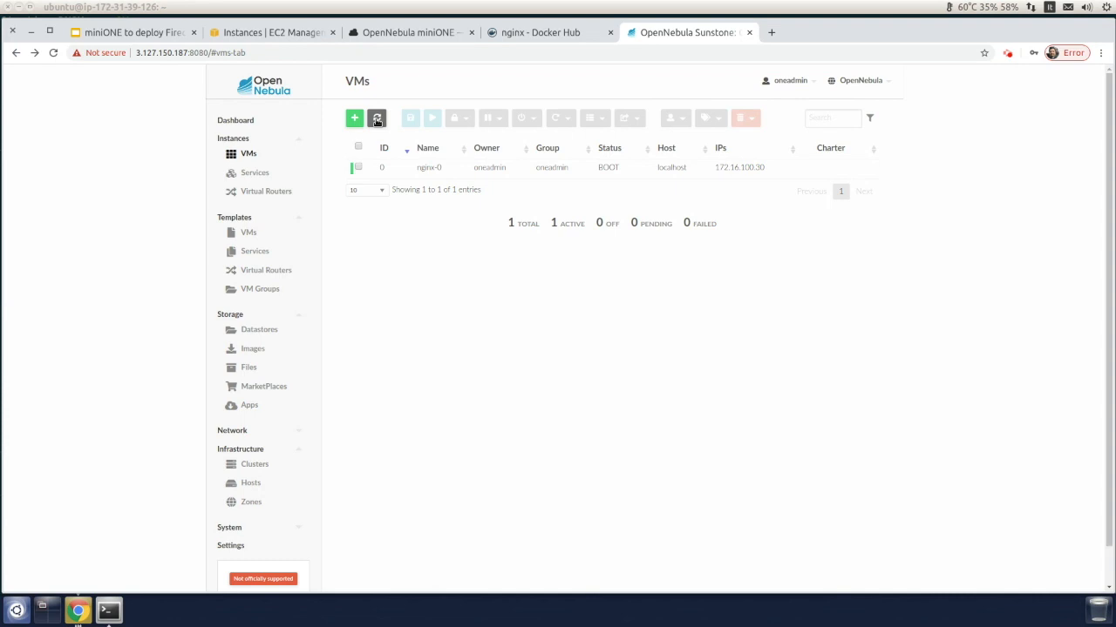
pyautogui.click(377, 119)
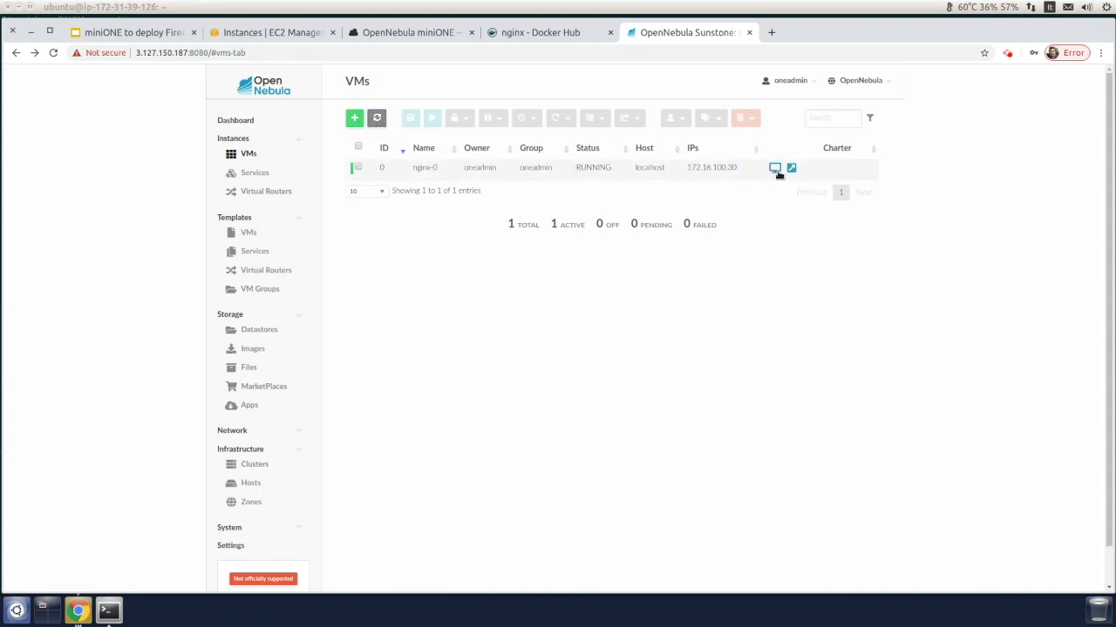
pyautogui.click(773, 168)
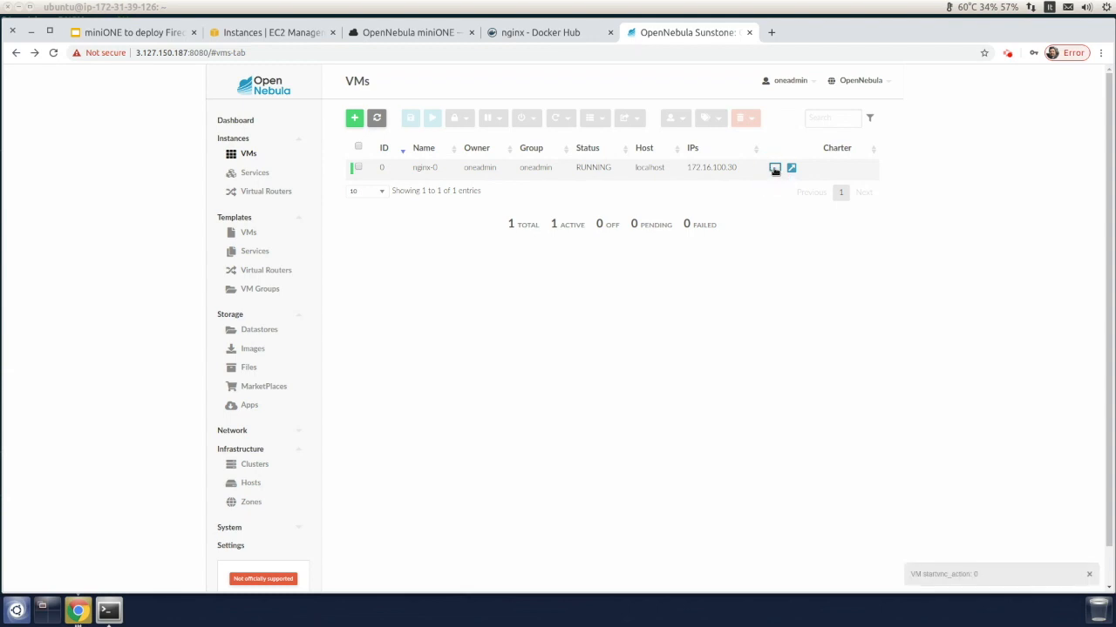
# Step: Log into the console as root and run 'ps aux | grep nginx' to confirm master and worker processes
pyautogui.click(774, 167)
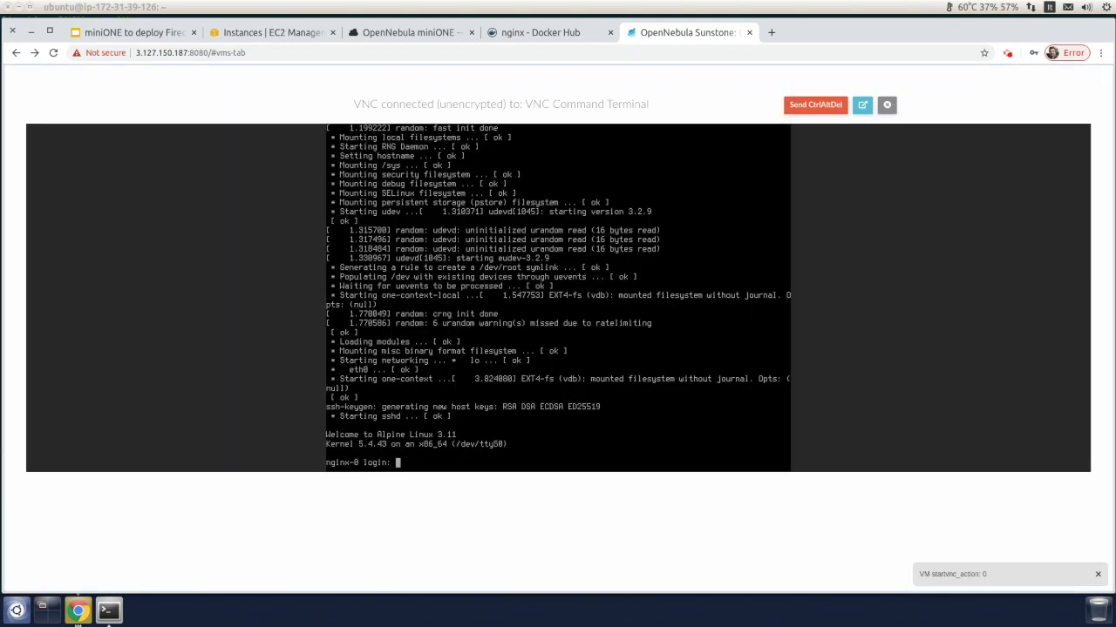
pyautogui.write('root')
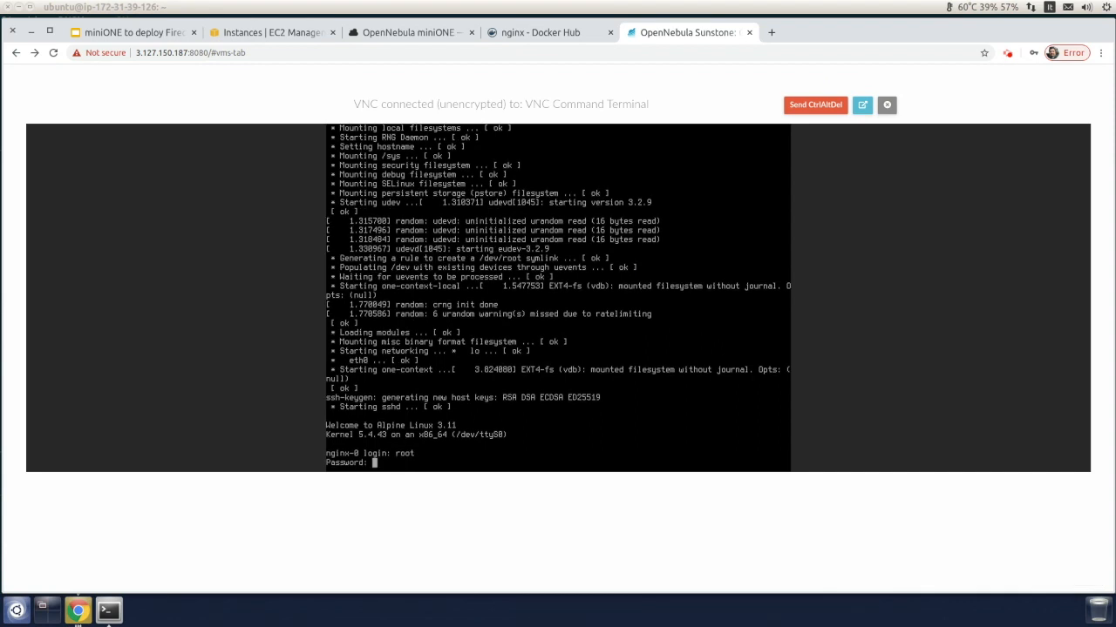
pyautogui.press('Return')
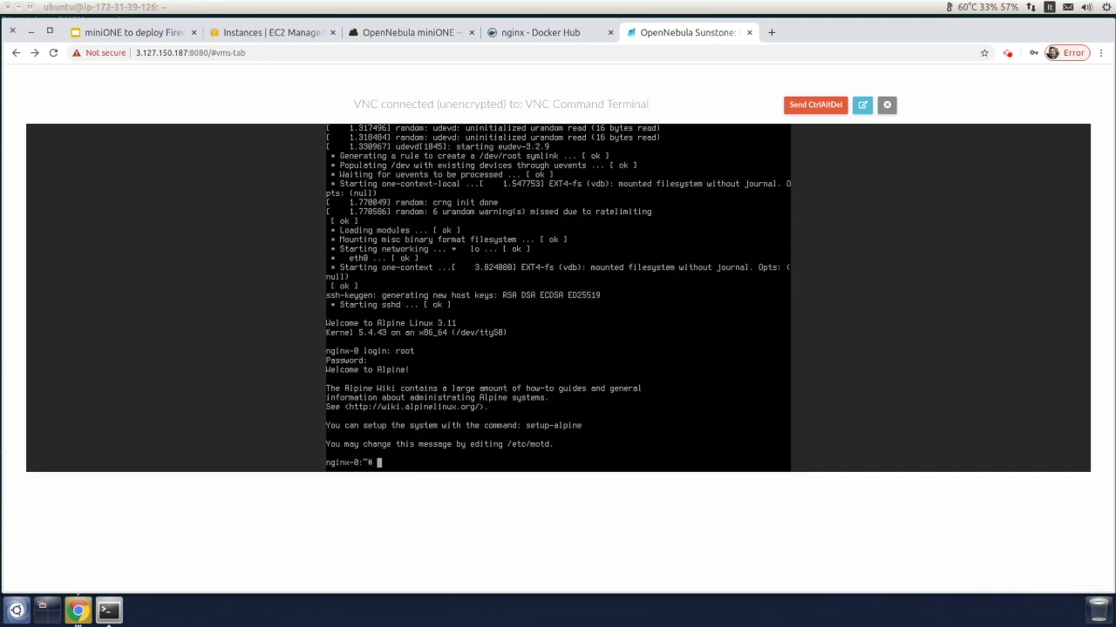
pyautogui.write('ps')
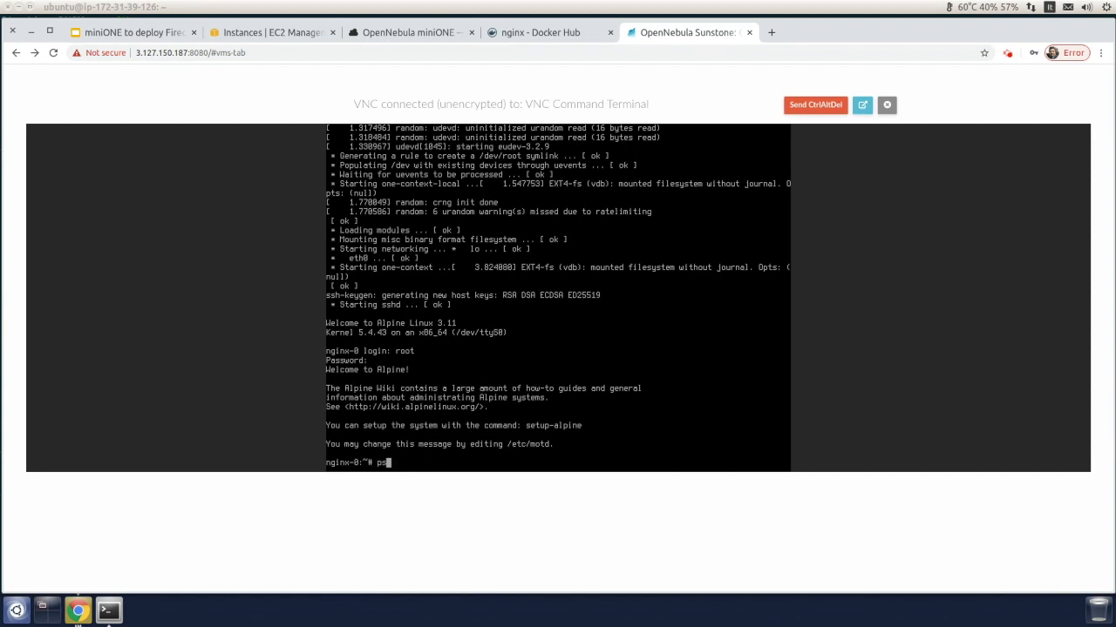
pyautogui.write('aux | grep n')
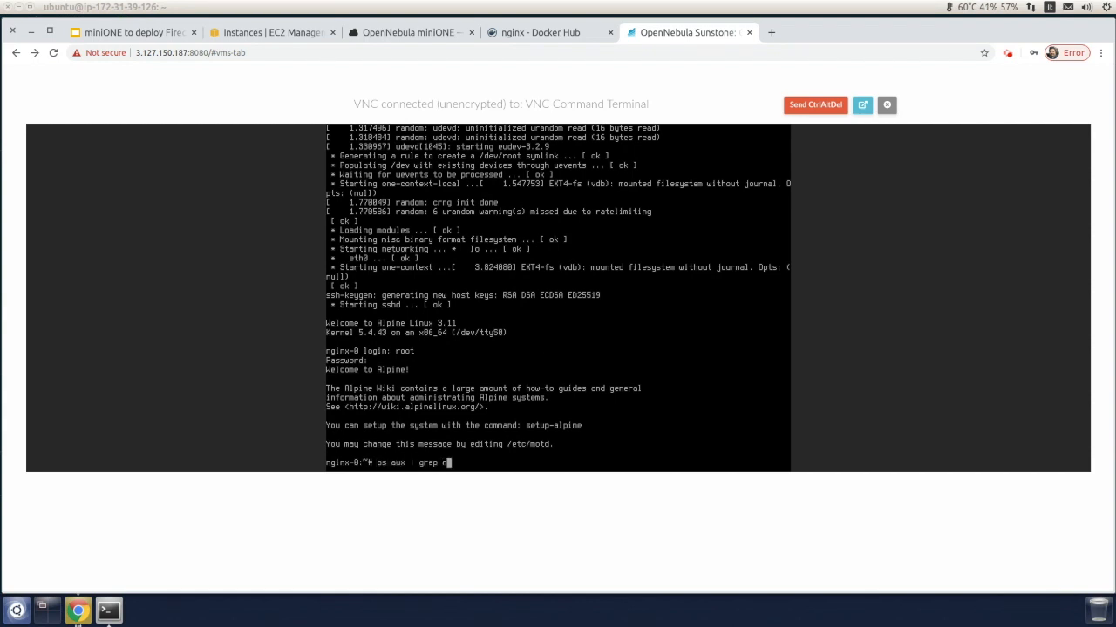
pyautogui.press('Return')
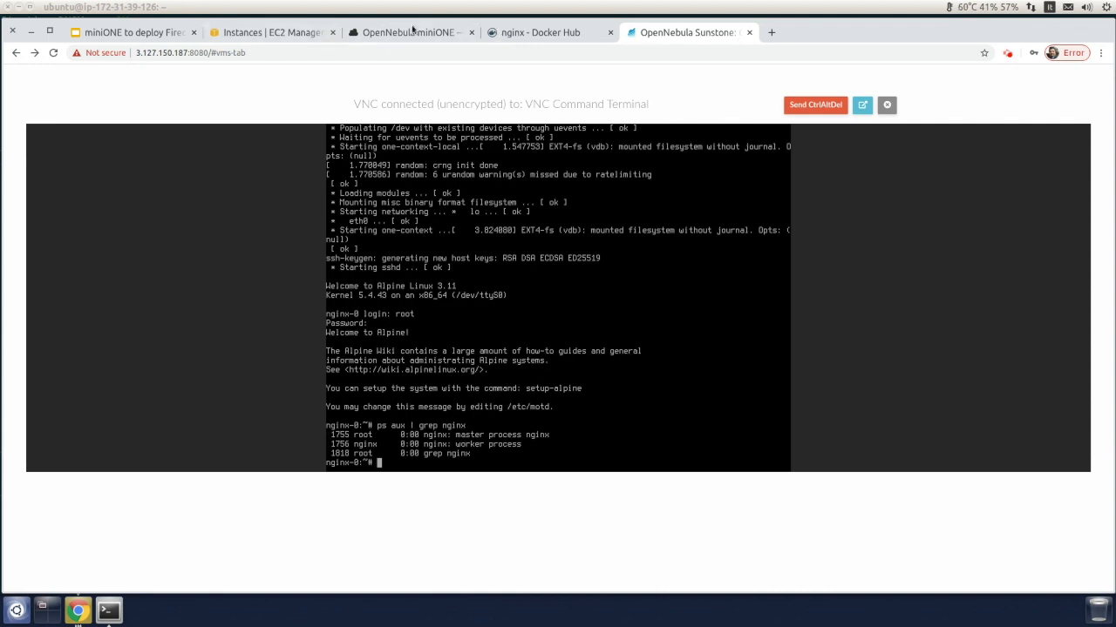
pyautogui.click(270, 31)
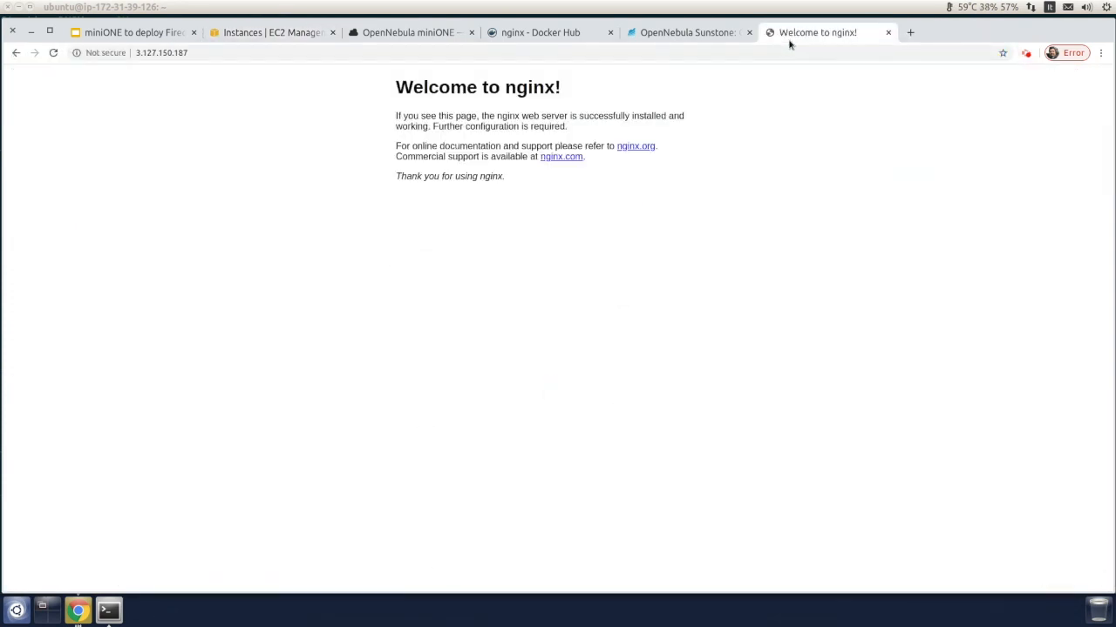
pyautogui.moveTo(751, 143)
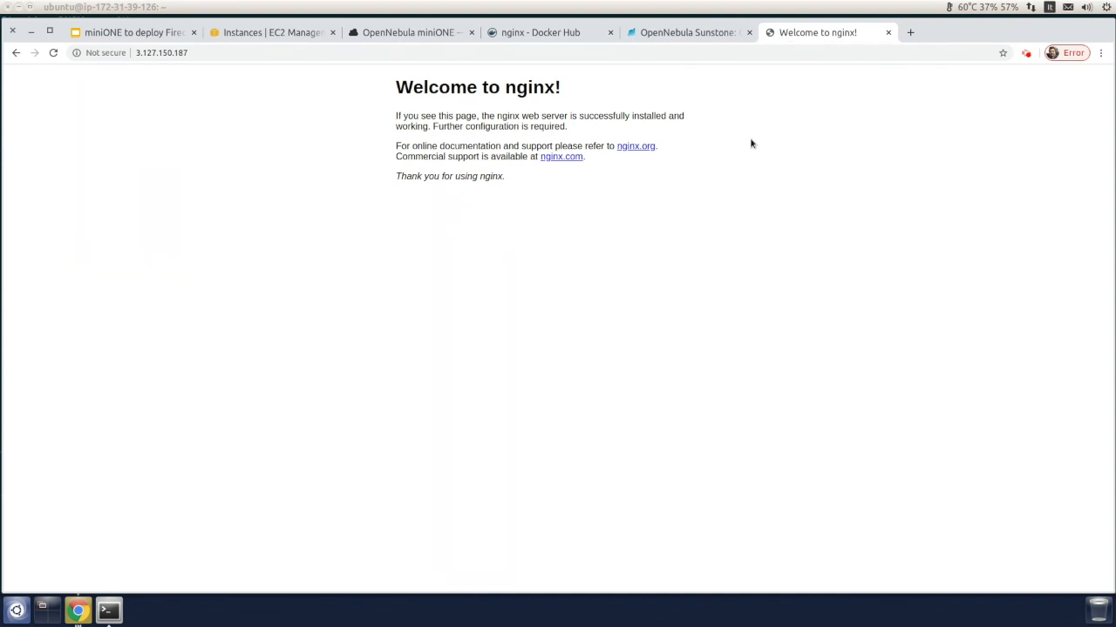